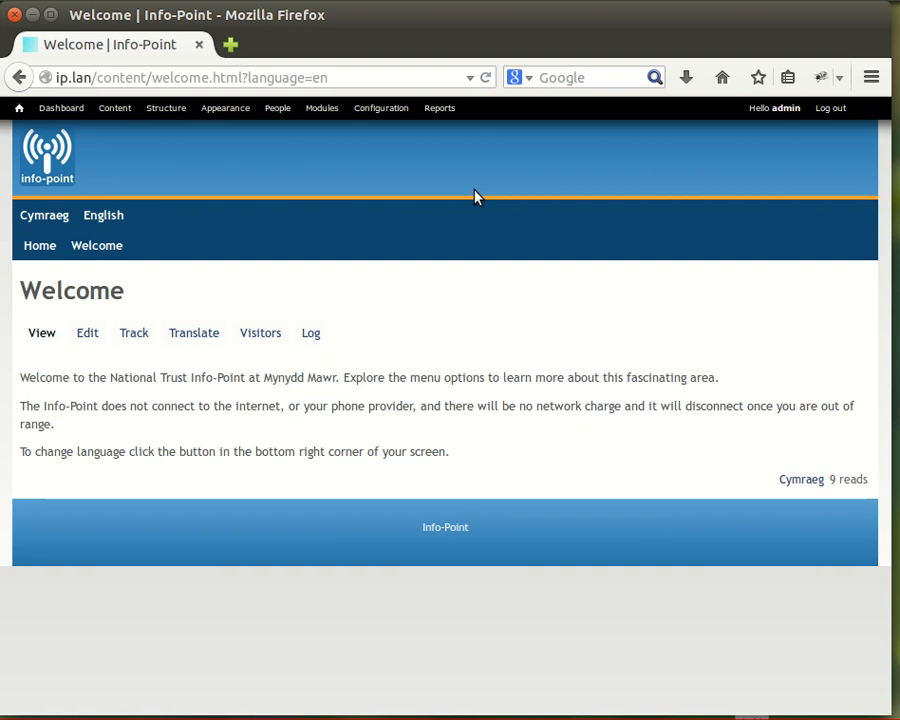
{"action": "mouse_move", "coordinate": [167, 150]}
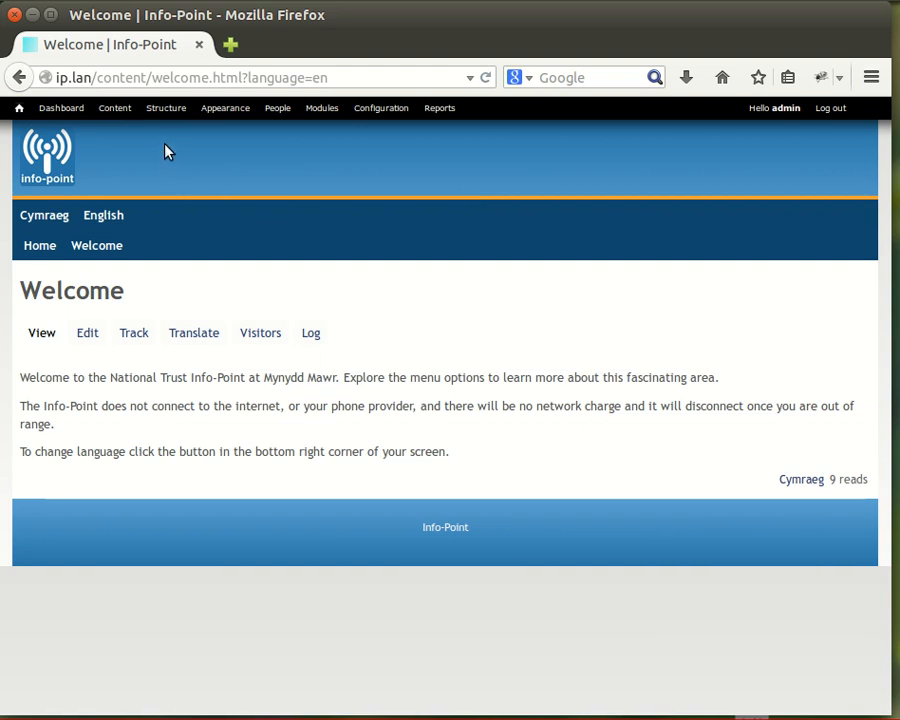
{"action": "mouse_move", "coordinate": [172, 138]}
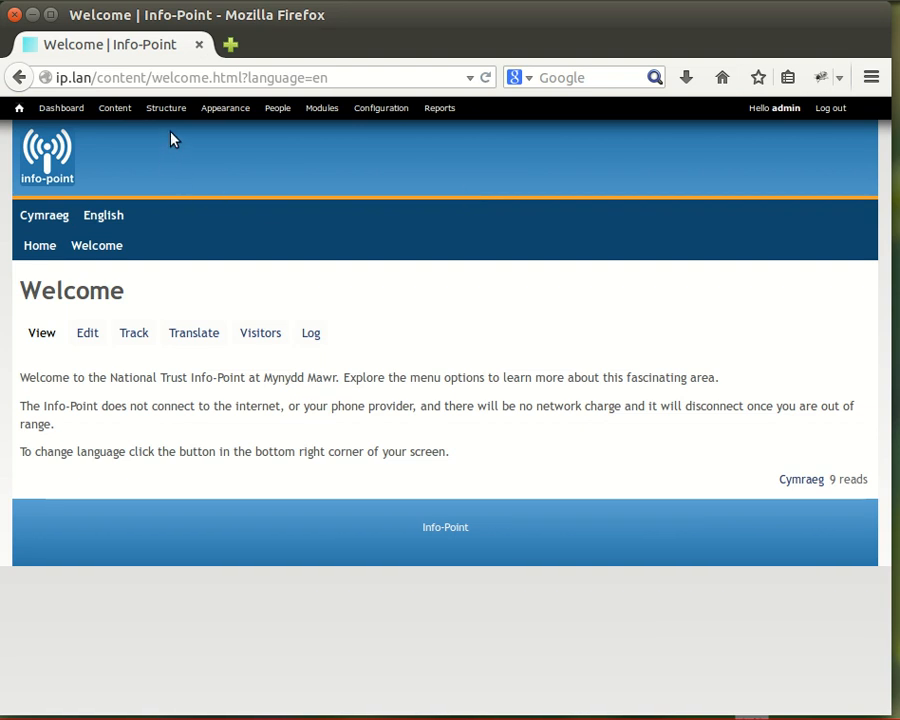
{"action": "mouse_move", "coordinate": [165, 108]}
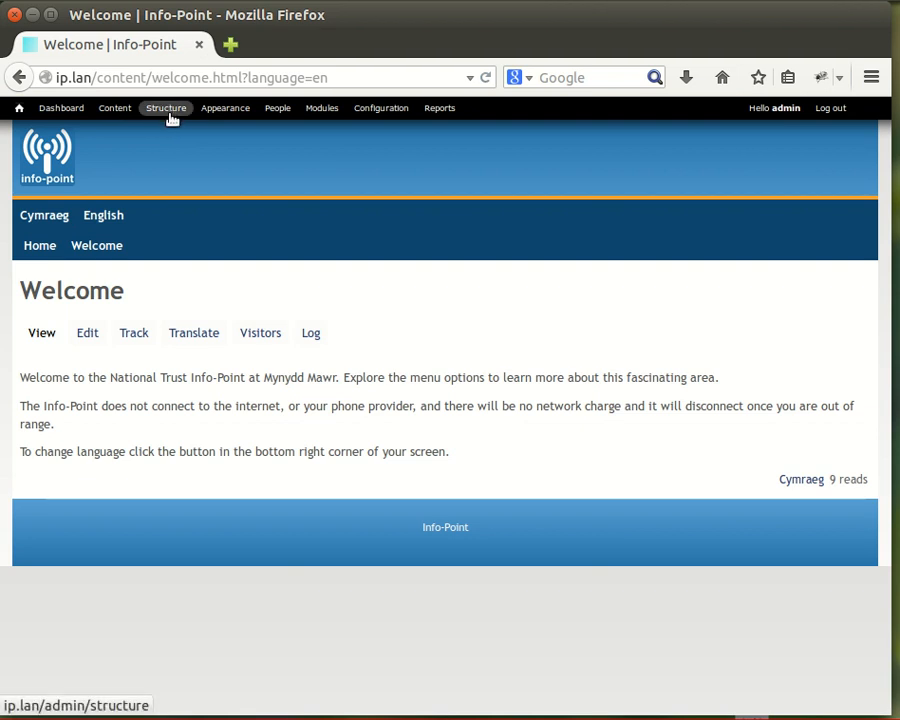
{"action": "mouse_move", "coordinate": [165, 108]}
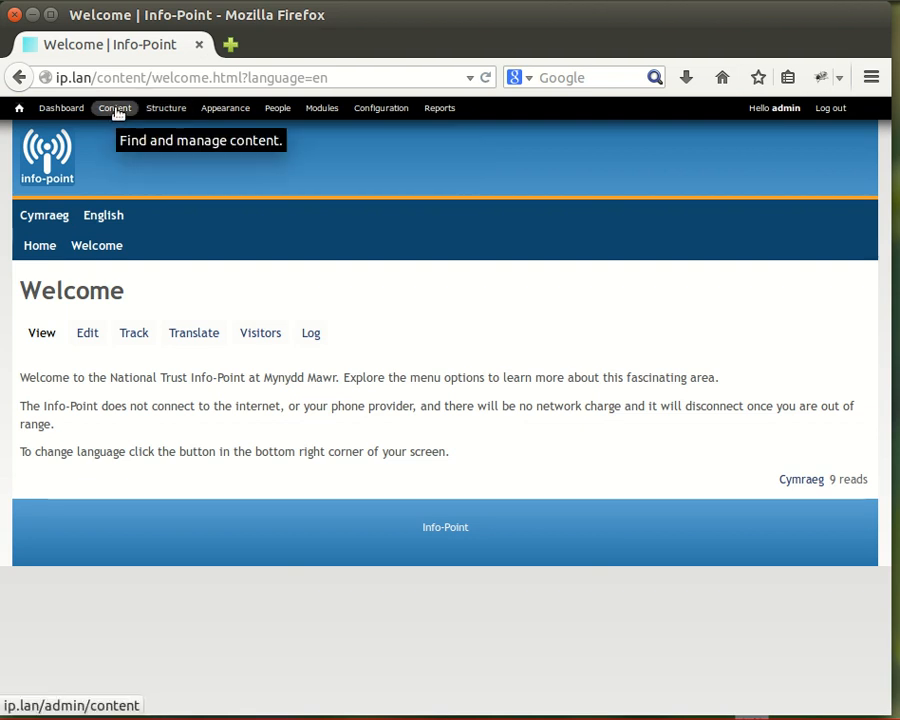
Bring up the site's content list from the admin toolbar
{"action": "left_click", "coordinate": [114, 108]}
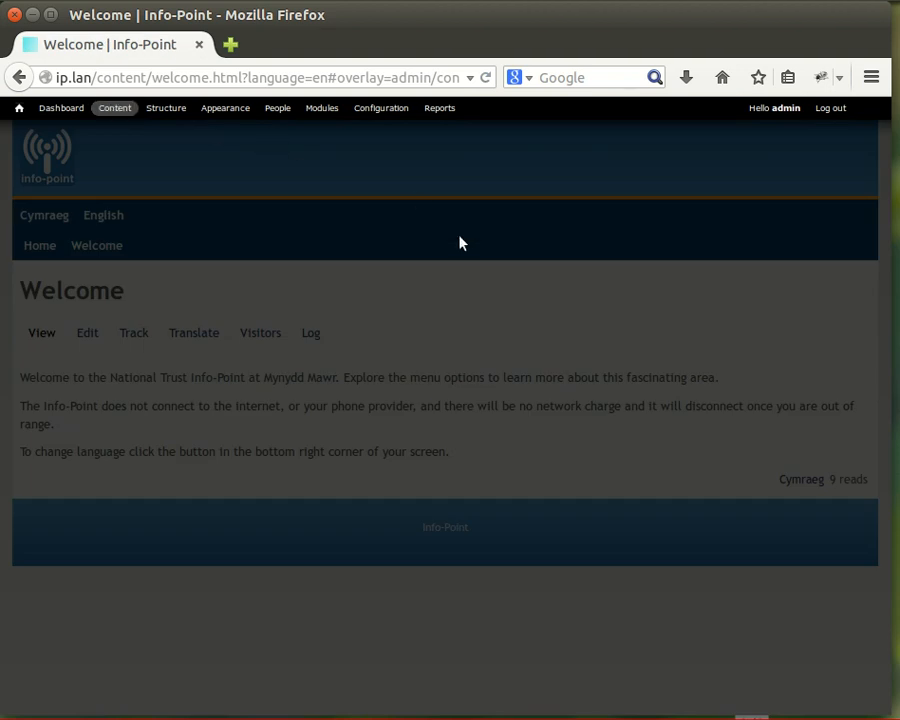
Start adding new content and choose the Panel content type
{"action": "left_click", "coordinate": [114, 108]}
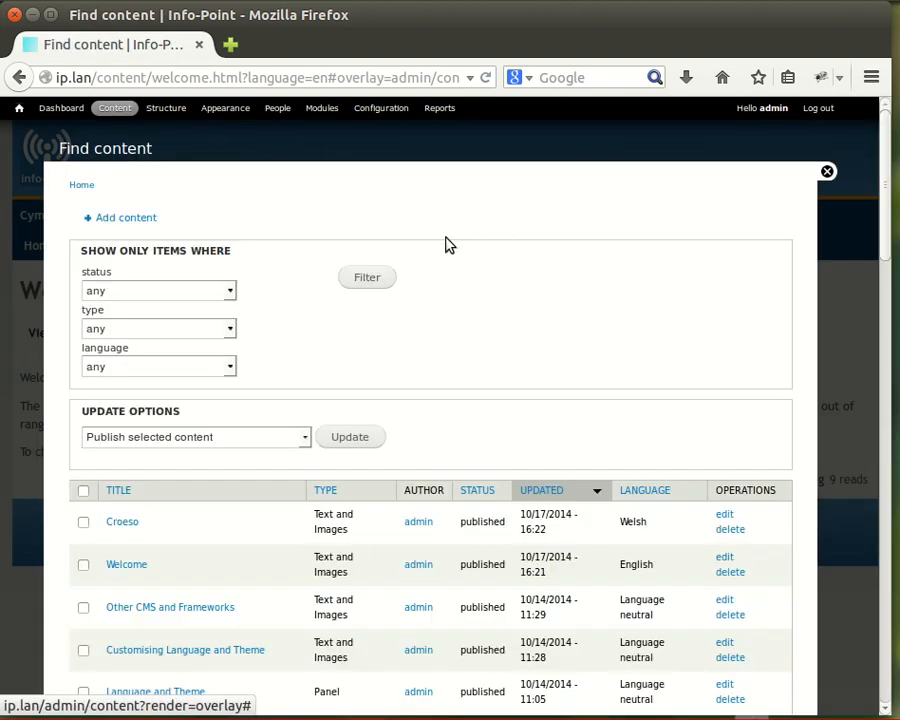
{"action": "left_click", "coordinate": [125, 217]}
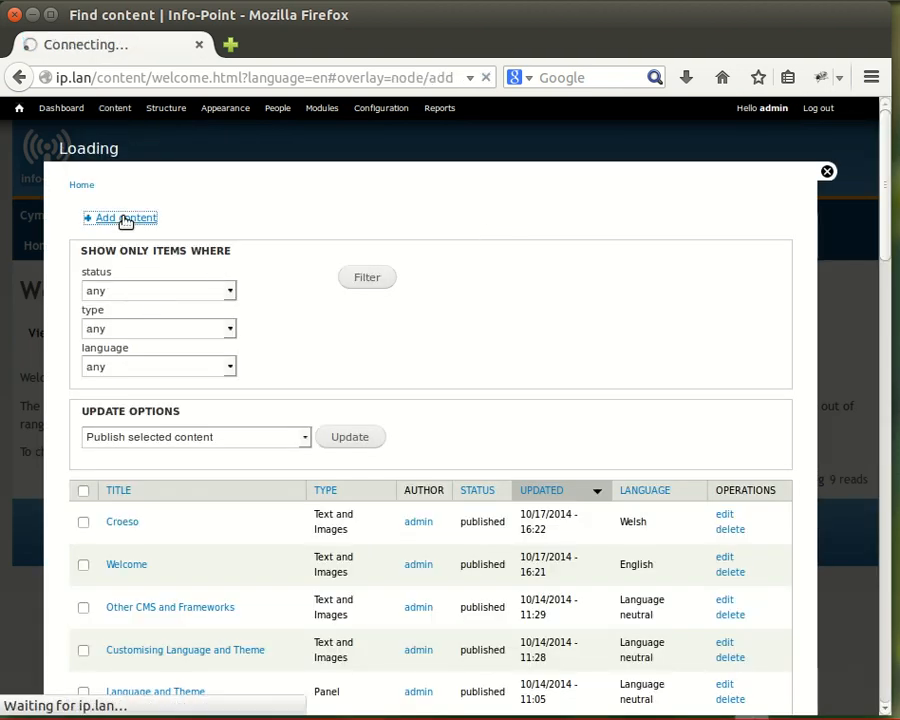
{"action": "left_click", "coordinate": [120, 218]}
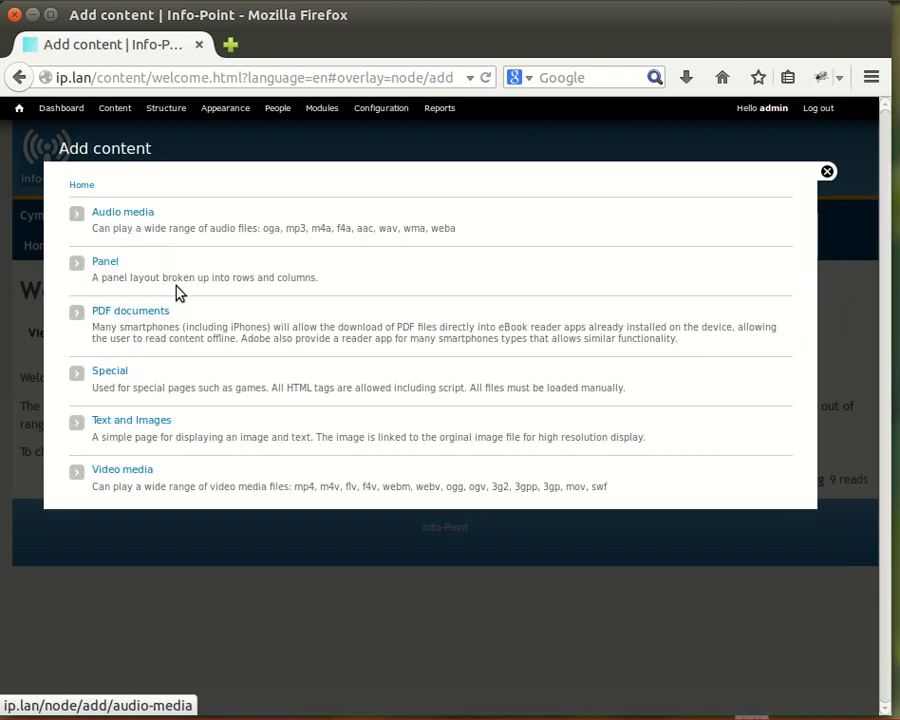
{"action": "mouse_move", "coordinate": [105, 261]}
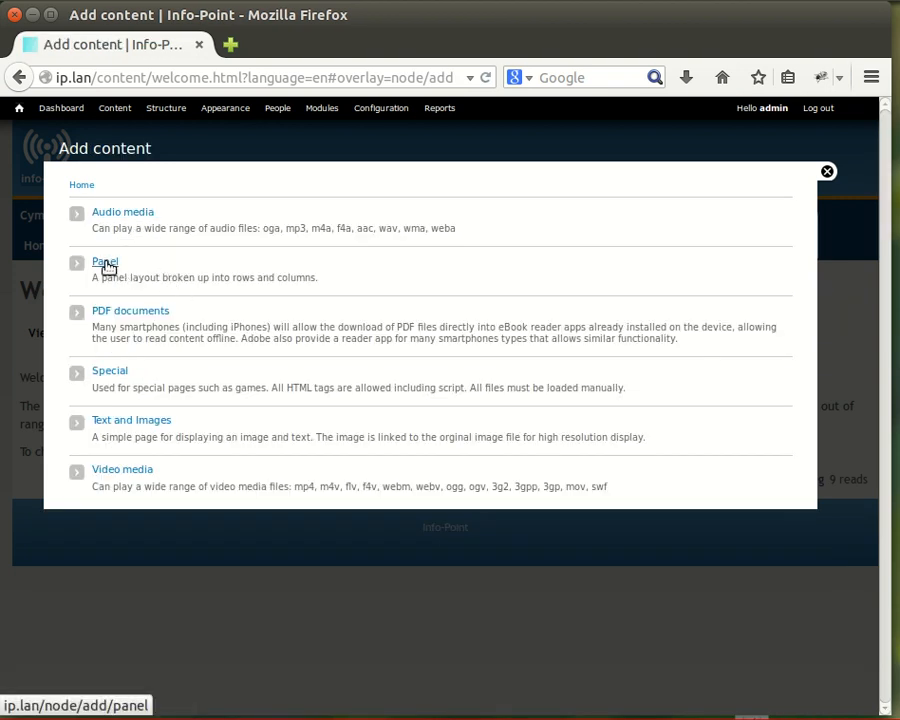
{"action": "left_click", "coordinate": [105, 262]}
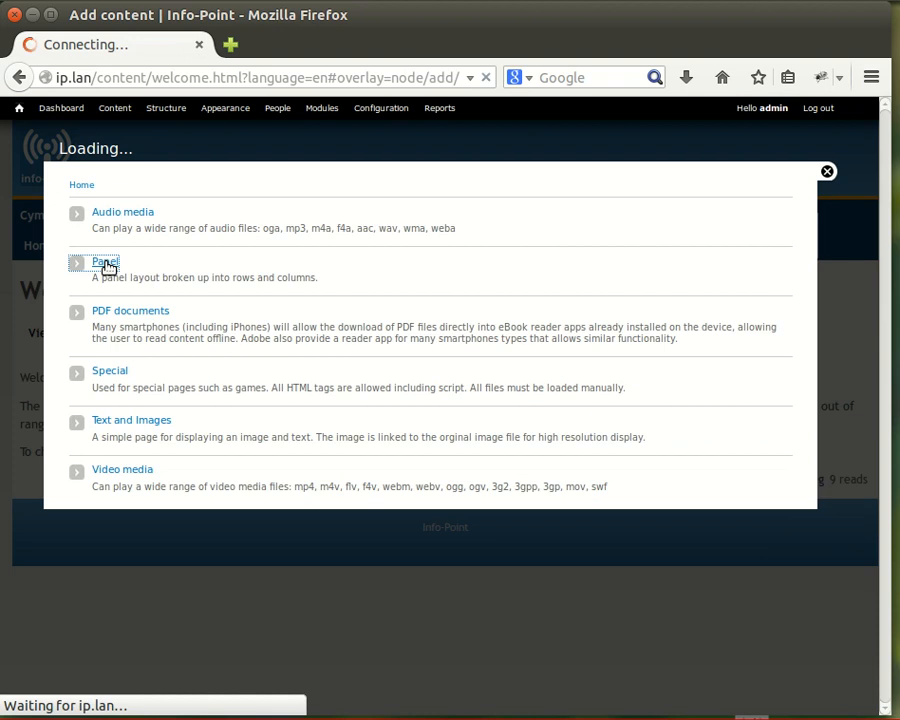
Pick the AT Responsive Panels 2-column category and the AT Two column brick layout
{"action": "left_click", "coordinate": [105, 262]}
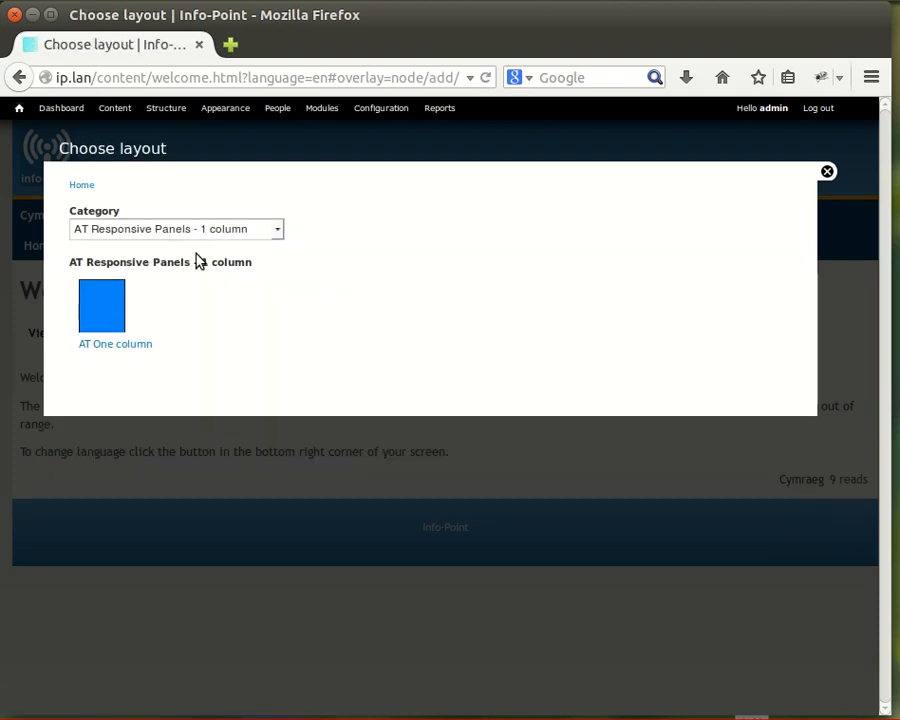
{"action": "mouse_move", "coordinate": [98, 244]}
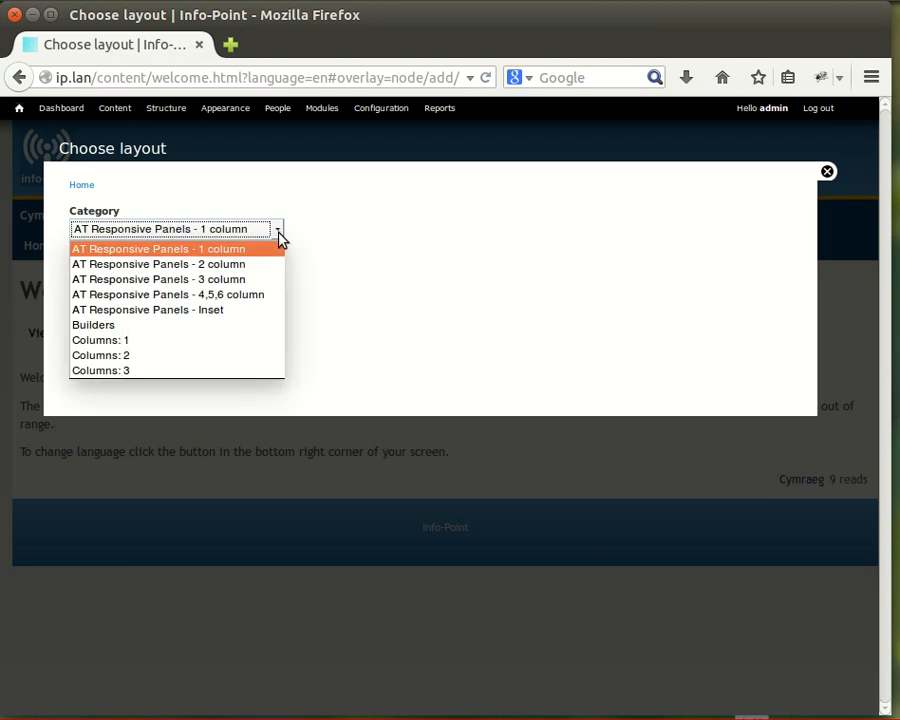
{"action": "left_click", "coordinate": [158, 263]}
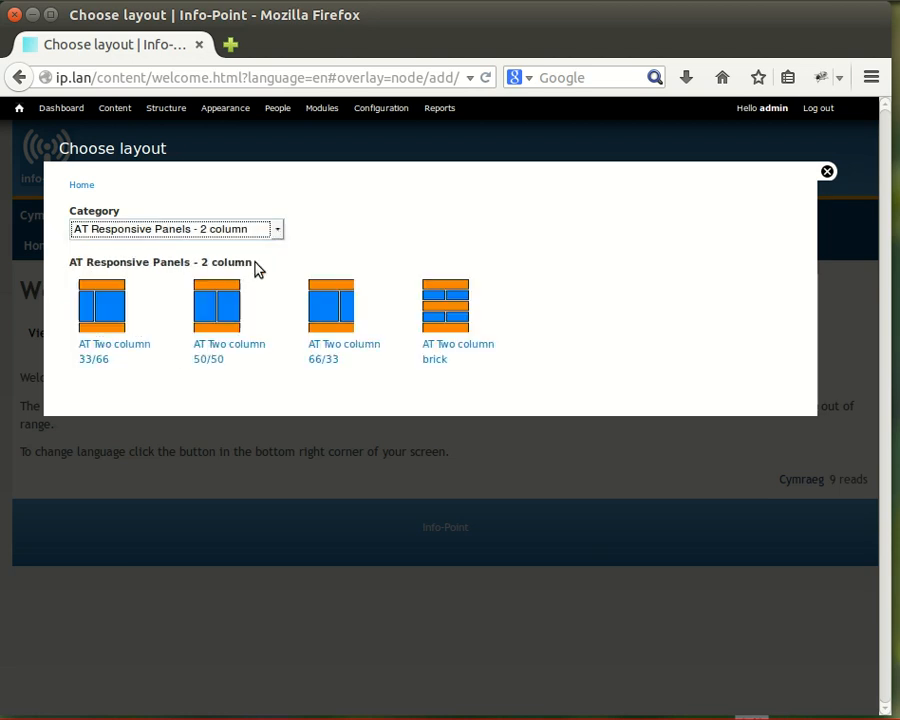
{"action": "mouse_move", "coordinate": [220, 262]}
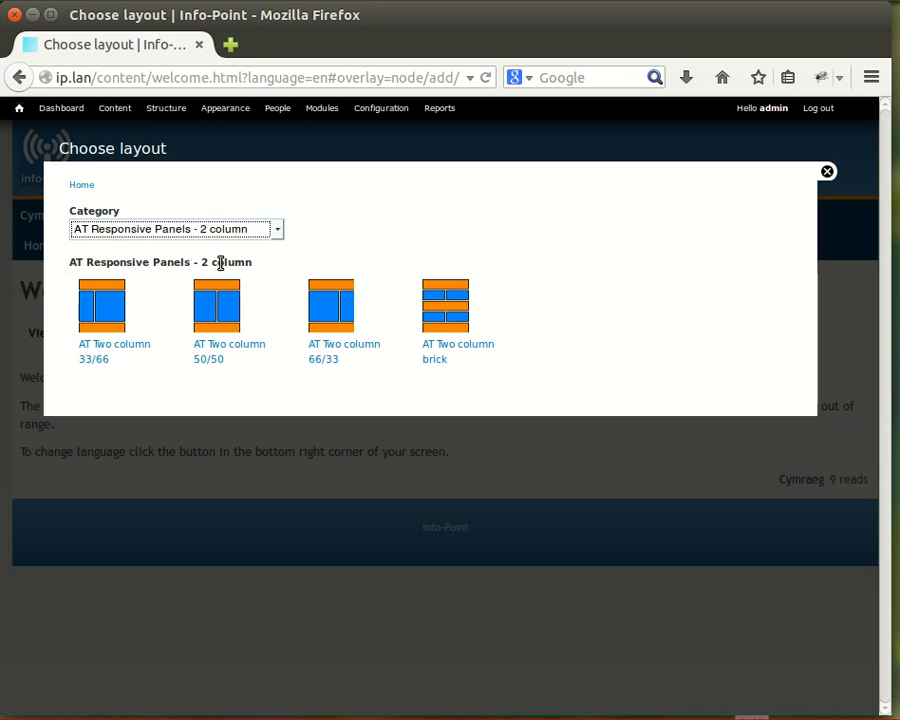
{"action": "mouse_move", "coordinate": [453, 293]}
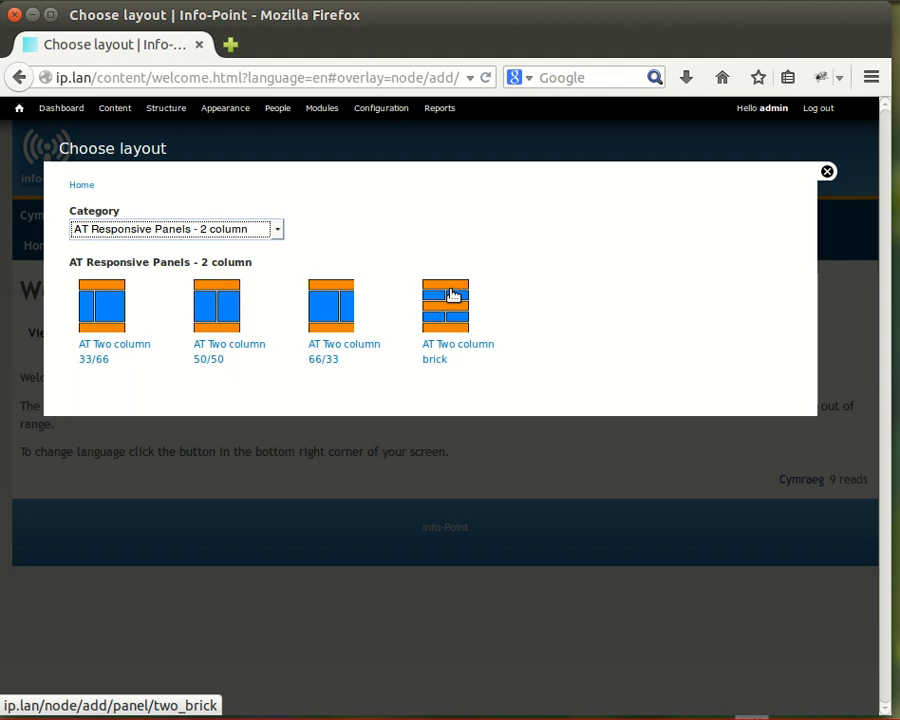
{"action": "left_click", "coordinate": [445, 307]}
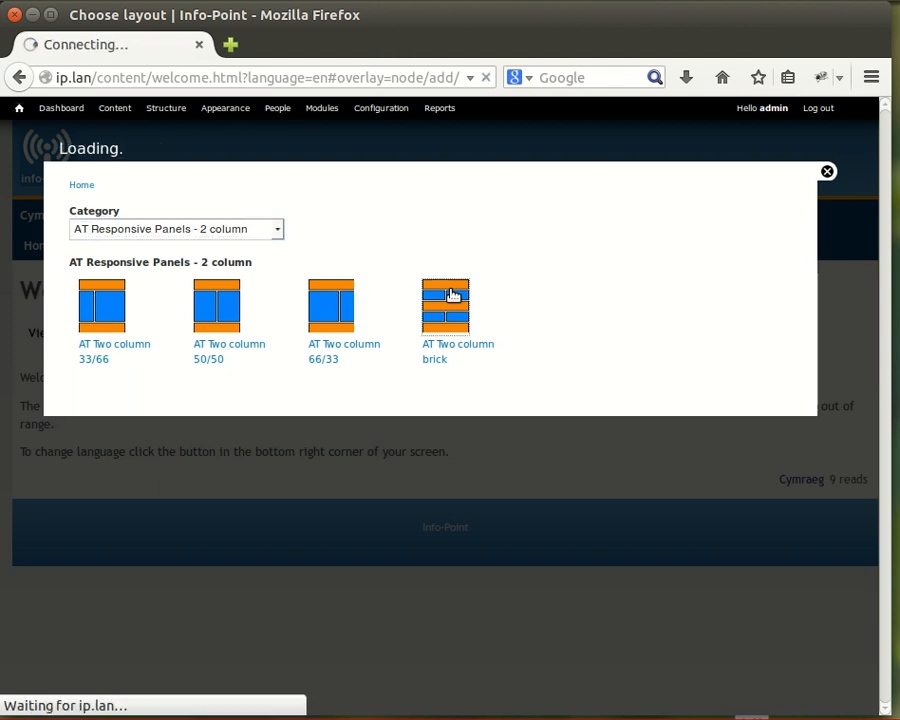
{"action": "left_click", "coordinate": [445, 307]}
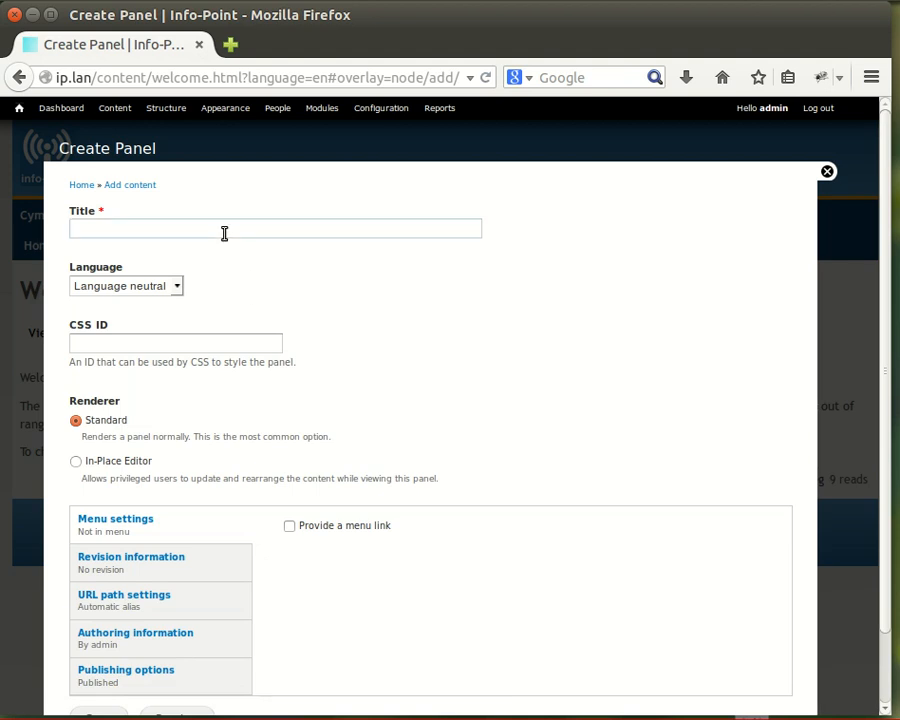
Title the panel 'Wildlife' and set its language to English
{"action": "type", "text": "Wil"}
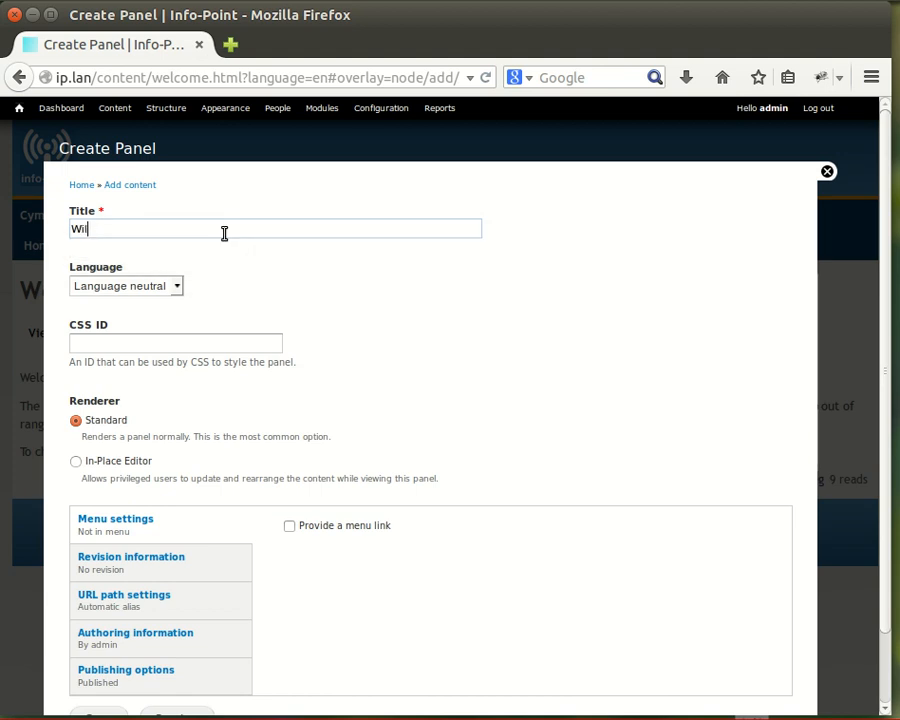
{"action": "type", "text": "dli"}
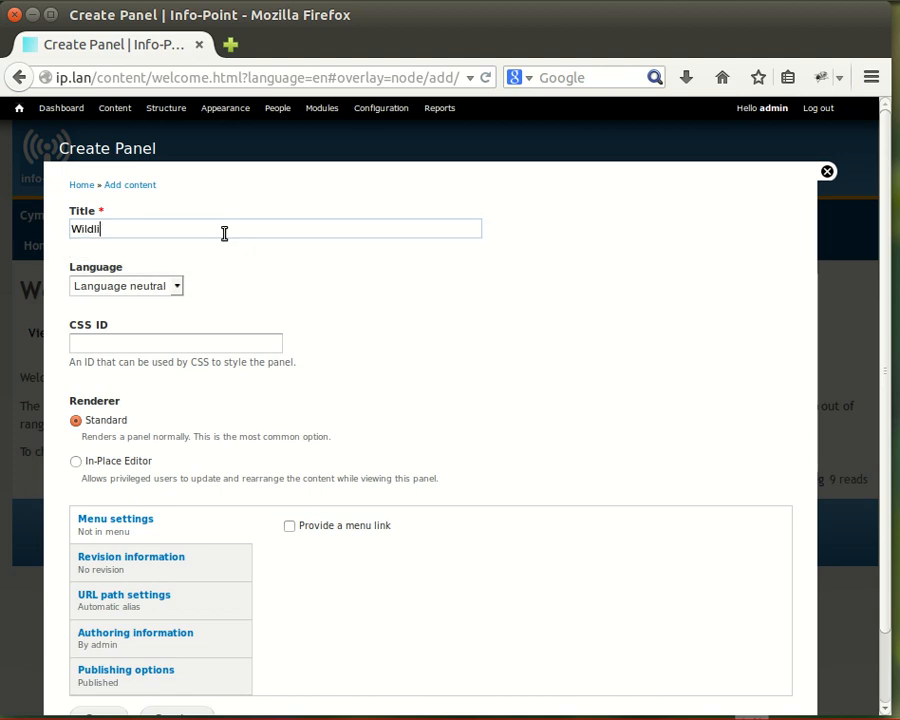
{"action": "type", "text": "fe"}
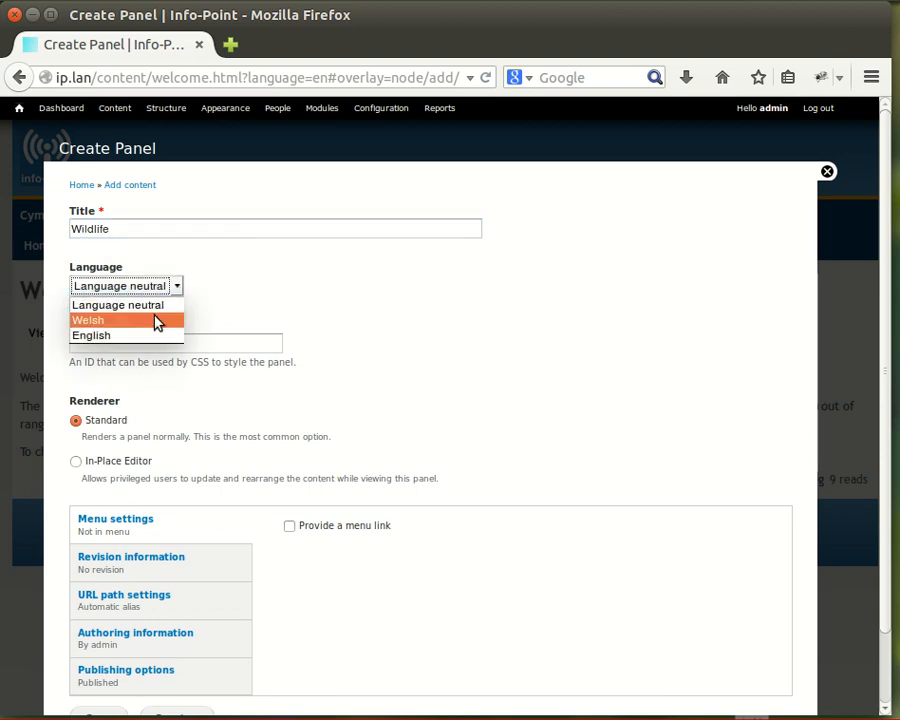
{"action": "mouse_move", "coordinate": [148, 335]}
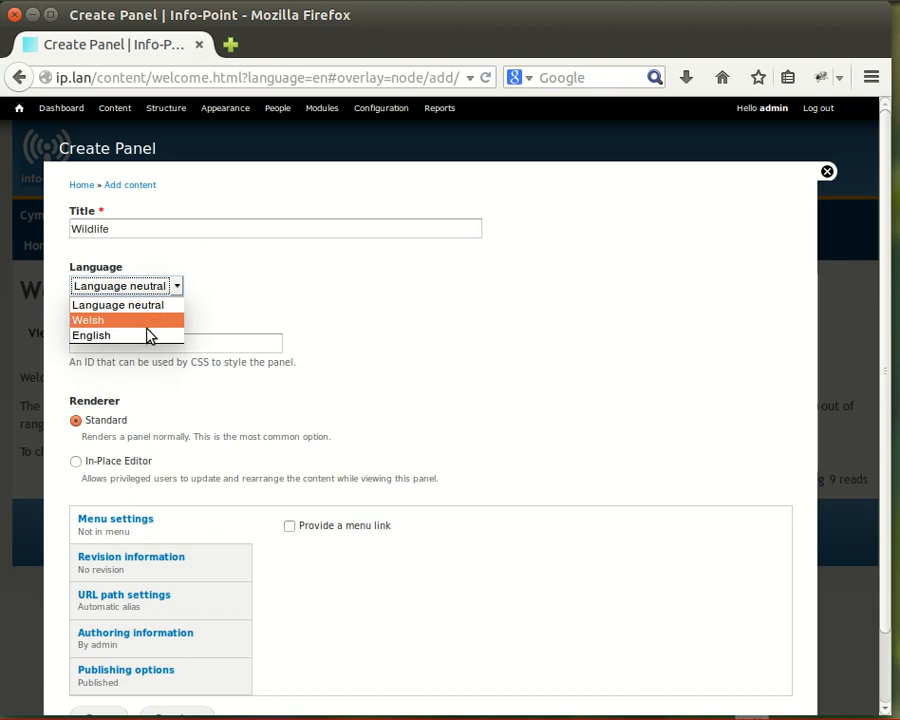
{"action": "left_click", "coordinate": [91, 335]}
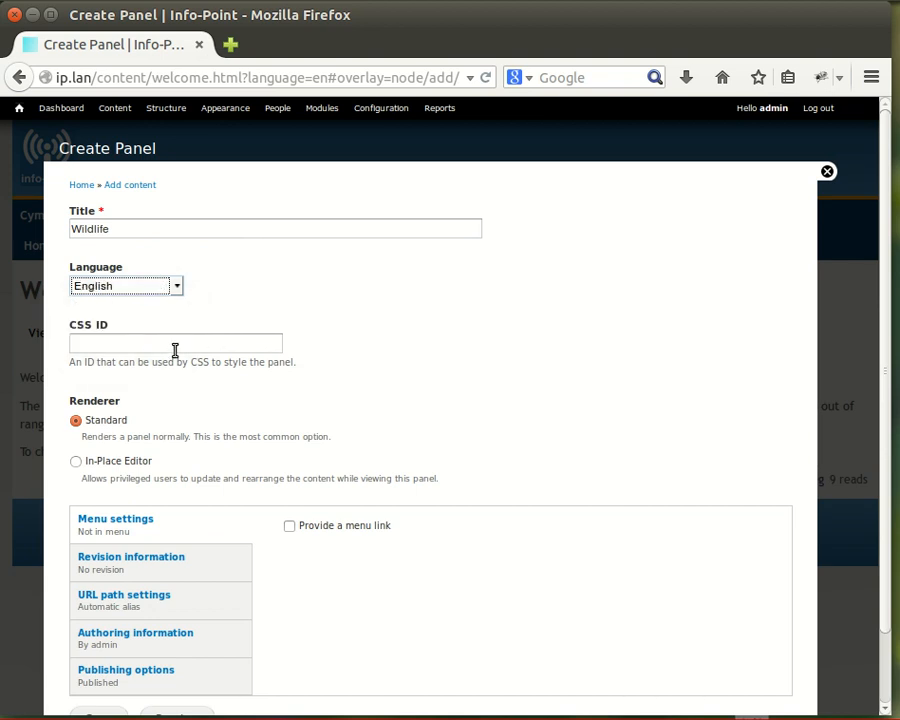
{"action": "mouse_move", "coordinate": [62, 423]}
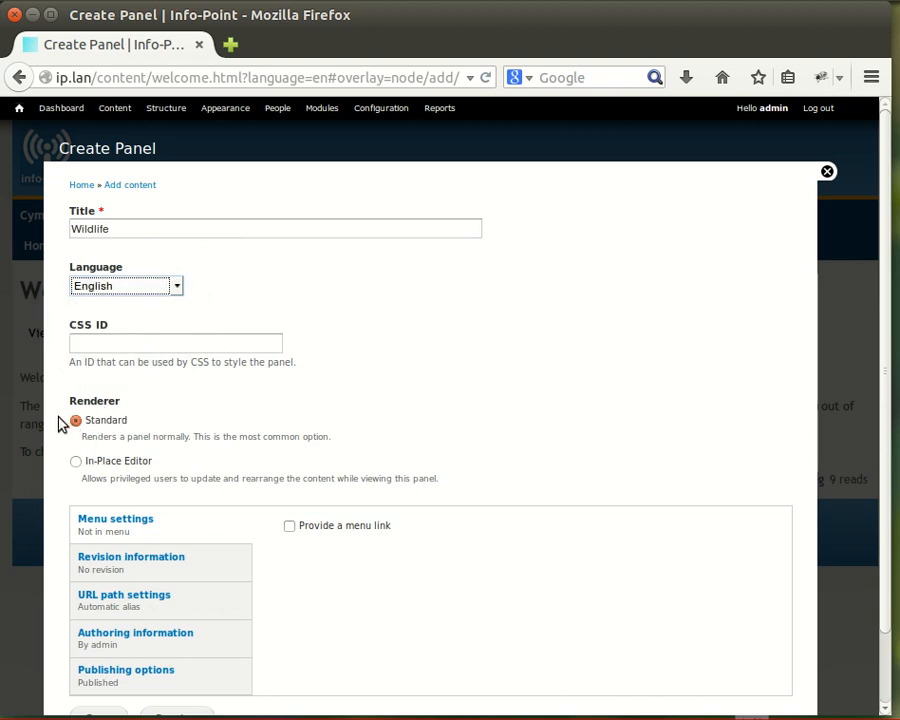
{"action": "mouse_move", "coordinate": [105, 397]}
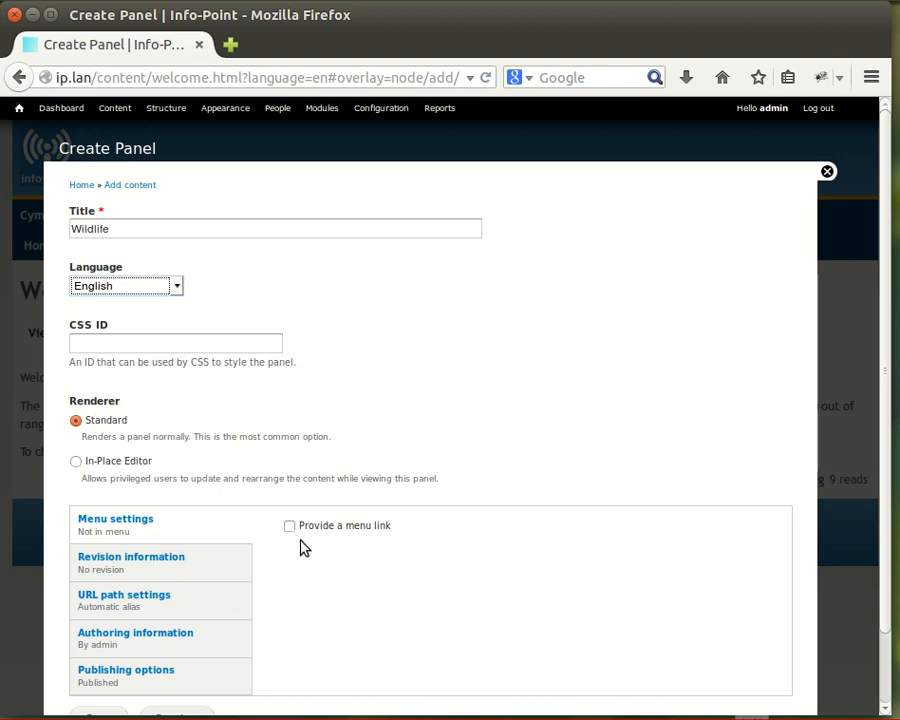
Provide a main-menu link for Wildlife with weight 10 and save the panel
{"action": "left_click", "coordinate": [290, 525]}
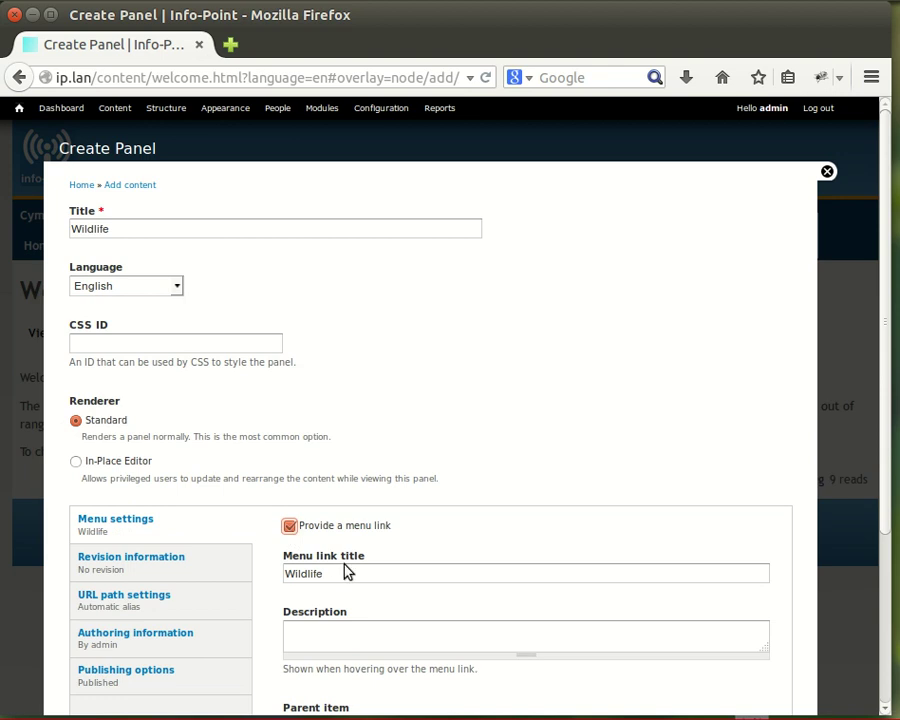
{"action": "mouse_move", "coordinate": [888, 453]}
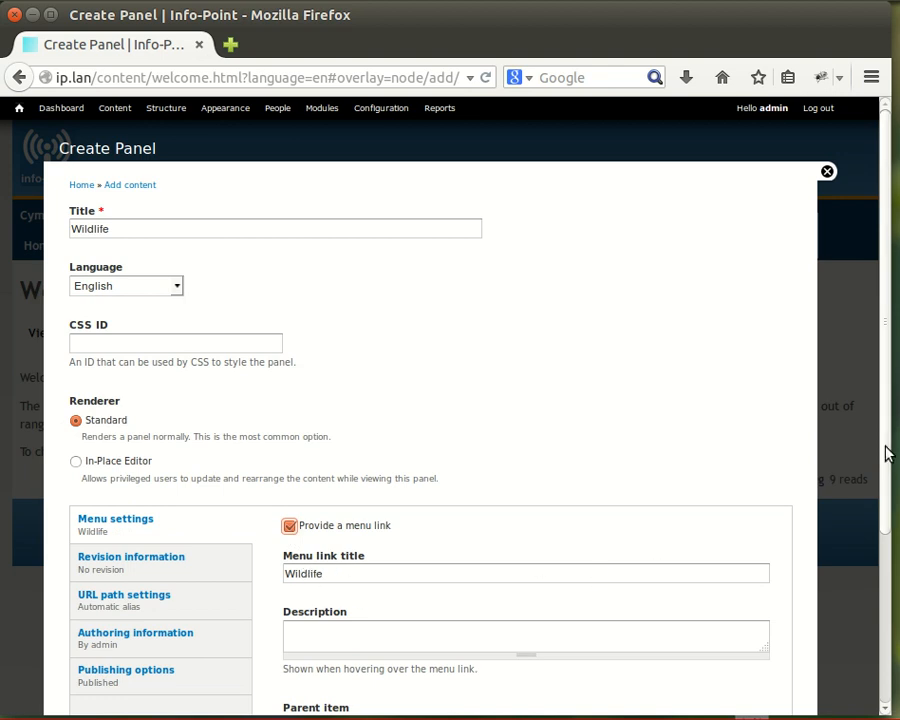
{"action": "scroll", "scroll_direction": "down", "scroll_amount": 3}
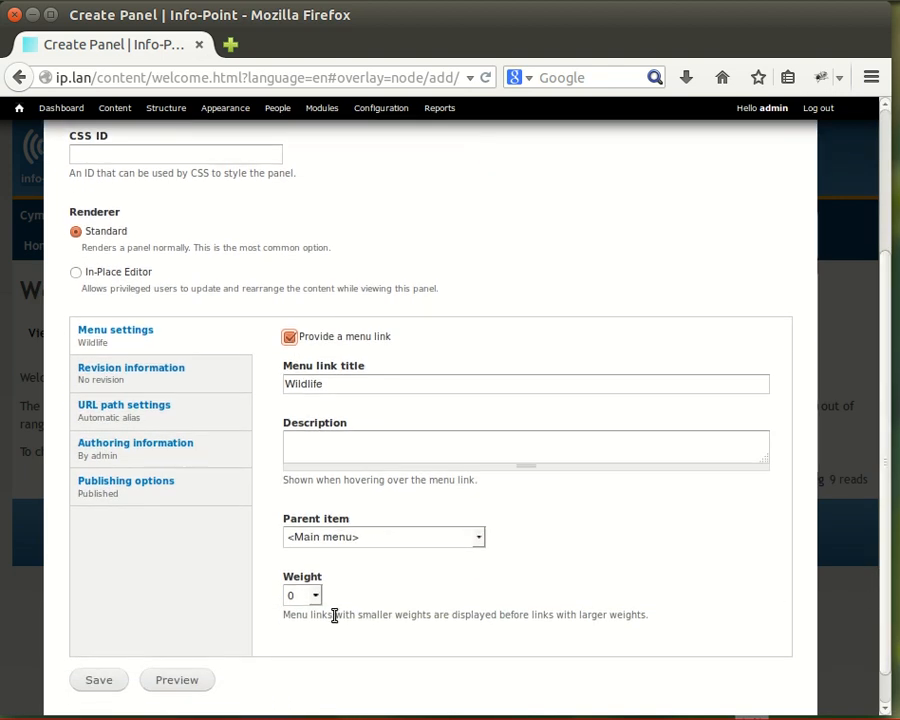
{"action": "left_click", "coordinate": [315, 595]}
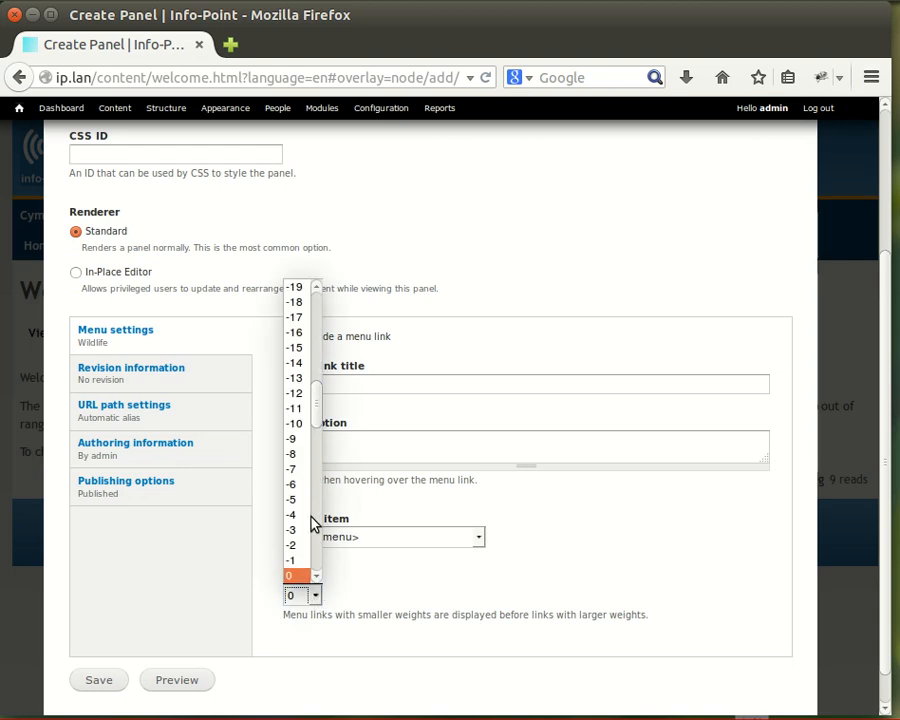
{"action": "scroll", "scroll_direction": "down", "scroll_amount": 3}
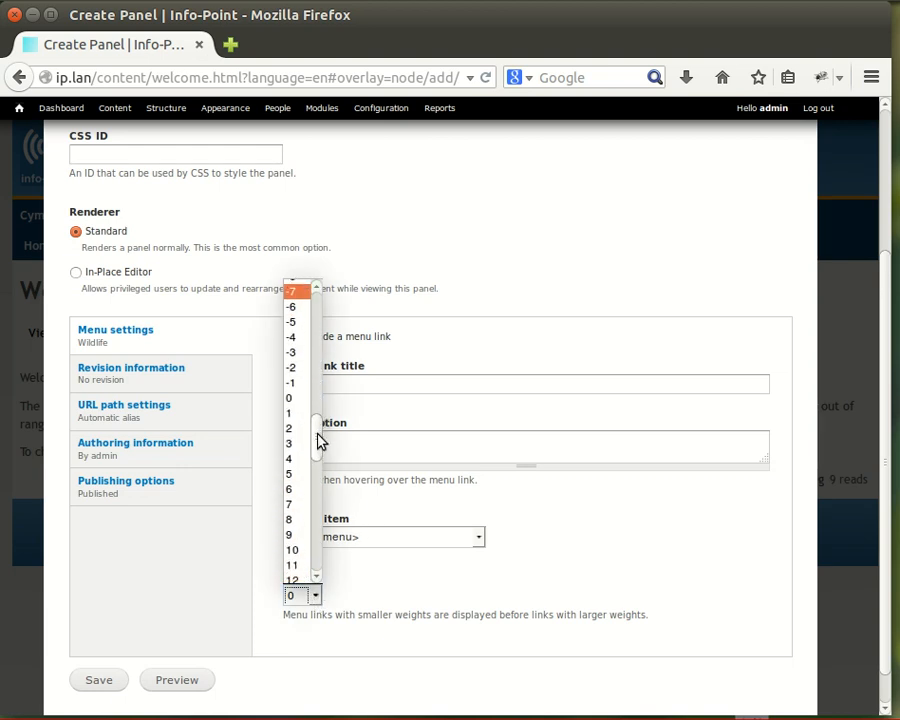
{"action": "left_click", "coordinate": [291, 549]}
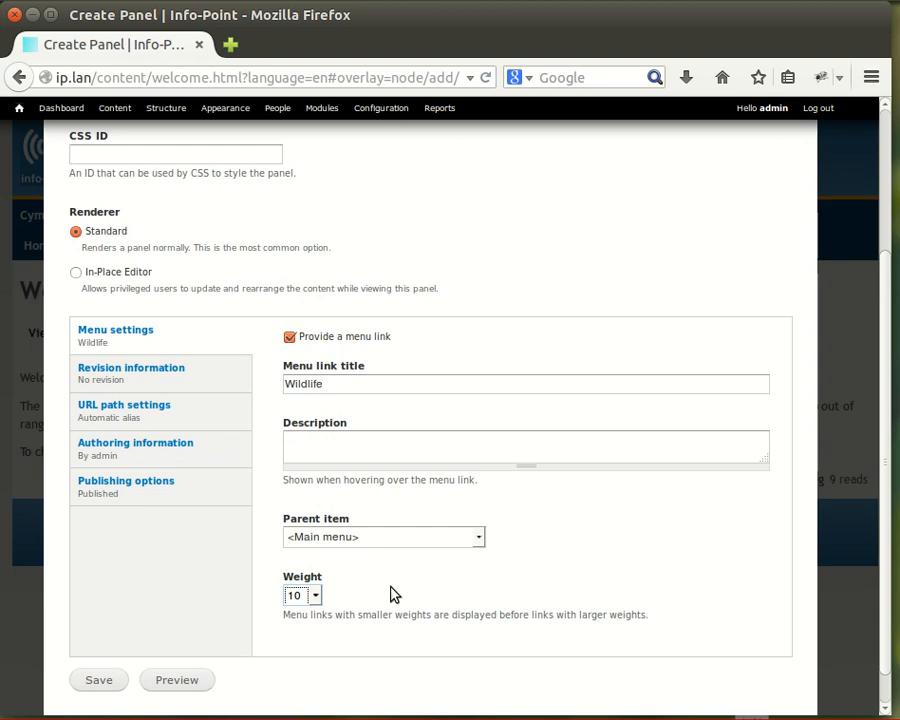
{"action": "mouse_move", "coordinate": [478, 583]}
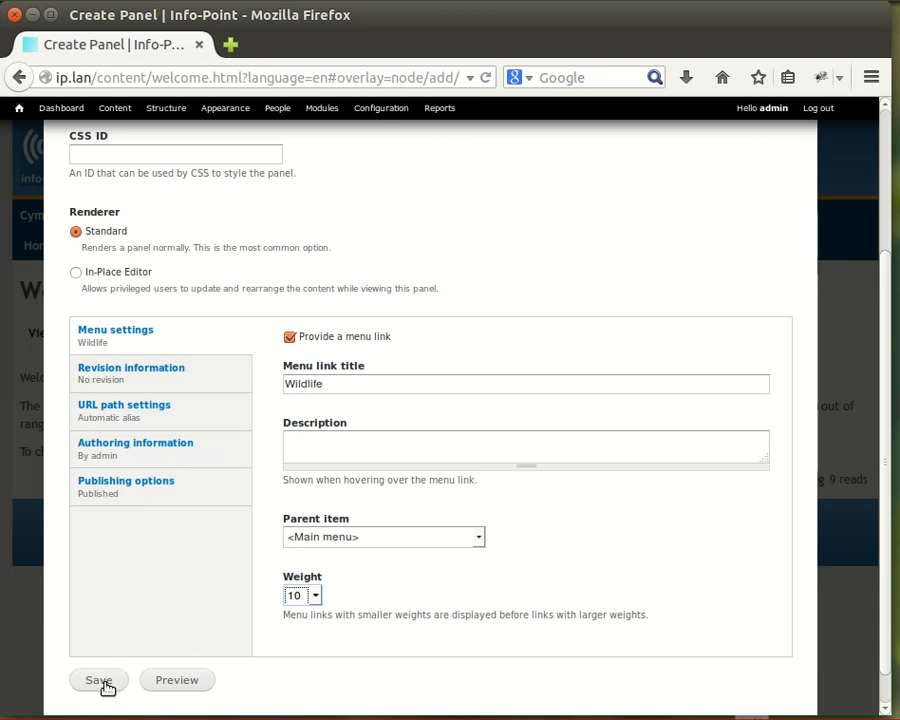
{"action": "left_click", "coordinate": [98, 680]}
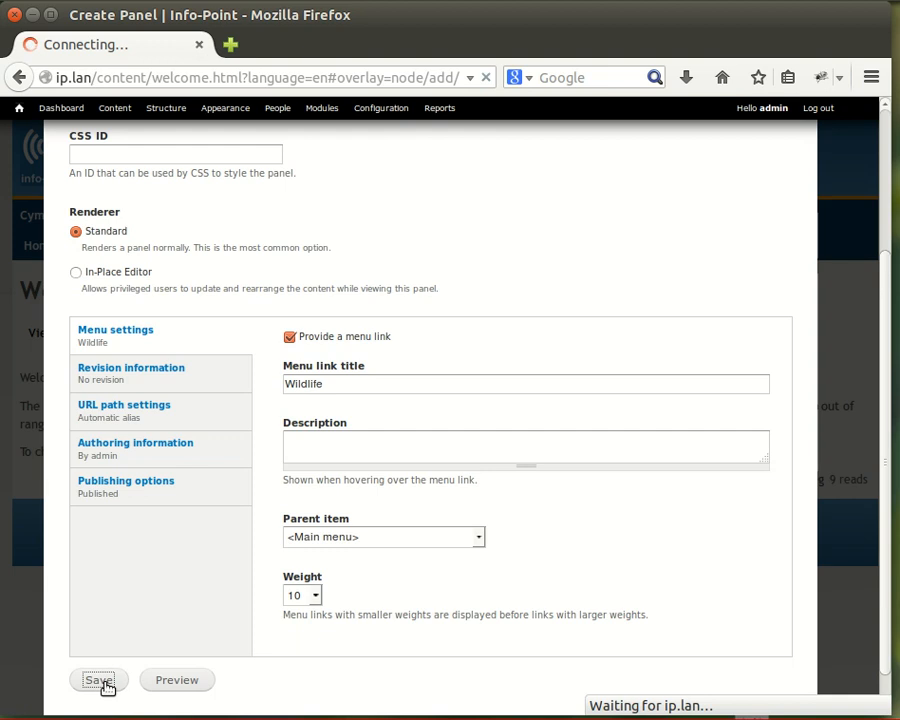
{"action": "left_click", "coordinate": [97, 680]}
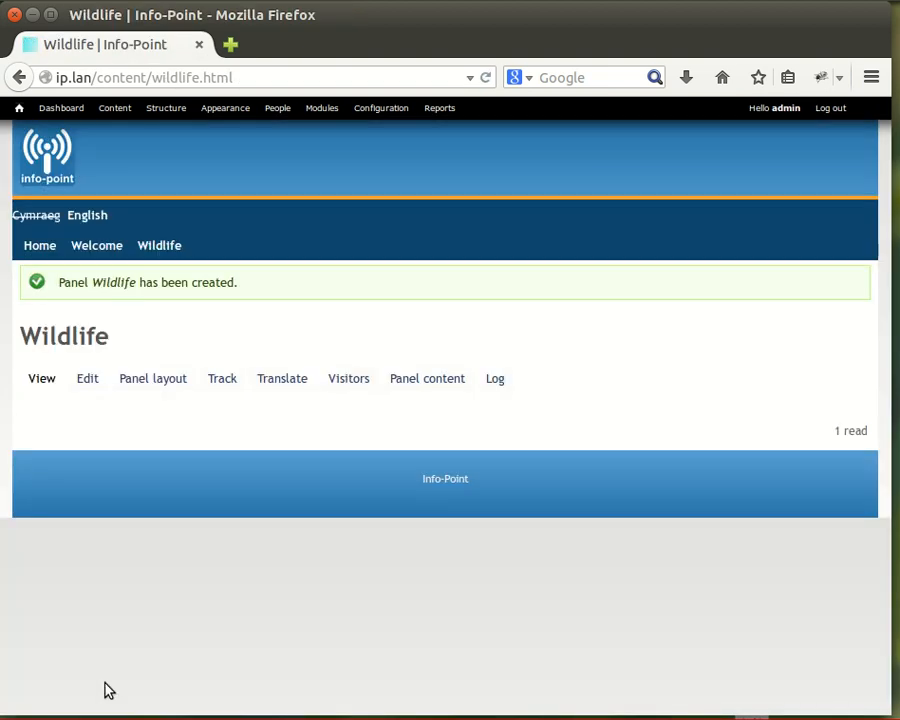
{"action": "mouse_move", "coordinate": [199, 430]}
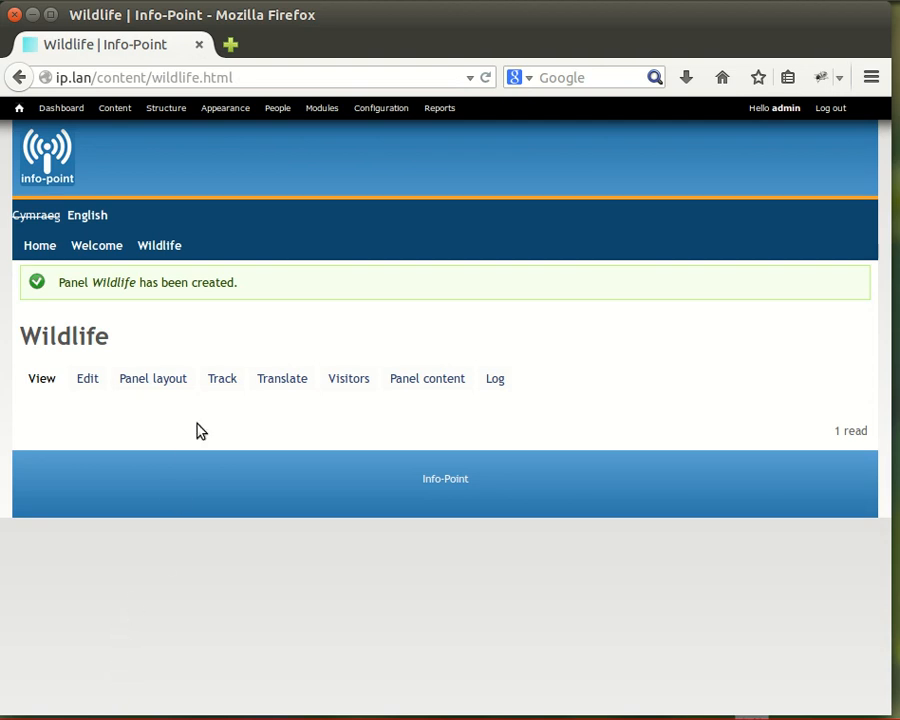
{"action": "mouse_move", "coordinate": [97, 401]}
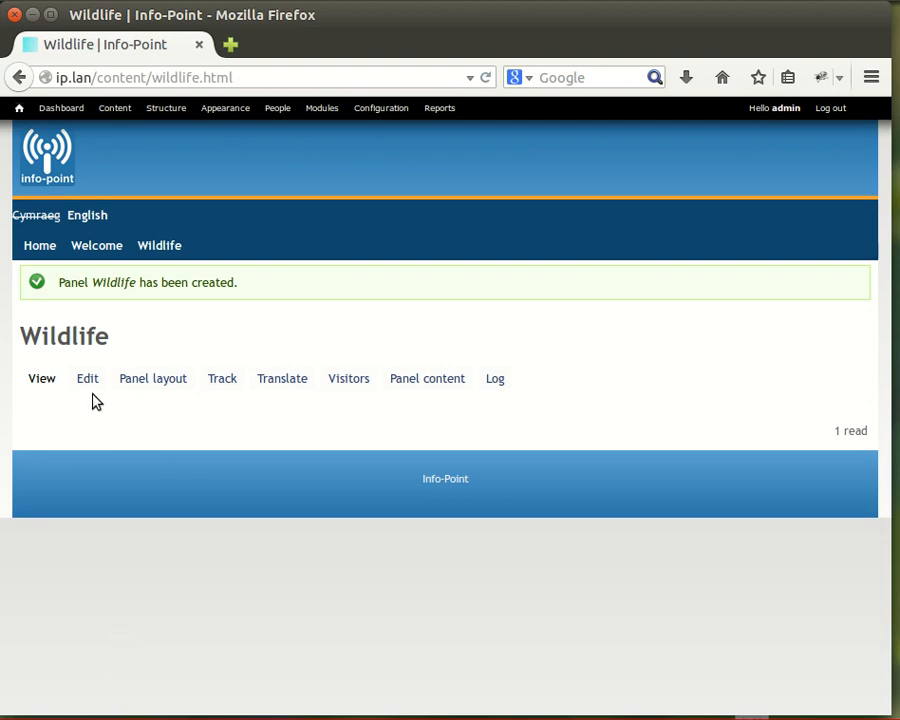
{"action": "mouse_move", "coordinate": [50, 347]}
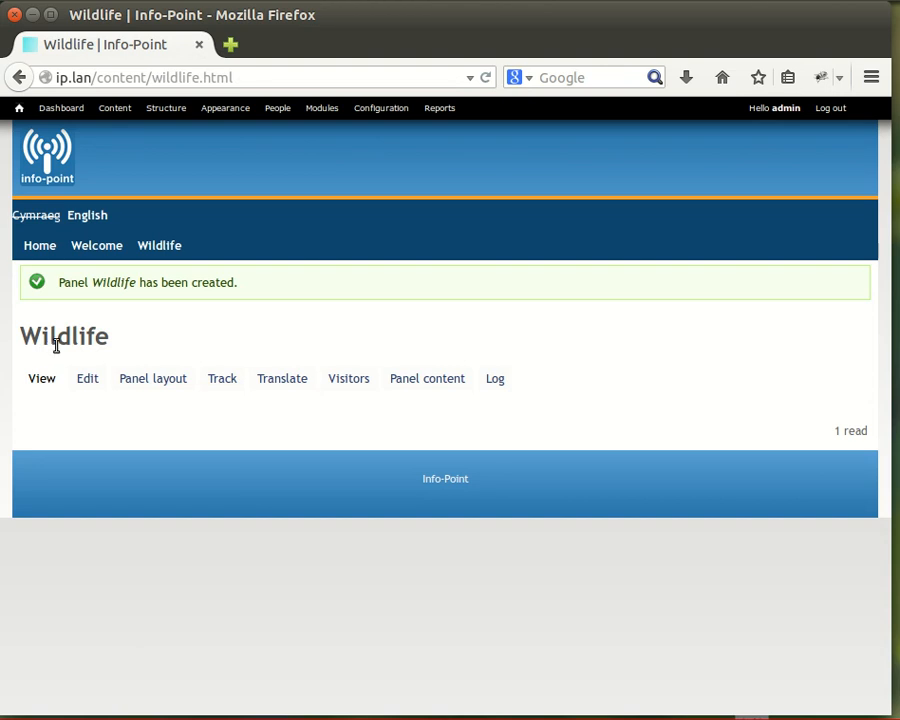
{"action": "mouse_move", "coordinate": [282, 378]}
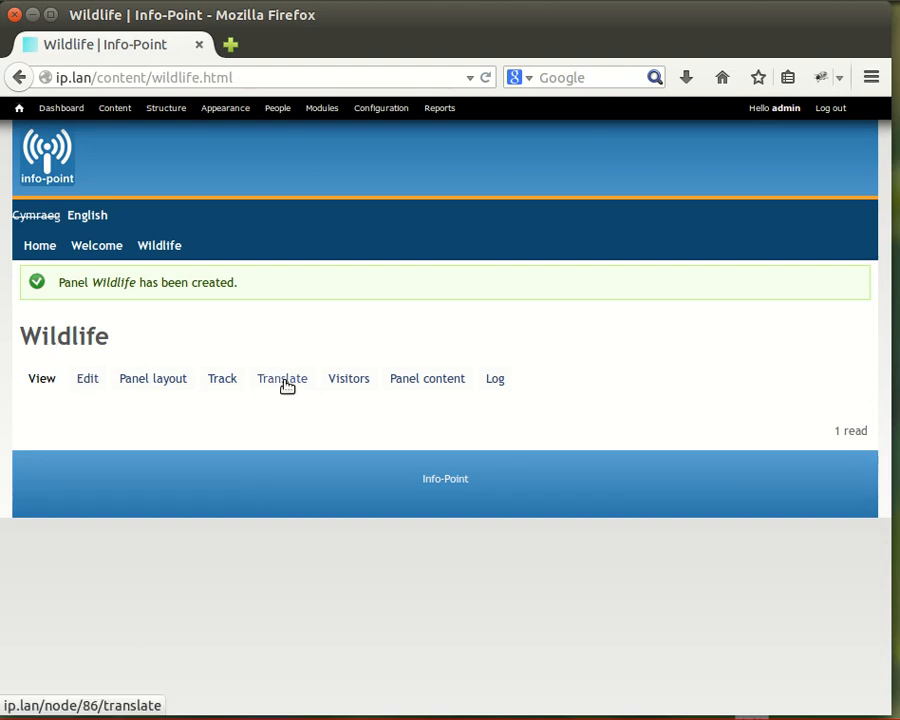
{"action": "left_click", "coordinate": [282, 378]}
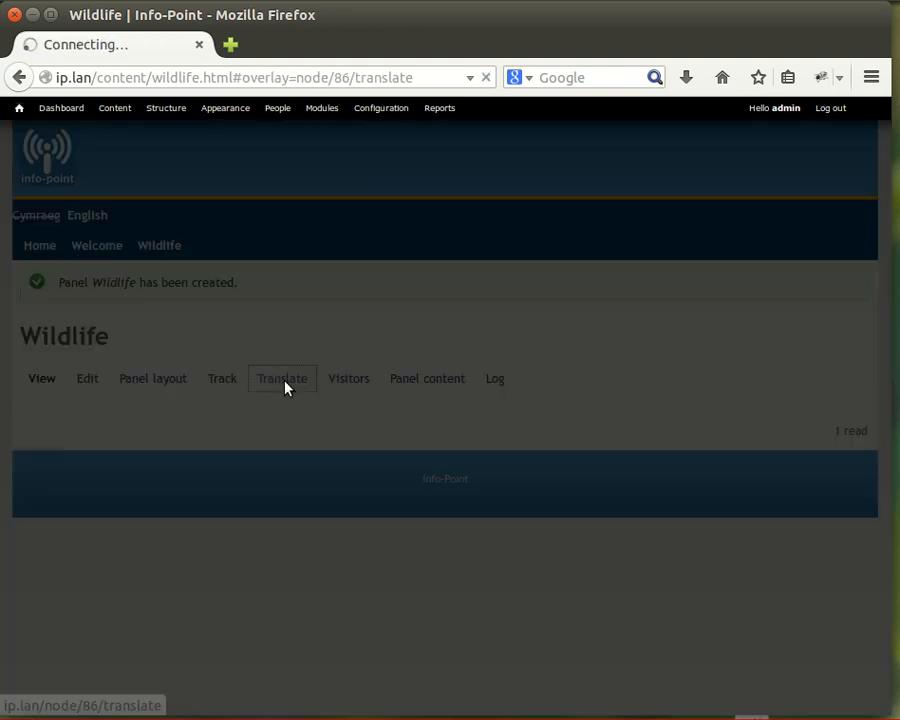
{"action": "left_click", "coordinate": [282, 378]}
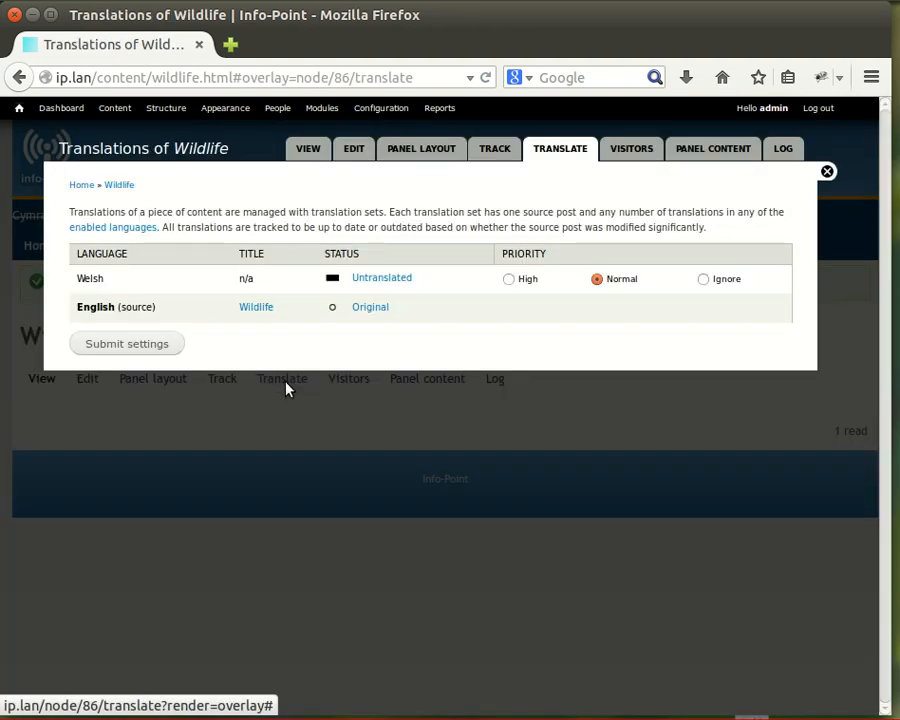
{"action": "mouse_move", "coordinate": [381, 277]}
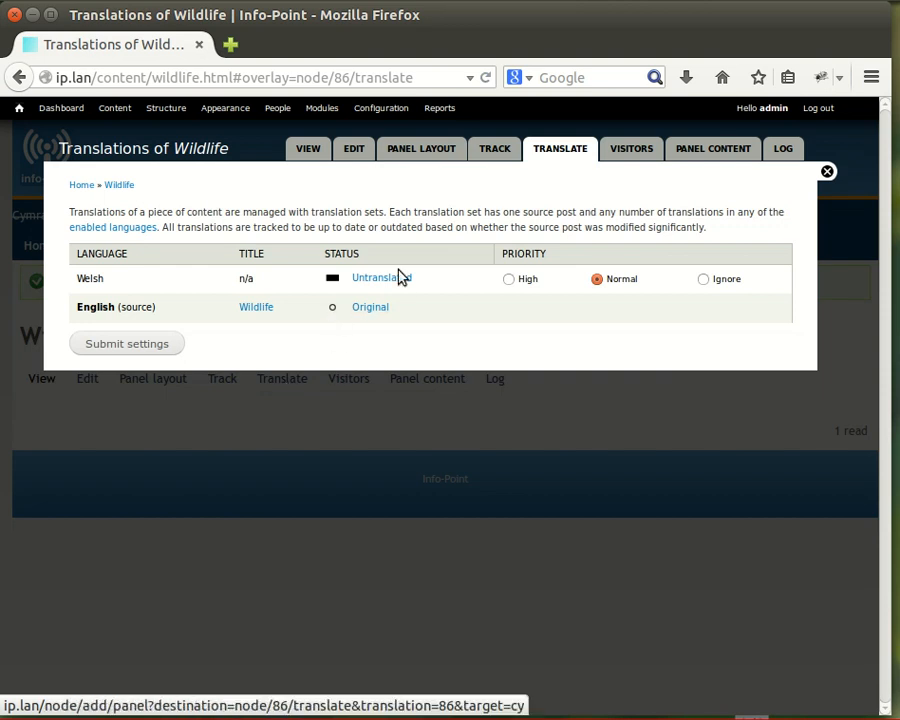
{"action": "left_click", "coordinate": [381, 277]}
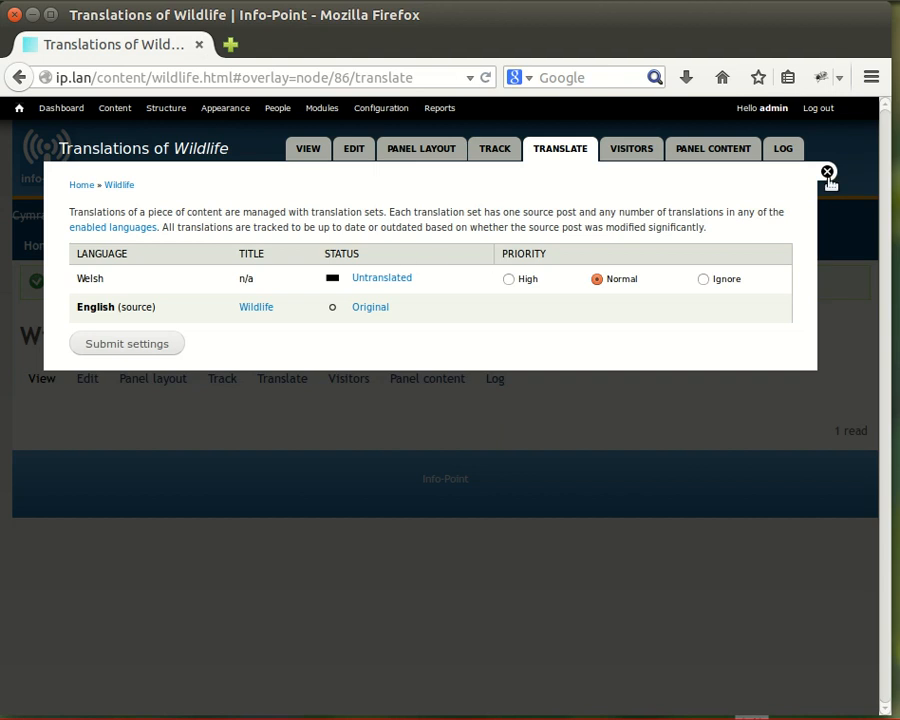
{"action": "mouse_move", "coordinate": [828, 175]}
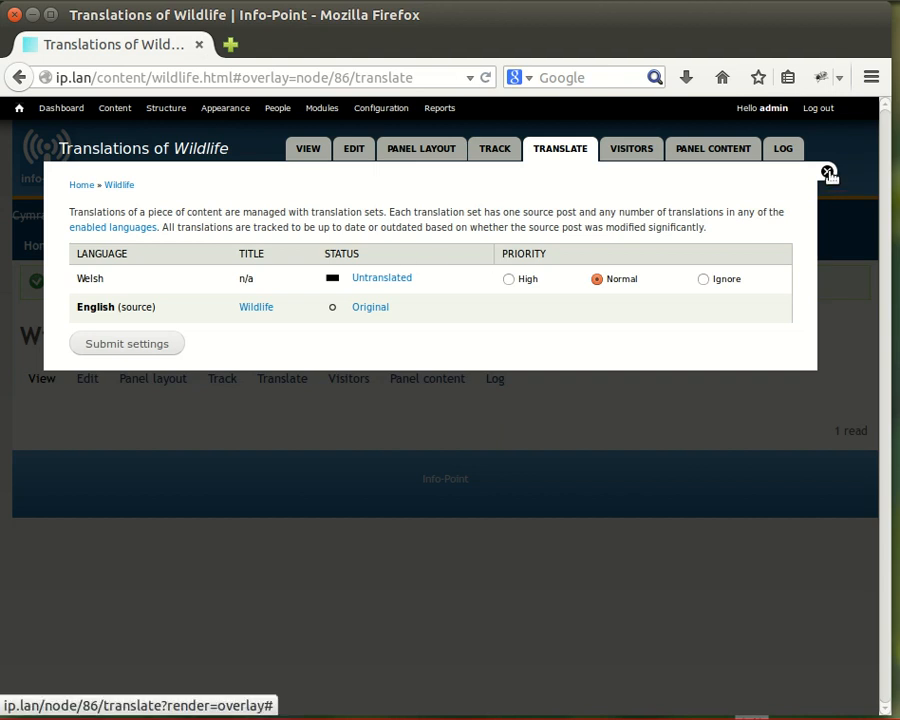
{"action": "left_click", "coordinate": [828, 172]}
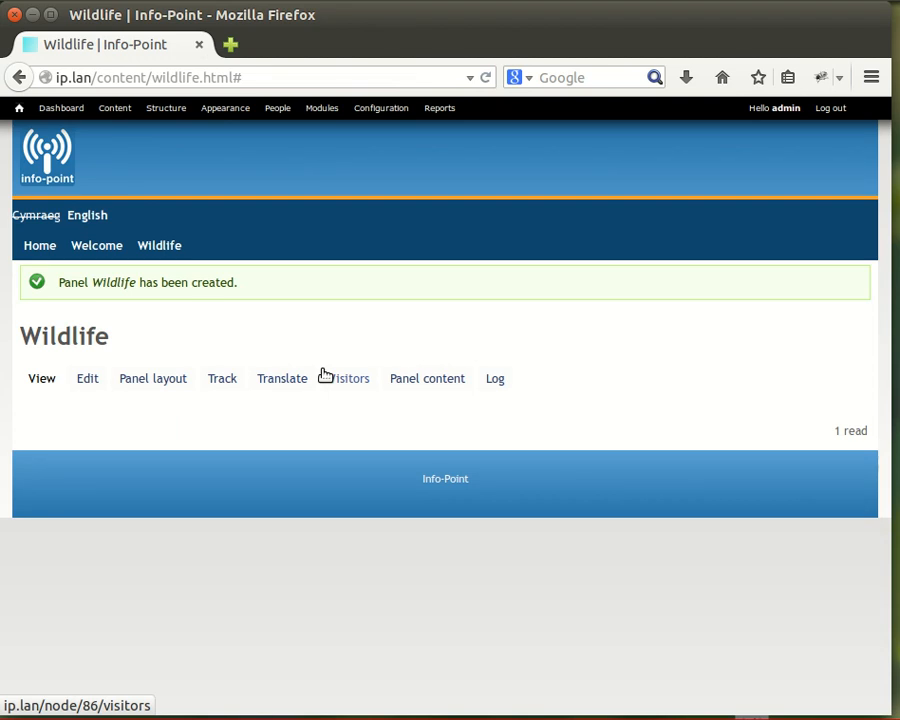
{"action": "mouse_move", "coordinate": [168, 177]}
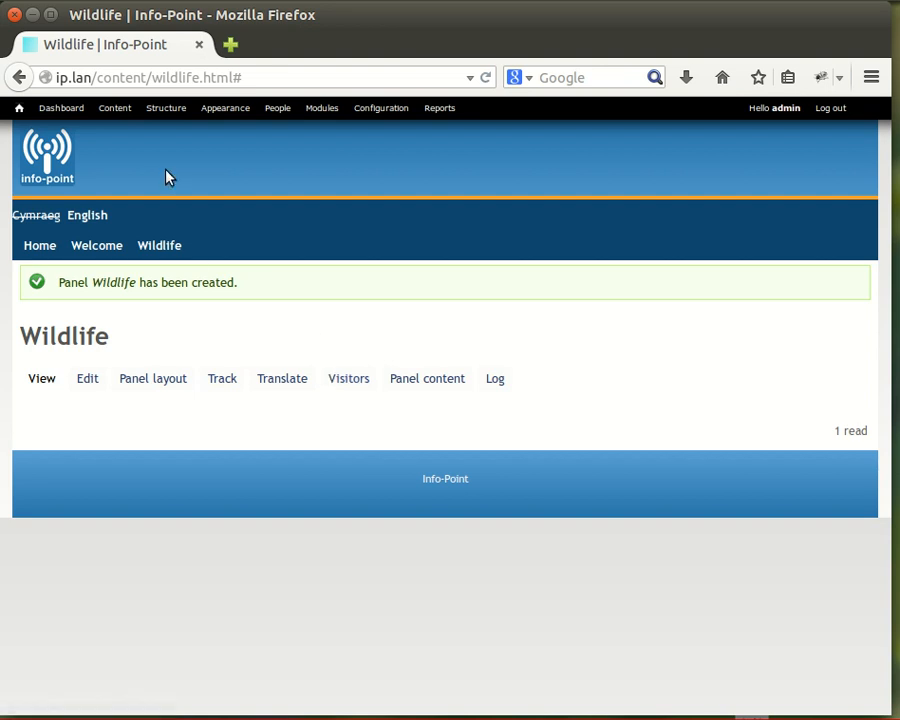
{"action": "mouse_move", "coordinate": [114, 108]}
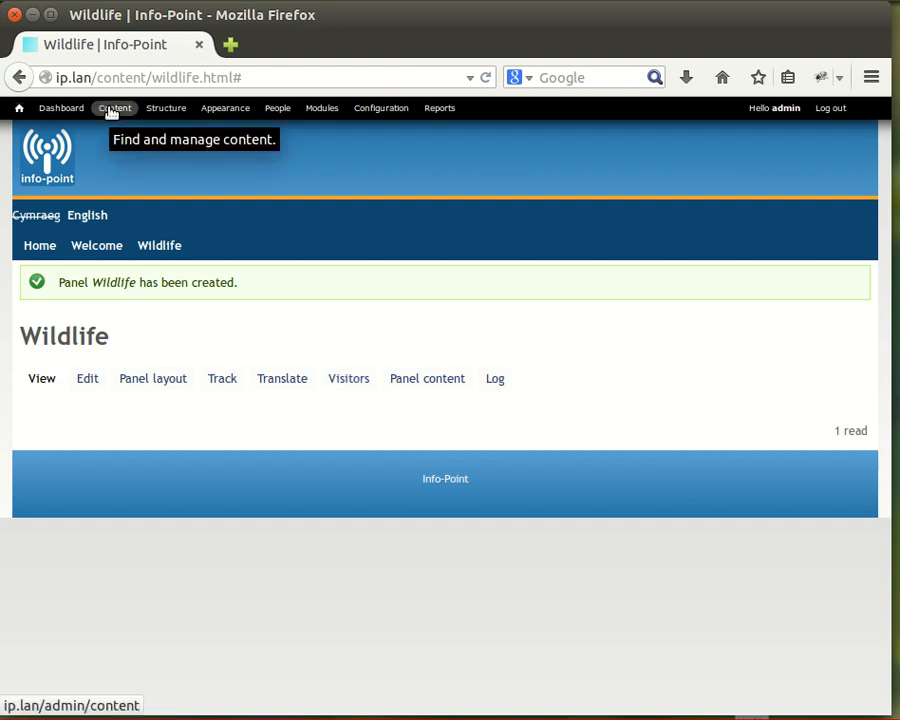
From the content list, start adding a second Panel page
{"action": "left_click", "coordinate": [114, 108]}
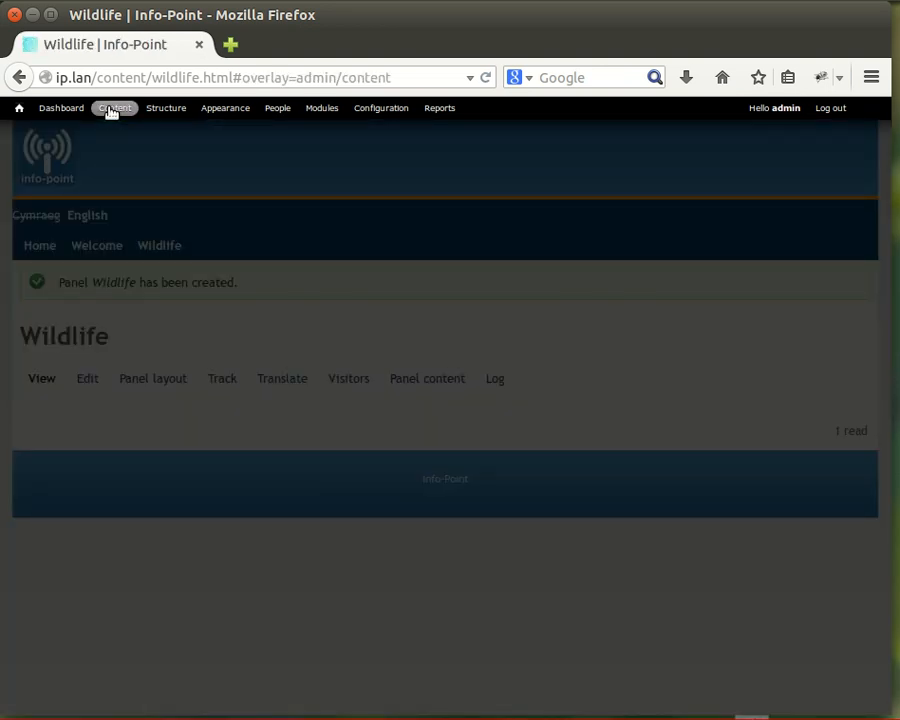
{"action": "left_click", "coordinate": [114, 108]}
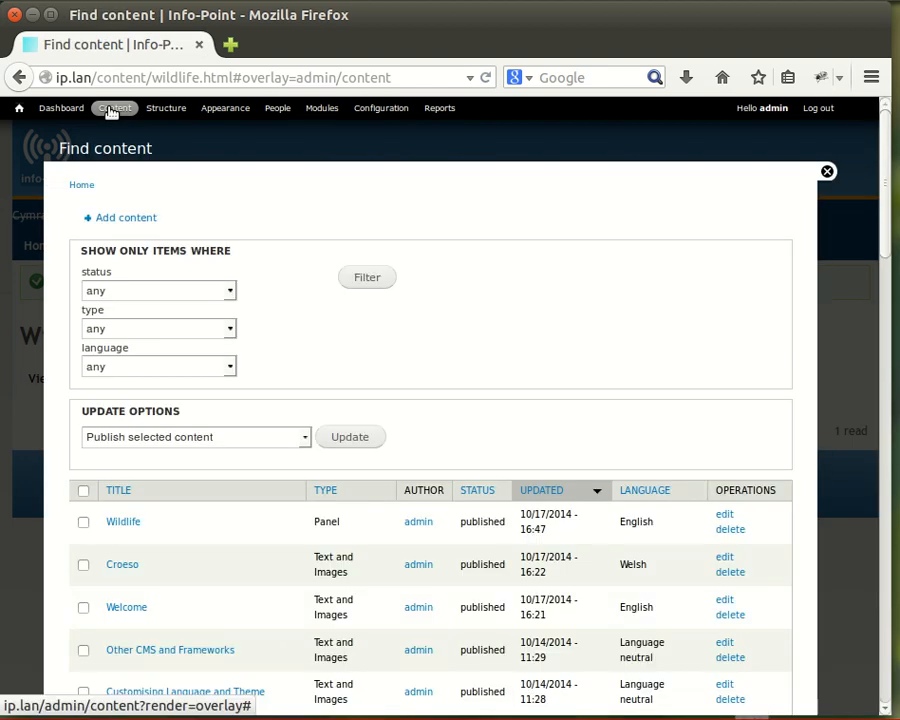
{"action": "left_click", "coordinate": [119, 217]}
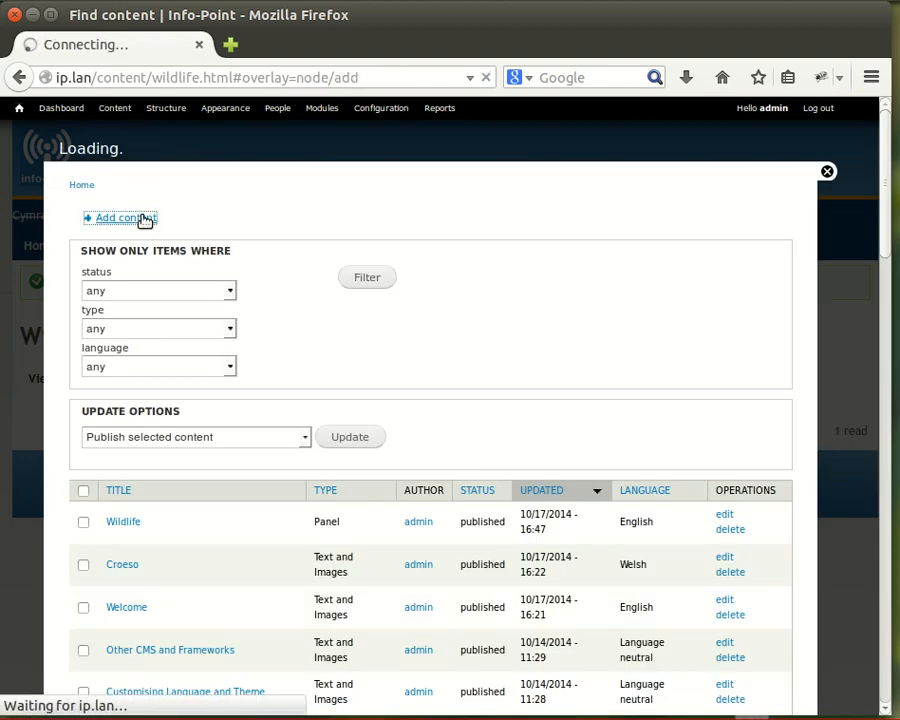
{"action": "left_click", "coordinate": [120, 217]}
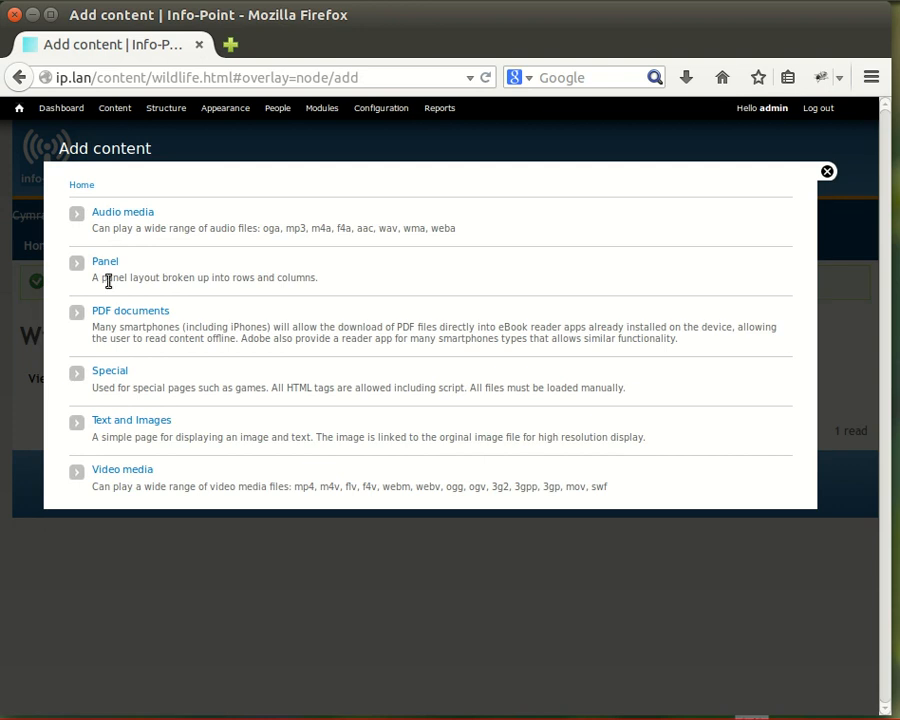
{"action": "left_click", "coordinate": [105, 262]}
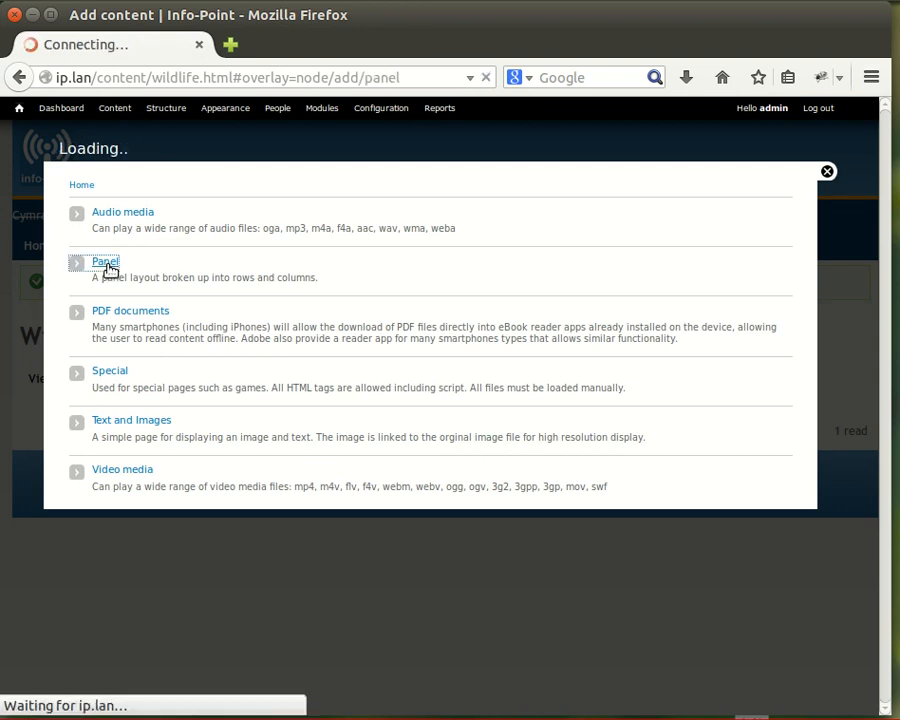
{"action": "left_click", "coordinate": [105, 262]}
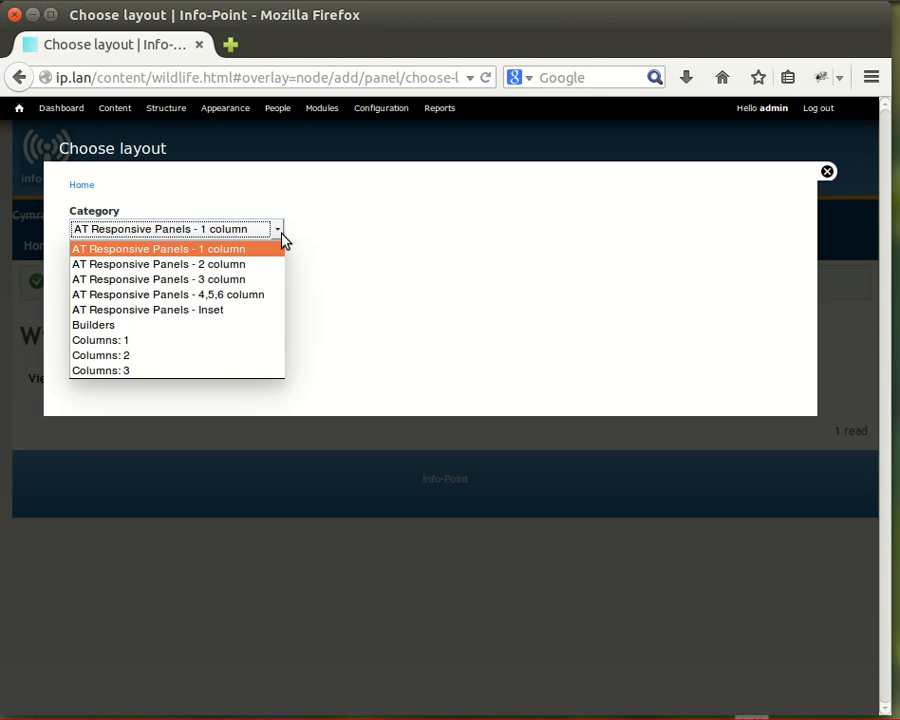
Choose the AT Two column brick layout again and return to the Create Panel form
{"action": "left_click", "coordinate": [158, 263]}
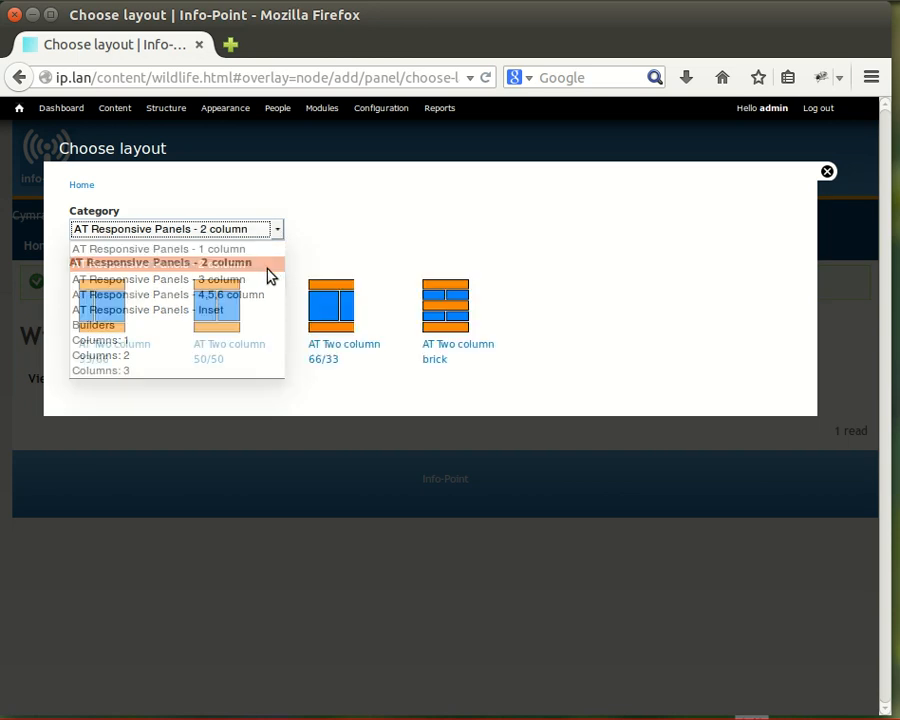
{"action": "left_click", "coordinate": [163, 262]}
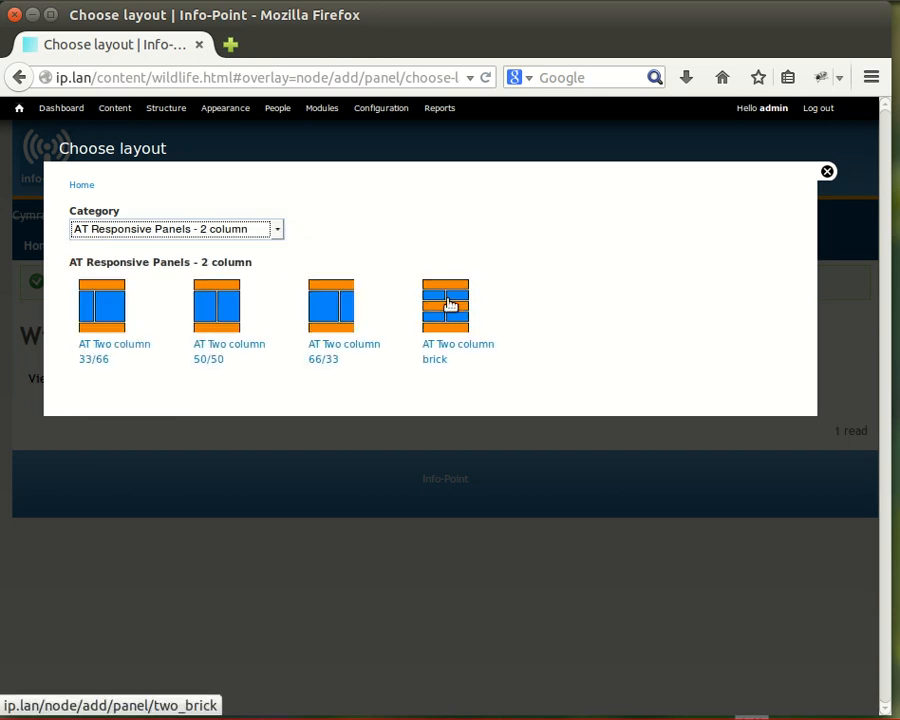
{"action": "left_click", "coordinate": [445, 307]}
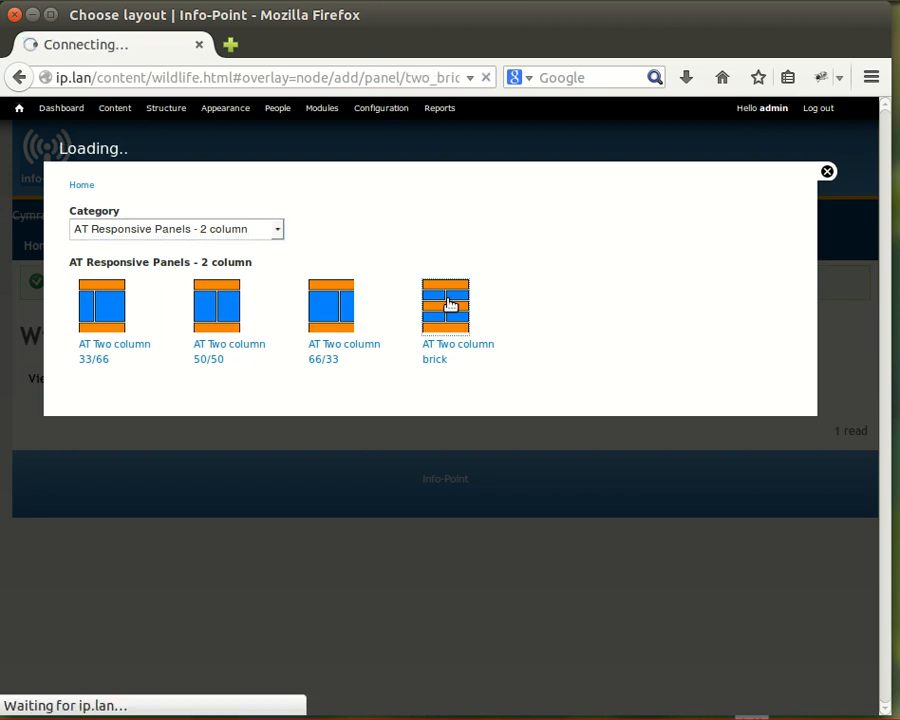
{"action": "left_click", "coordinate": [445, 307]}
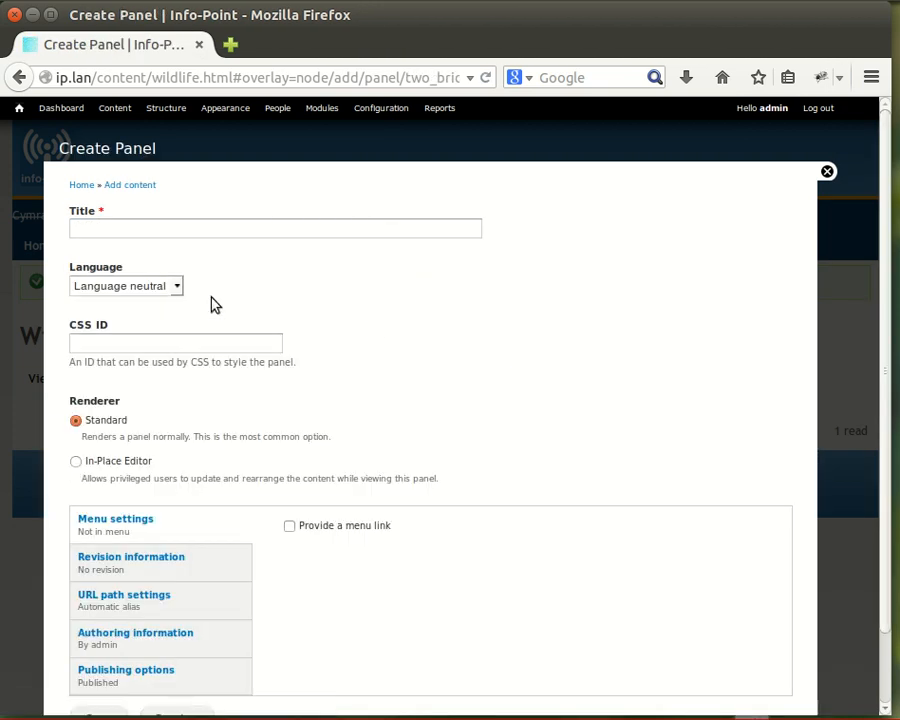
{"action": "left_click", "coordinate": [275, 228]}
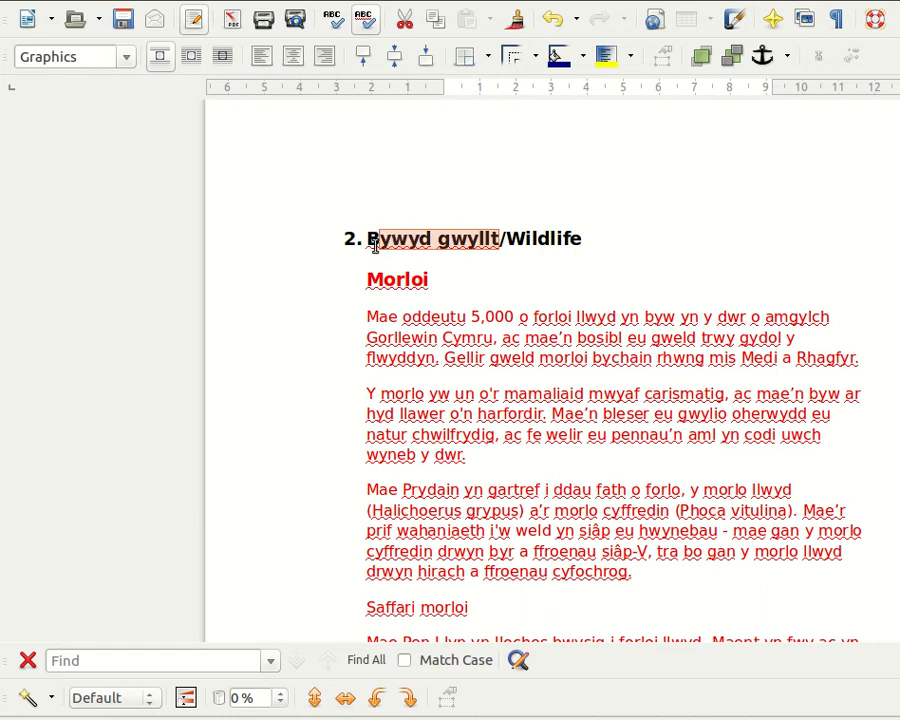
{"action": "left_click", "coordinate": [360, 238]}
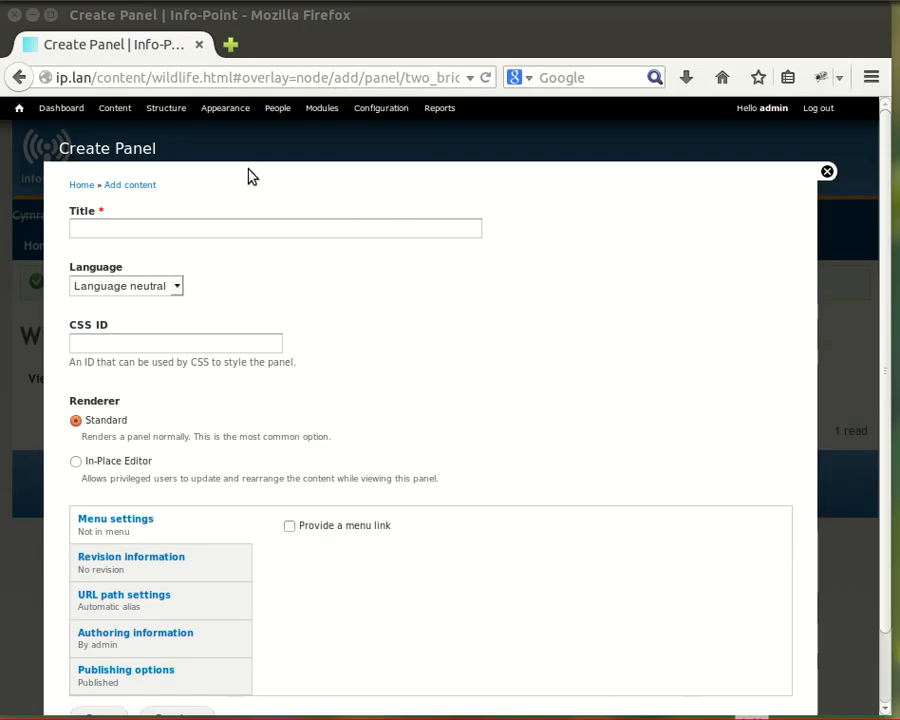
Enter the title 'Bywyd gwyllt' and provide the panel a menu link
{"action": "left_click", "coordinate": [274, 228]}
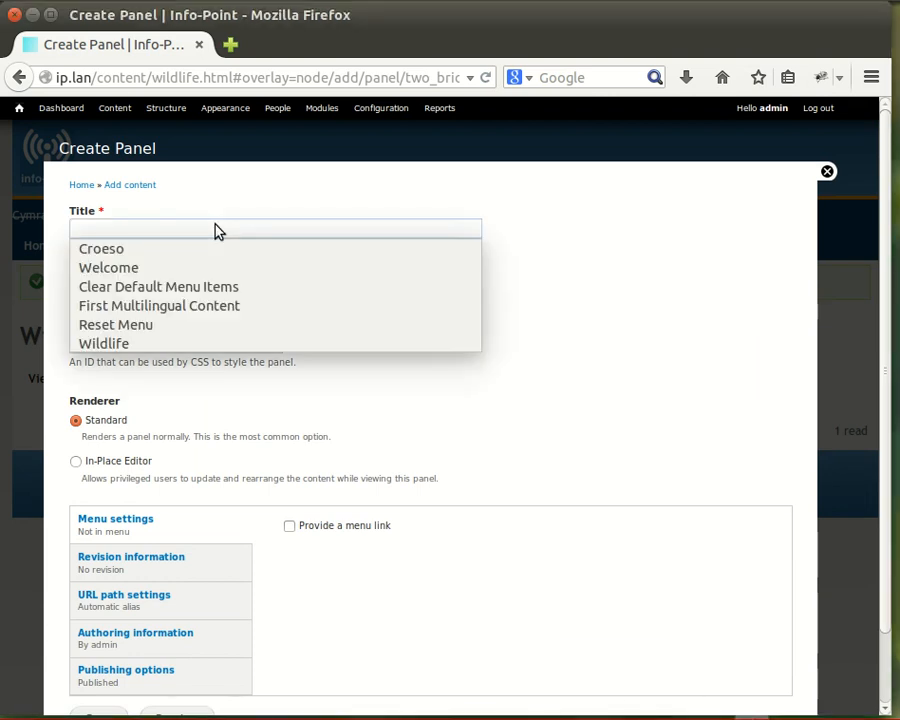
{"action": "type", "text": "2. Bywyd gwyllt"}
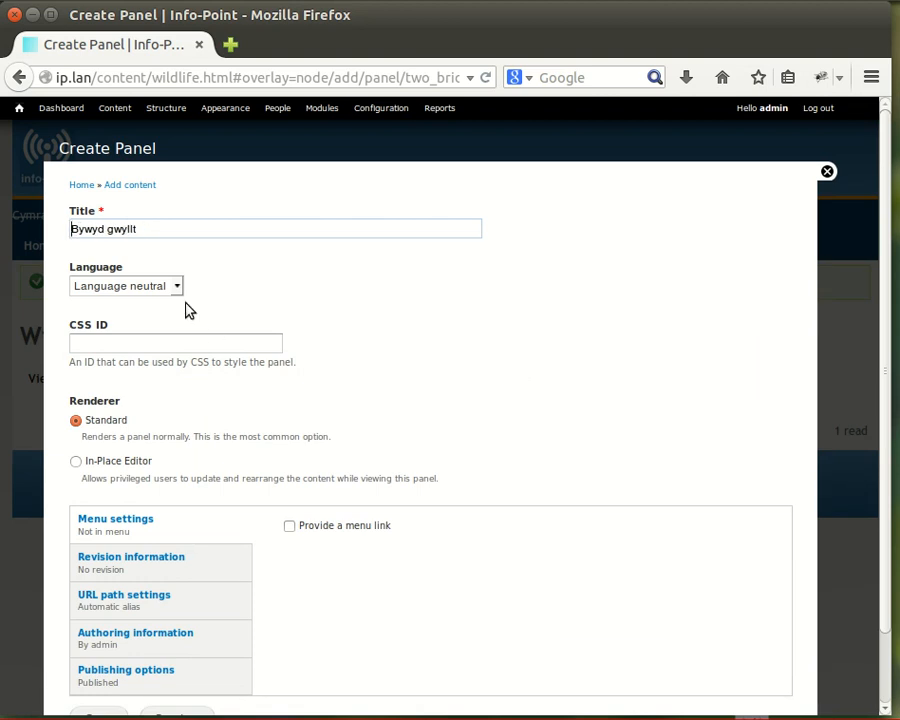
{"action": "mouse_move", "coordinate": [280, 510]}
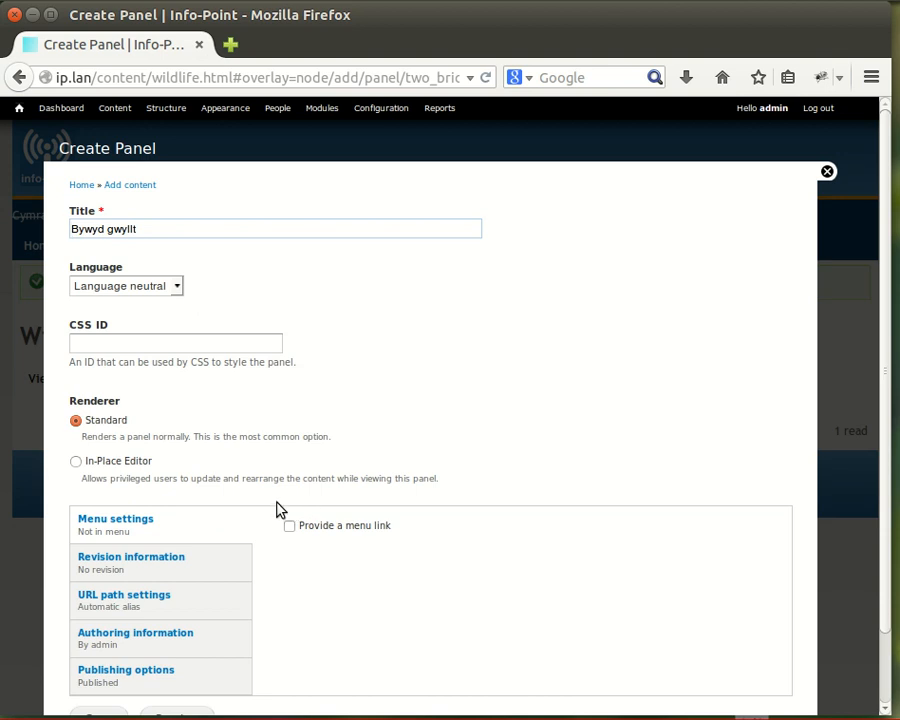
{"action": "mouse_move", "coordinate": [810, 392]}
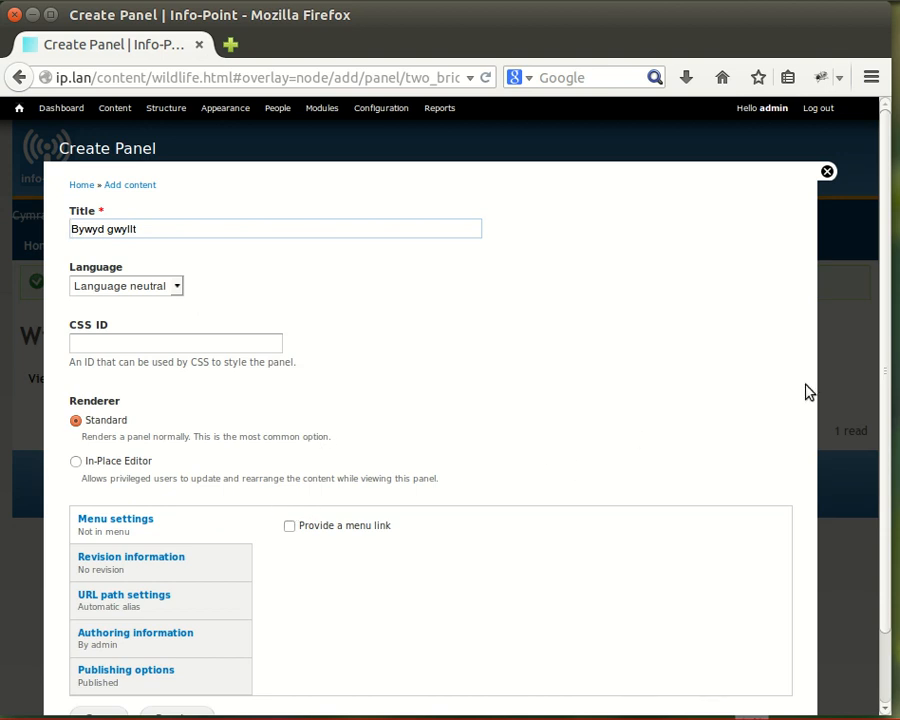
{"action": "scroll", "scroll_direction": "down", "scroll_amount": 3}
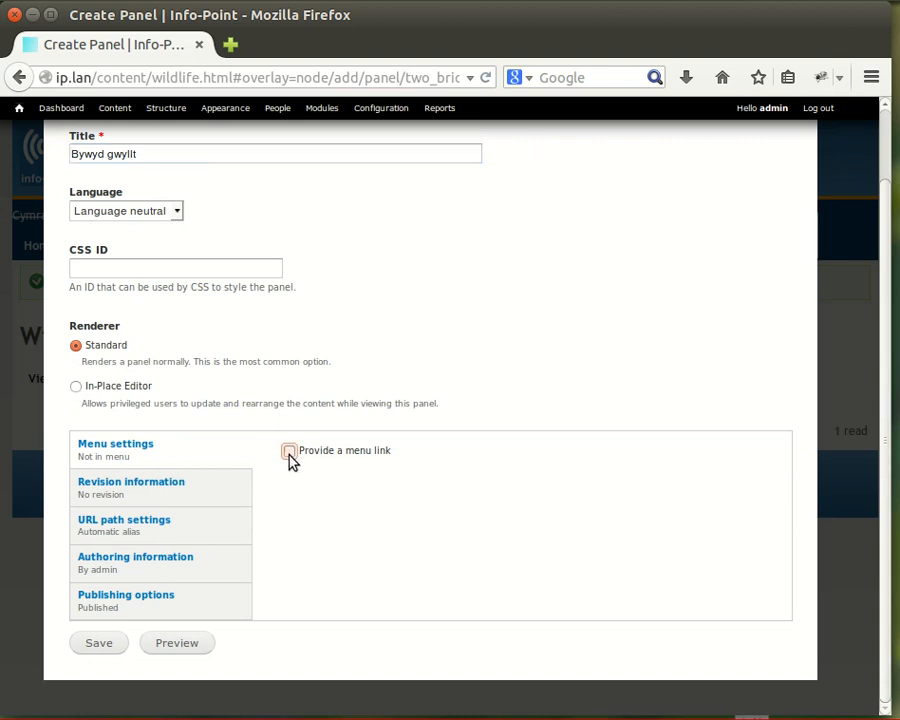
{"action": "left_click", "coordinate": [290, 450]}
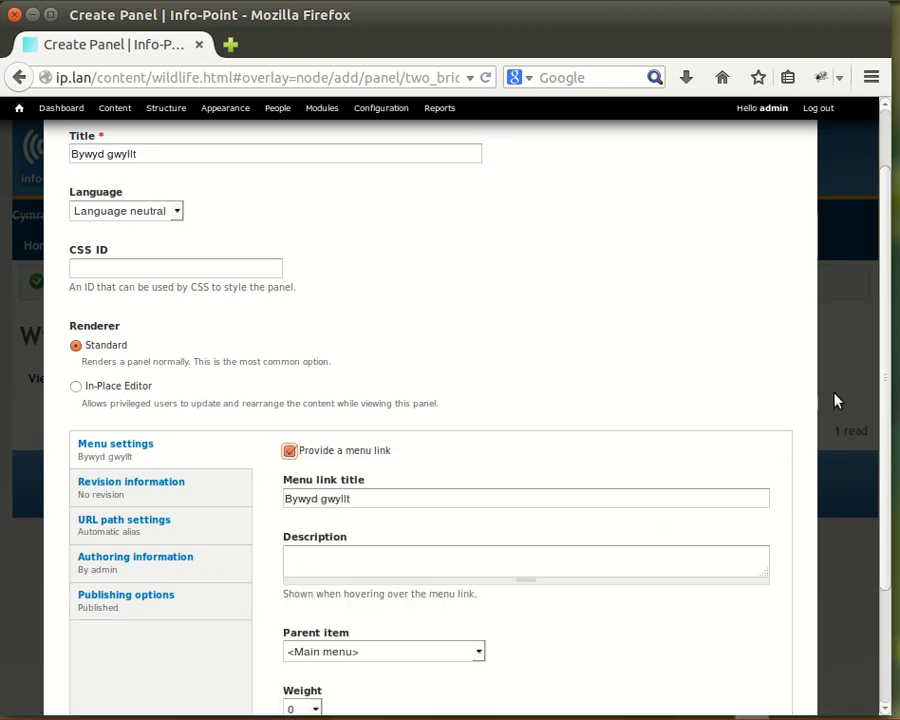
{"action": "mouse_move", "coordinate": [183, 220]}
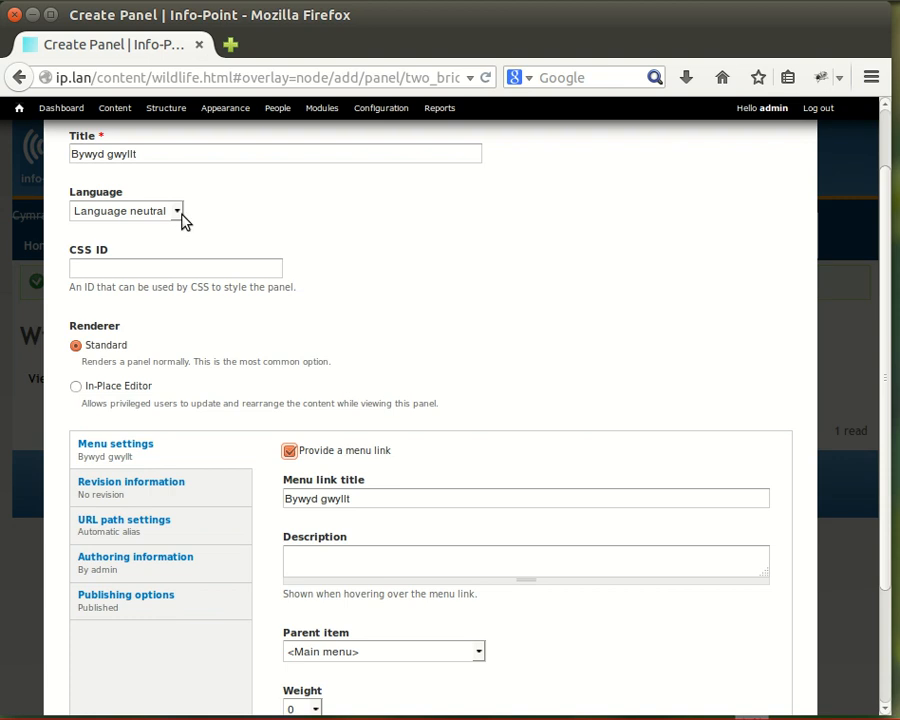
Set the language to Welsh, the menu link weight to 10, and save the panel
{"action": "left_click", "coordinate": [125, 210]}
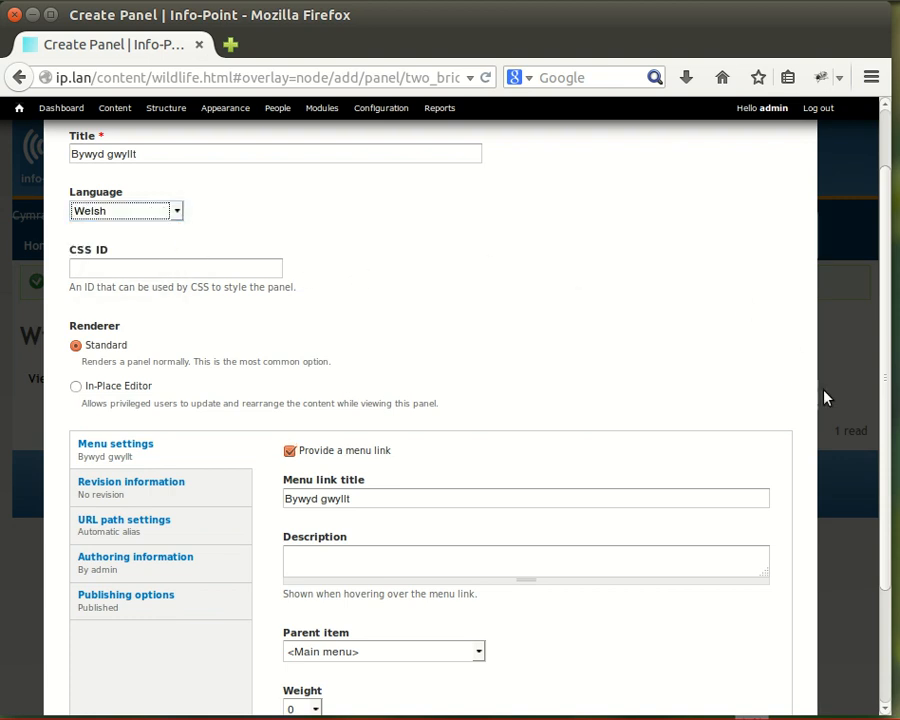
{"action": "scroll", "scroll_direction": "down", "scroll_amount": 3}
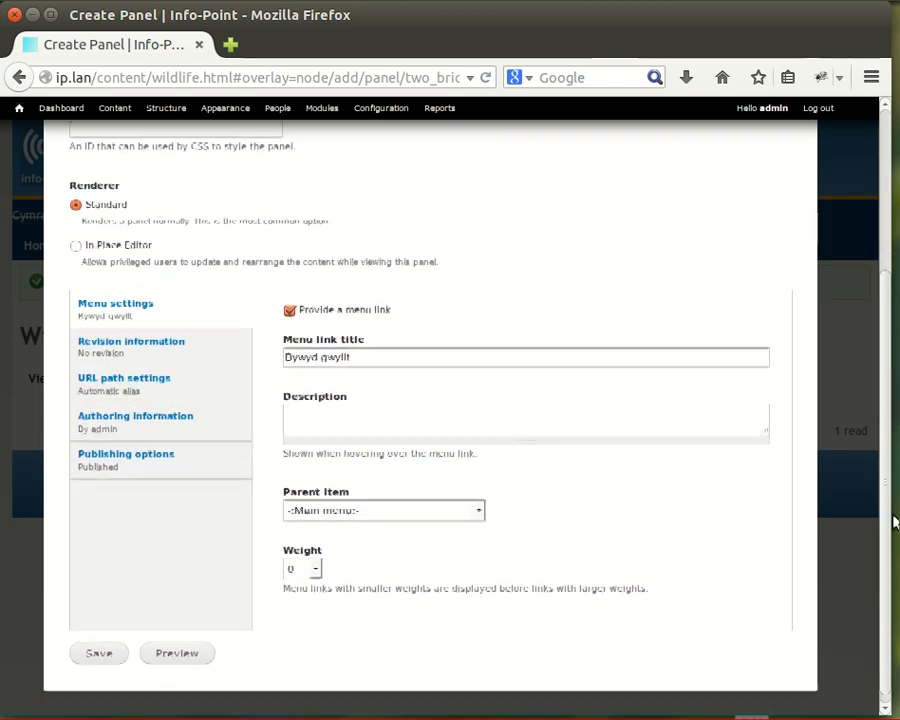
{"action": "left_click", "coordinate": [315, 568]}
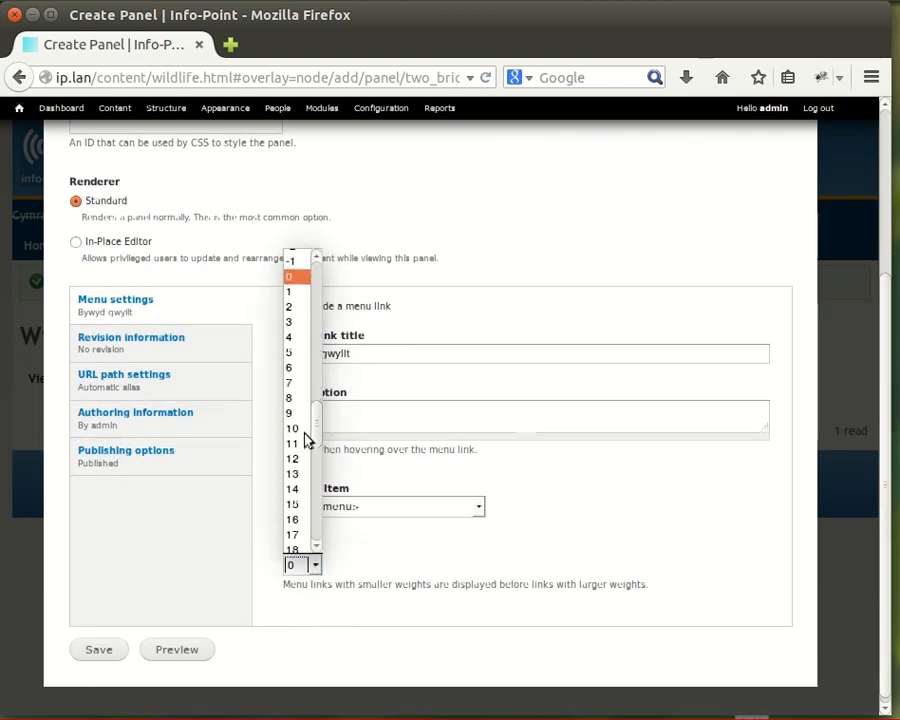
{"action": "left_click", "coordinate": [292, 428]}
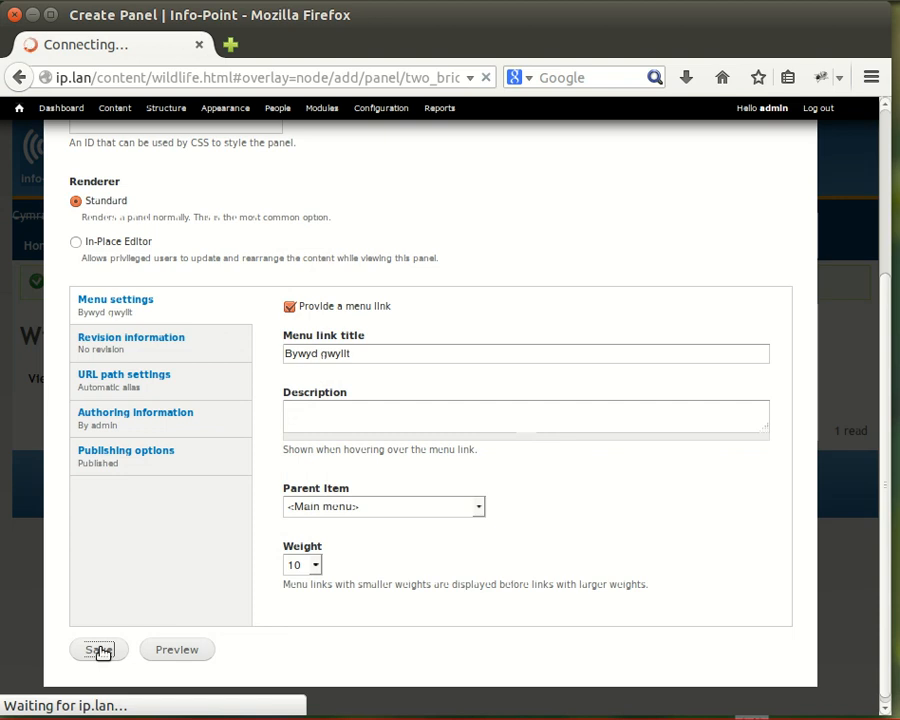
{"action": "left_click", "coordinate": [98, 649]}
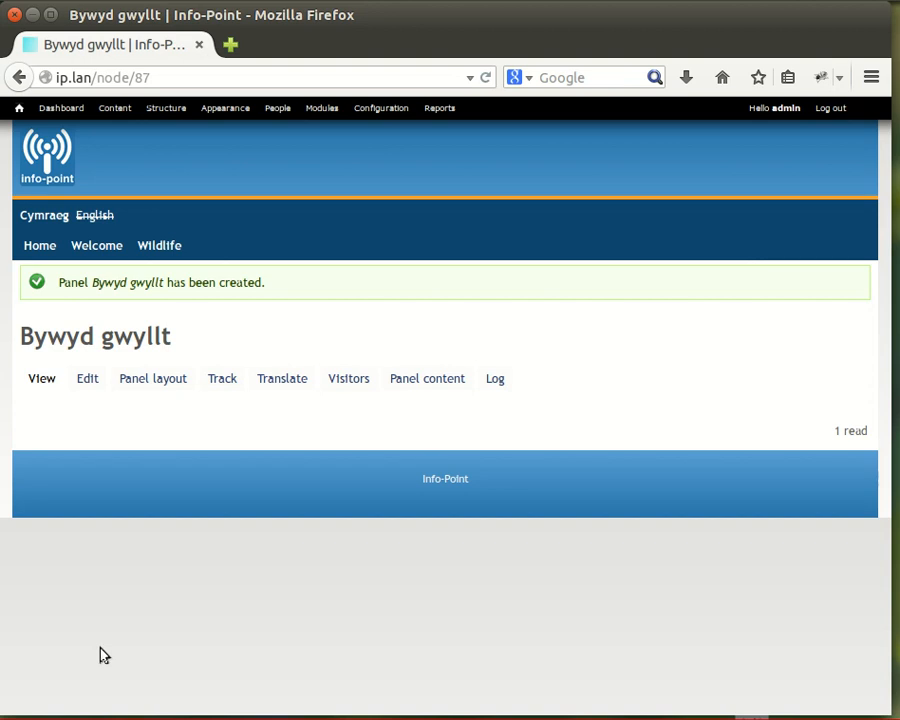
{"action": "mouse_move", "coordinate": [114, 360]}
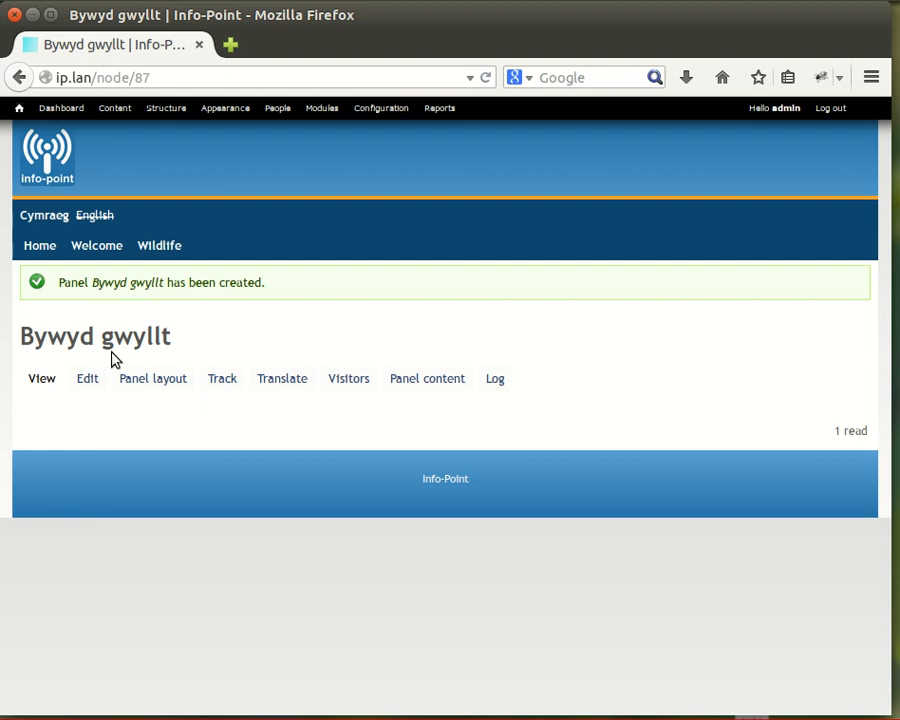
{"action": "mouse_move", "coordinate": [172, 280]}
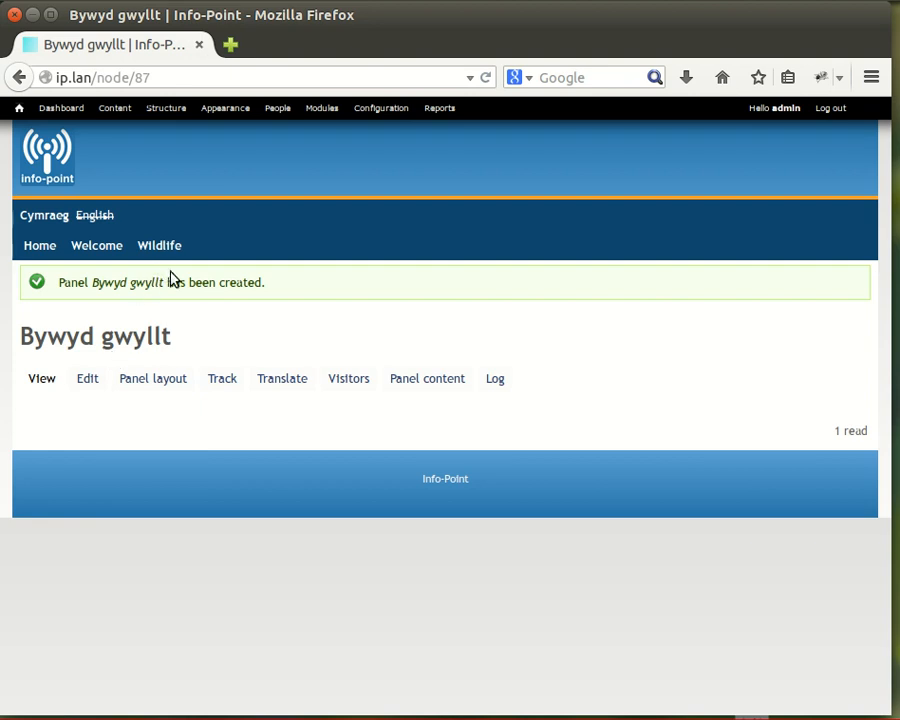
{"action": "mouse_move", "coordinate": [147, 310]}
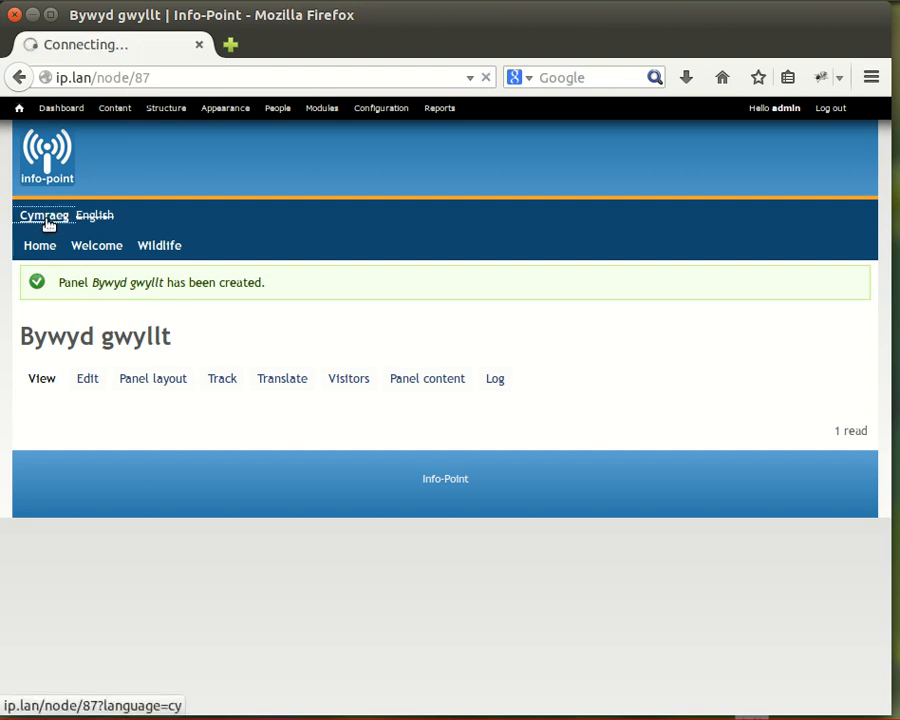
Switch the new panel page to Welsh via the Cymraeg language link
{"action": "left_click", "coordinate": [43, 215]}
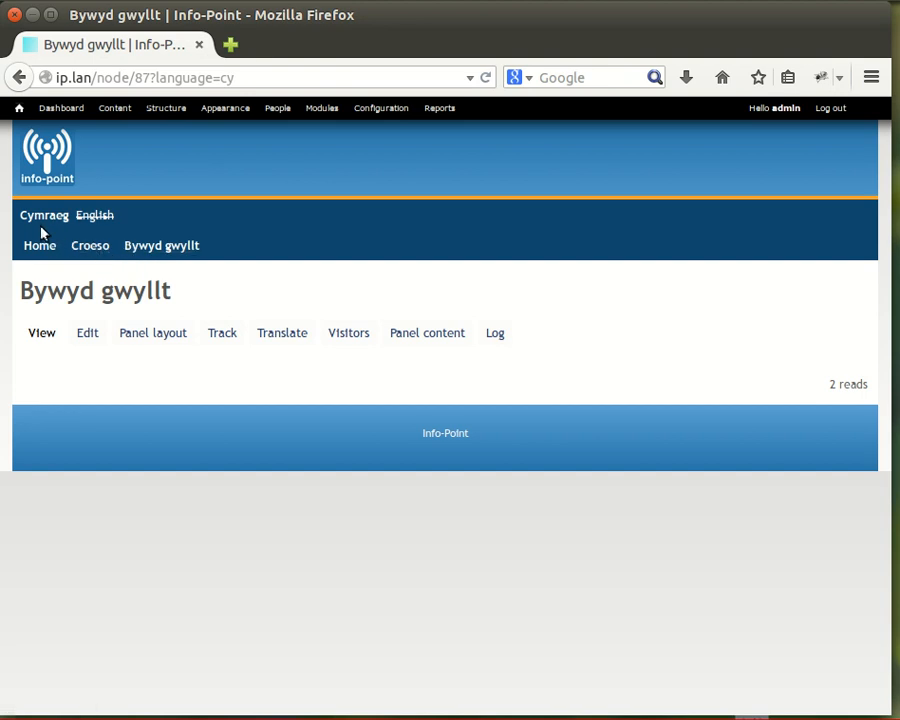
{"action": "mouse_move", "coordinate": [133, 263]}
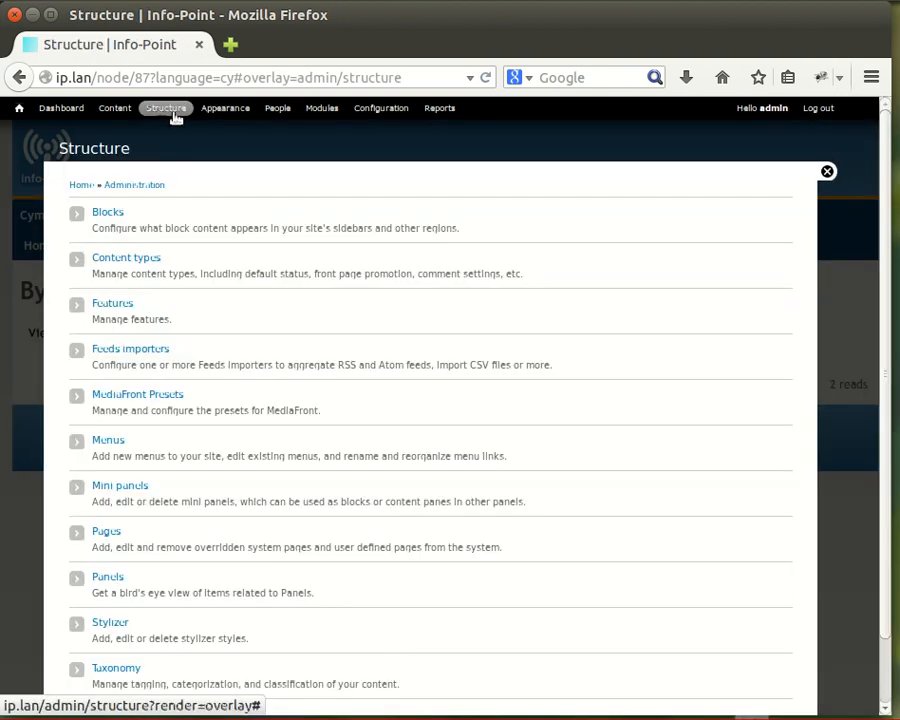
{"action": "mouse_move", "coordinate": [888, 213]}
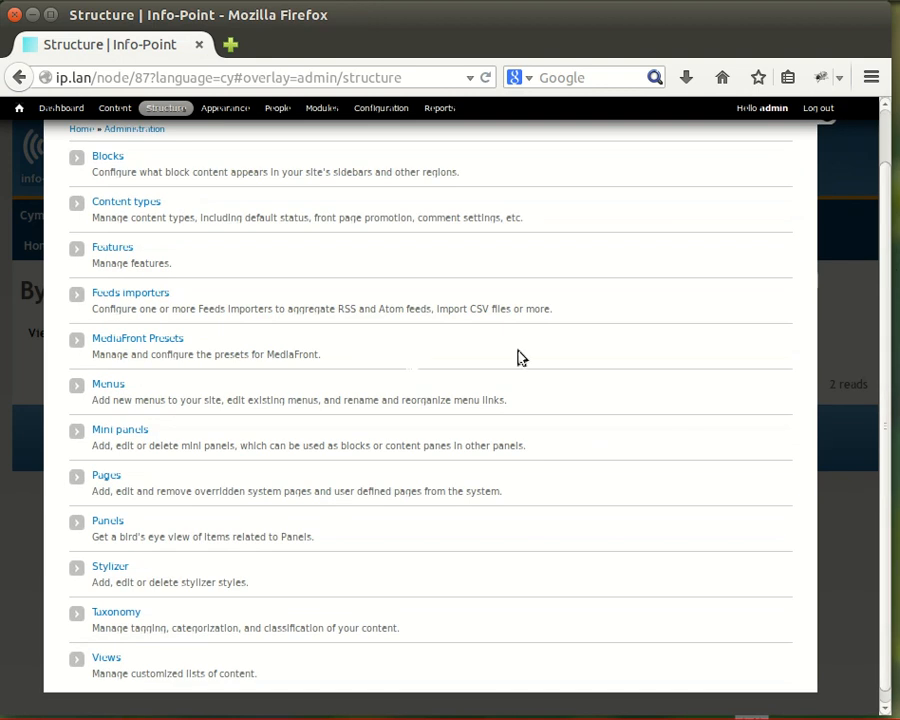
Go to the Menus administration from the Structure overlay
{"action": "left_click", "coordinate": [107, 384]}
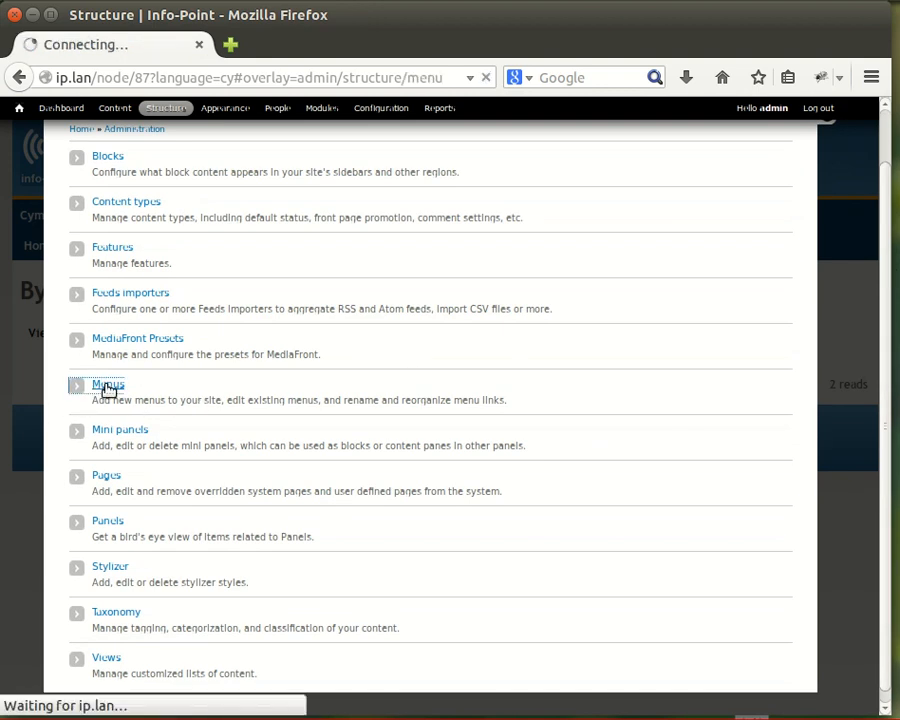
Go to the Menus administration page and switch to its Translation sets list
{"action": "left_click", "coordinate": [107, 384]}
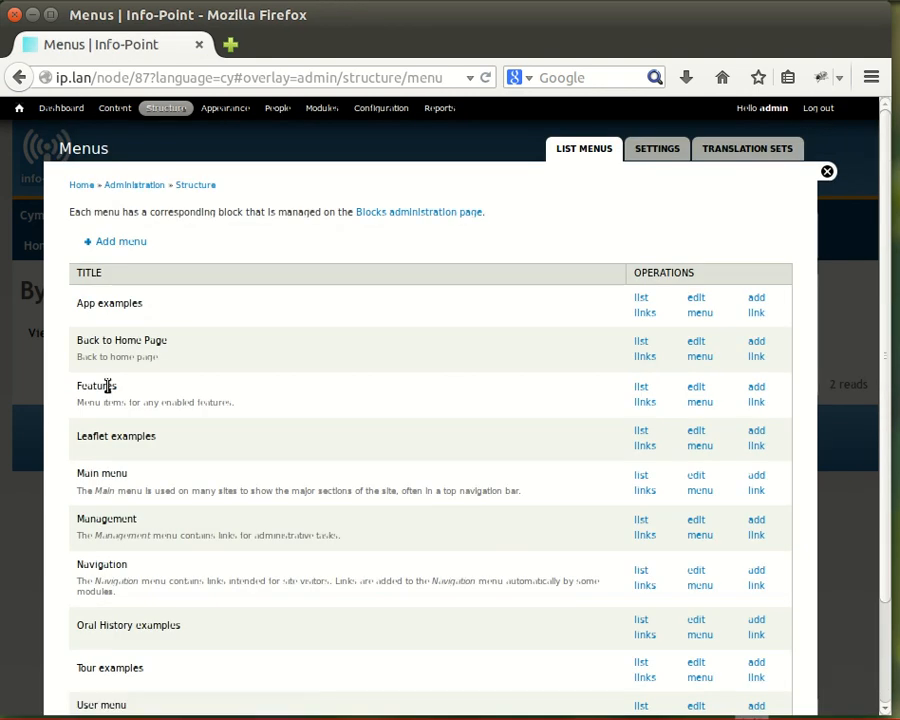
{"action": "mouse_move", "coordinate": [287, 307]}
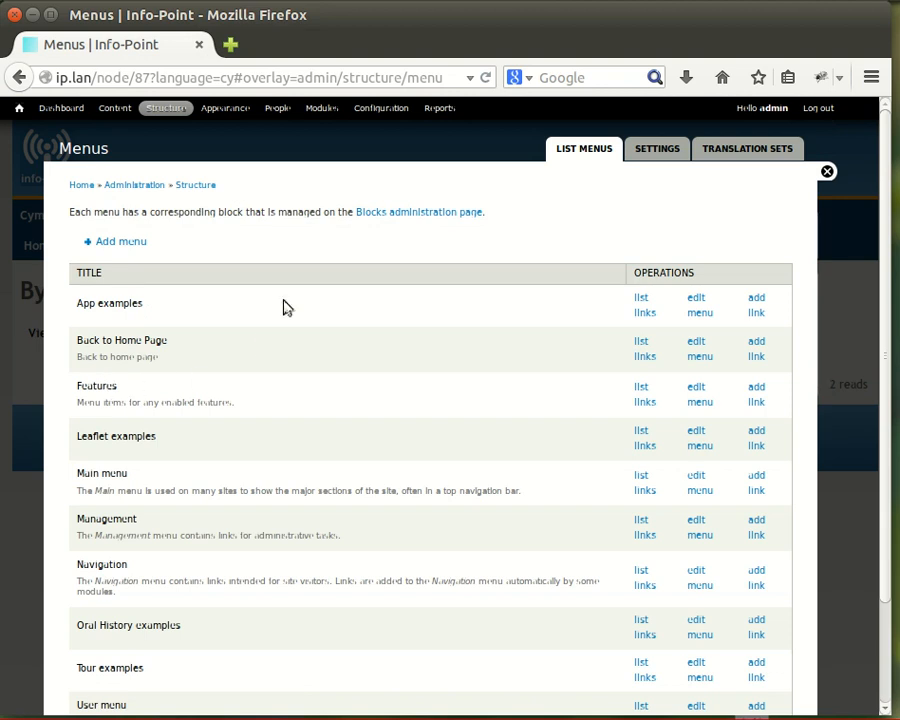
{"action": "mouse_move", "coordinate": [237, 583]}
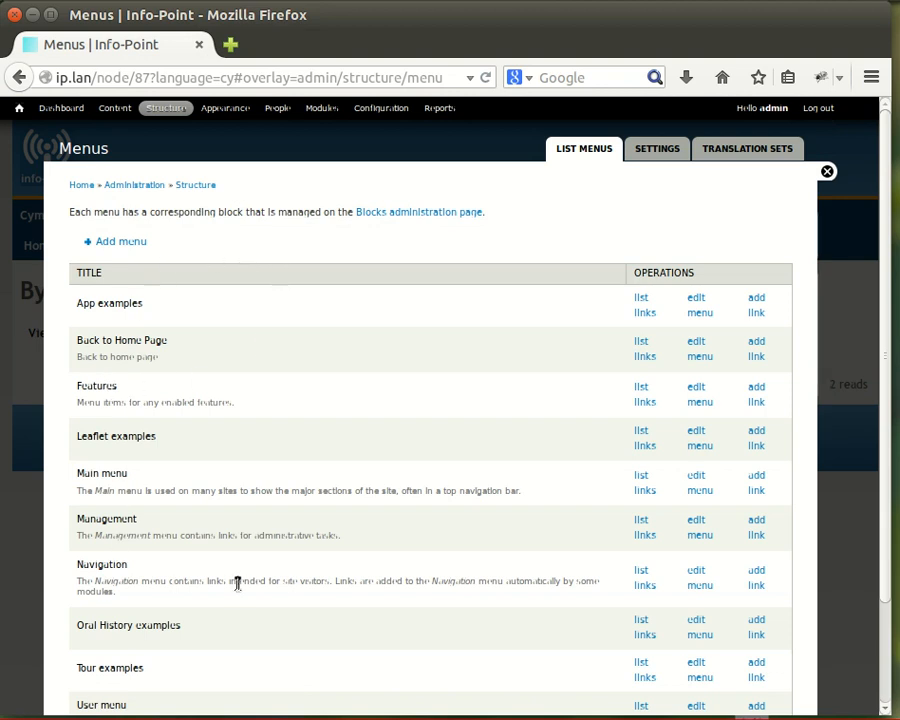
{"action": "mouse_move", "coordinate": [294, 625]}
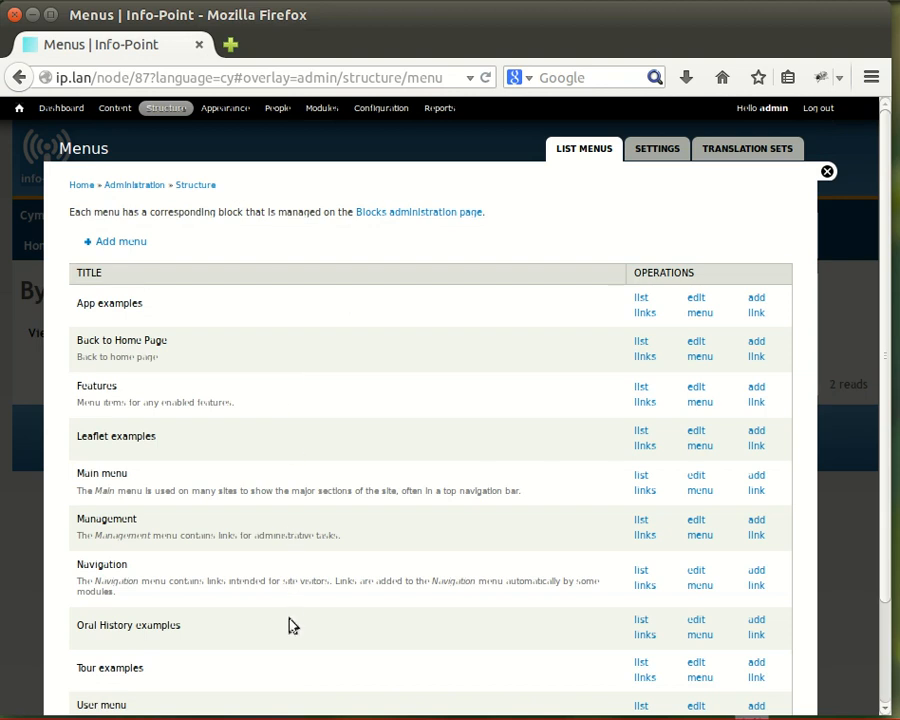
{"action": "mouse_move", "coordinate": [384, 419]}
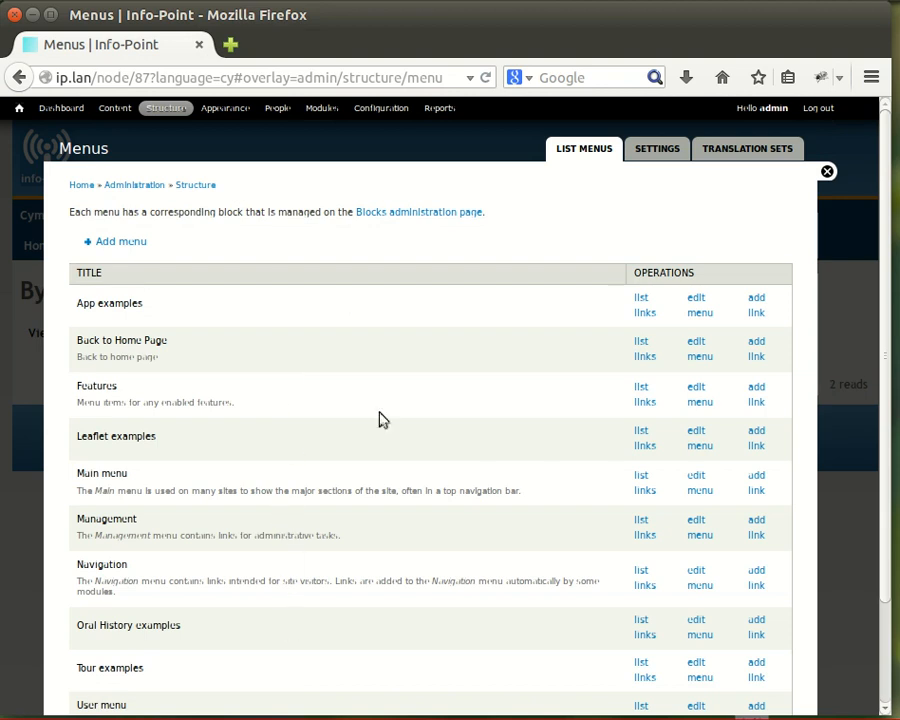
{"action": "mouse_move", "coordinate": [748, 148]}
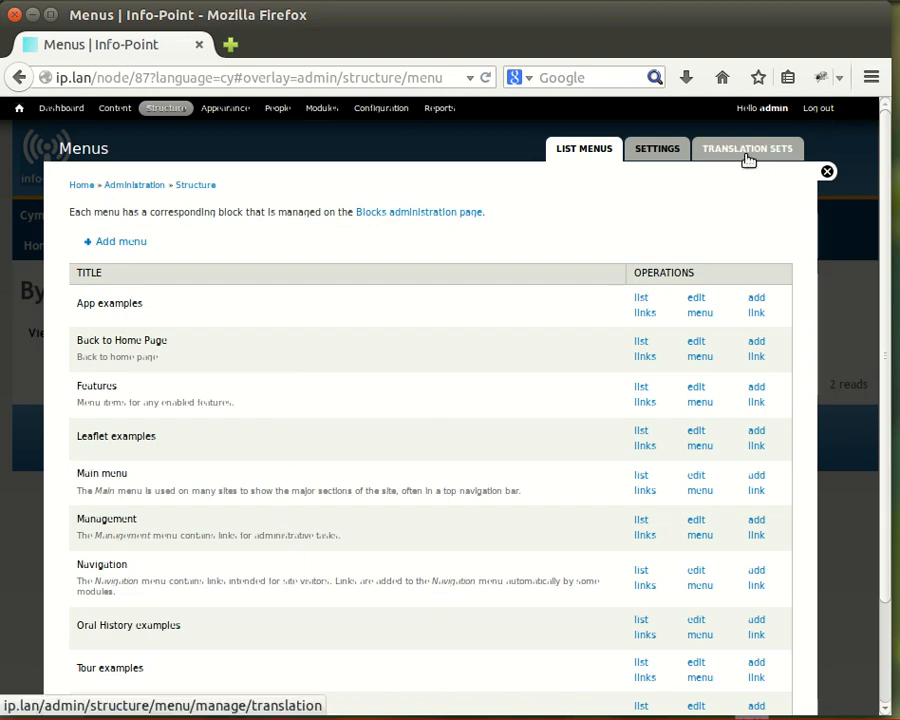
{"action": "mouse_move", "coordinate": [748, 152]}
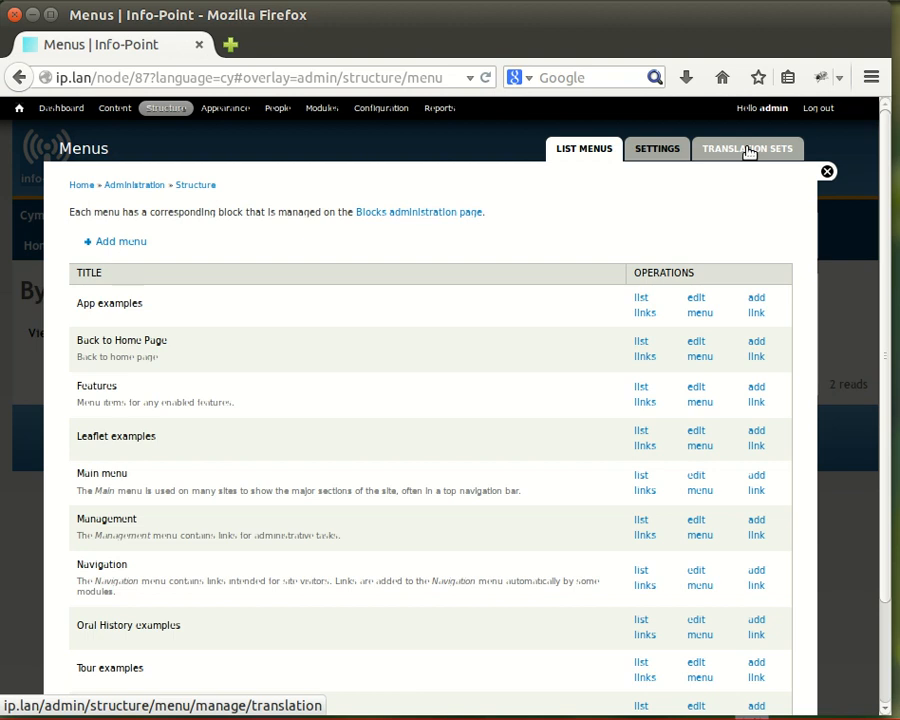
{"action": "left_click", "coordinate": [748, 148]}
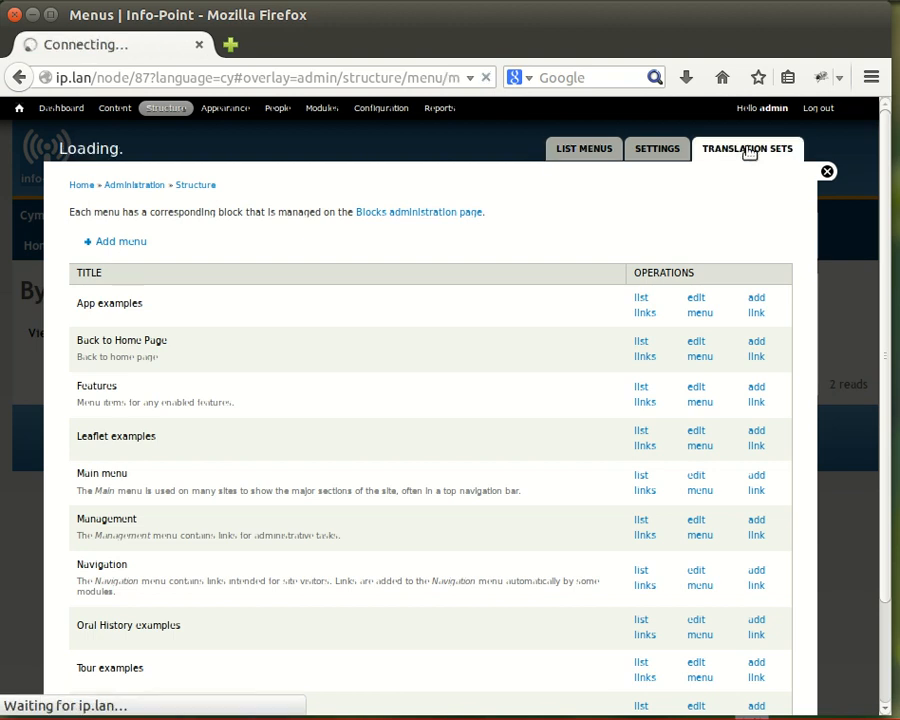
Add a menu translation set pairing Welsh 'Bywyd gwyllt' with English 'Wildlife' and save it
{"action": "left_click", "coordinate": [747, 148]}
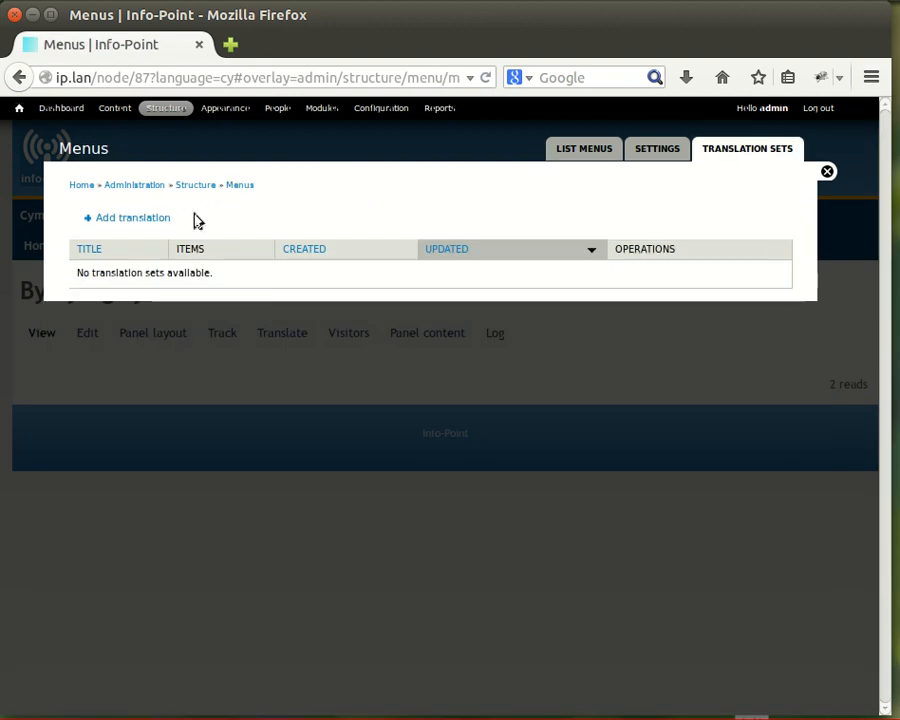
{"action": "left_click", "coordinate": [132, 217]}
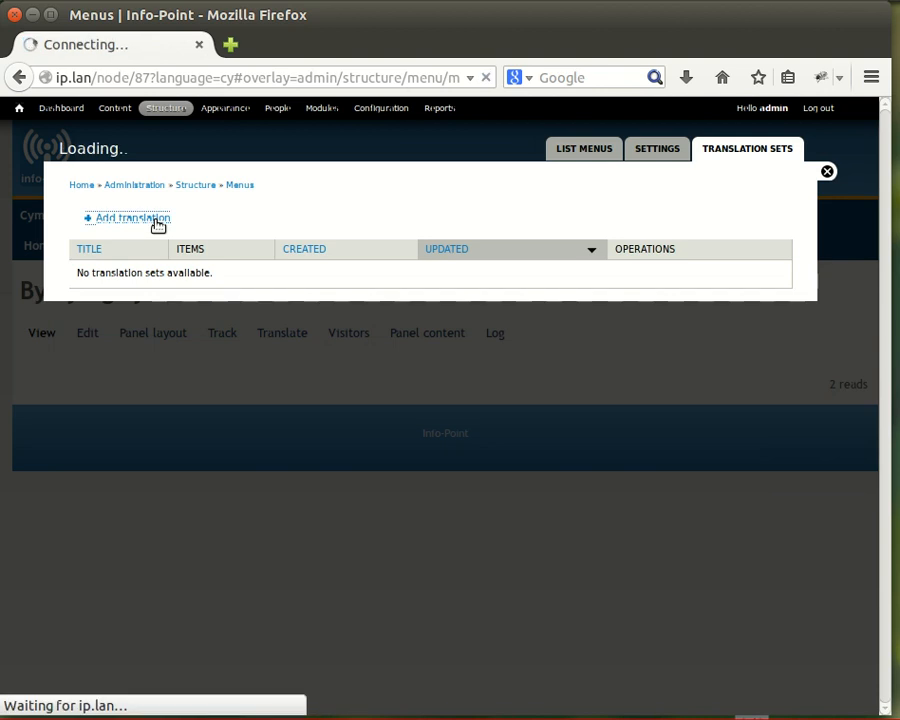
{"action": "left_click", "coordinate": [131, 218]}
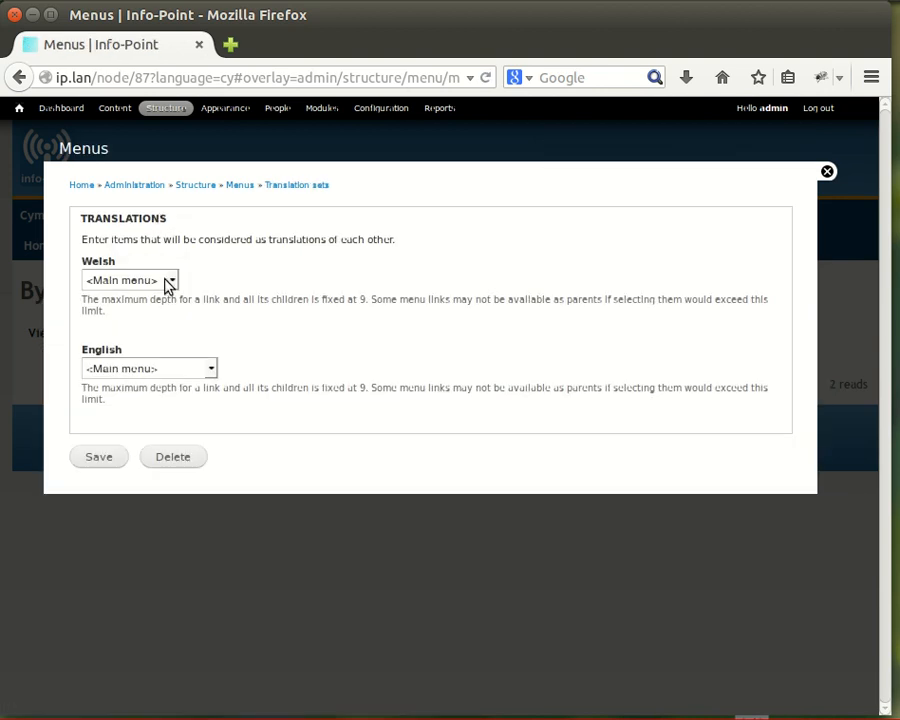
{"action": "mouse_move", "coordinate": [175, 285]}
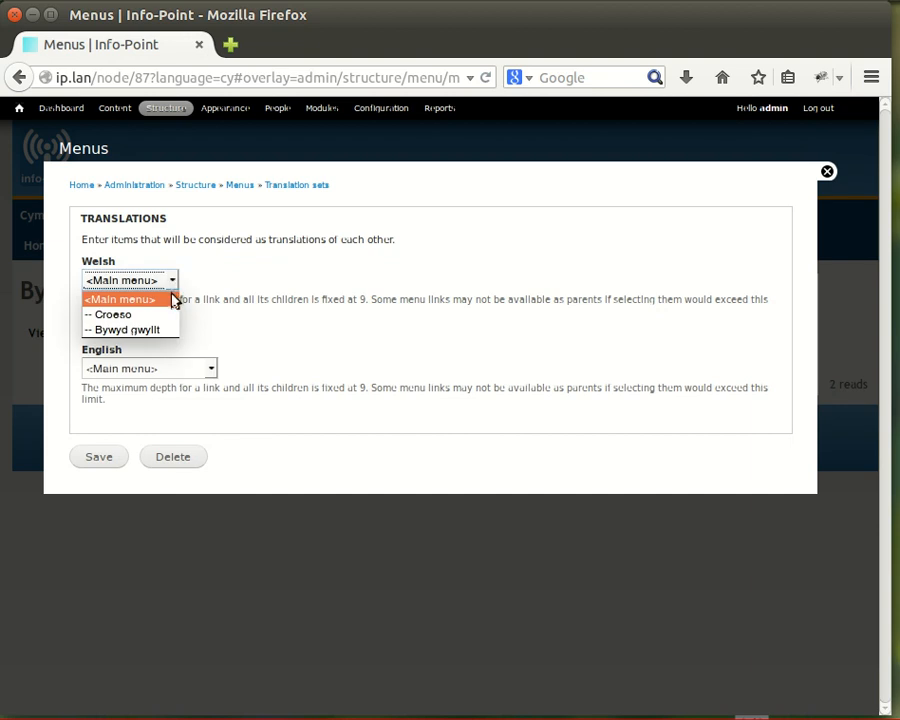
{"action": "mouse_move", "coordinate": [140, 330]}
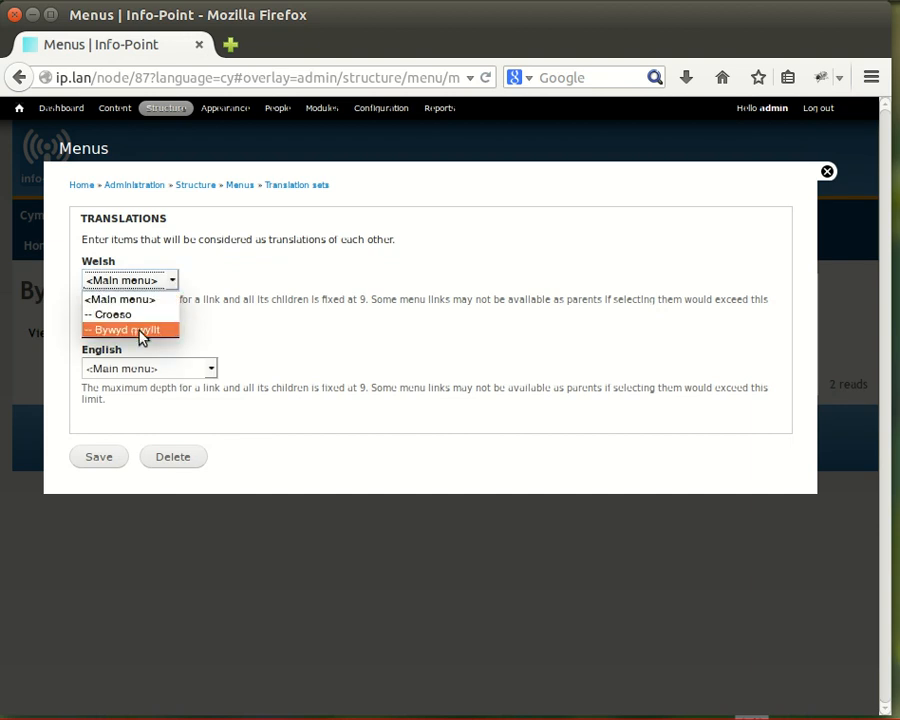
{"action": "left_click", "coordinate": [125, 330]}
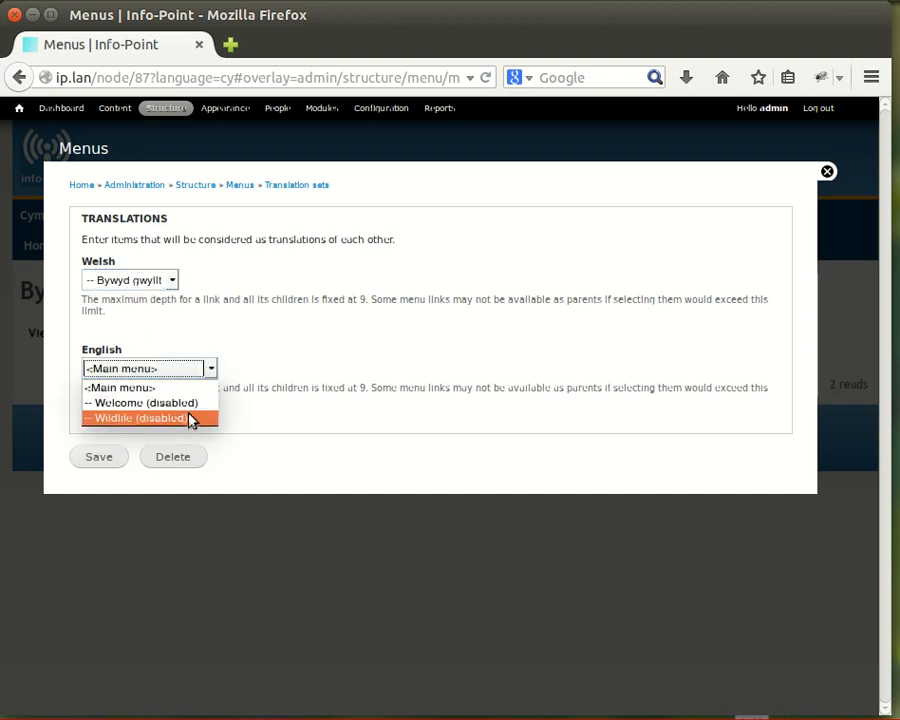
{"action": "left_click", "coordinate": [148, 418]}
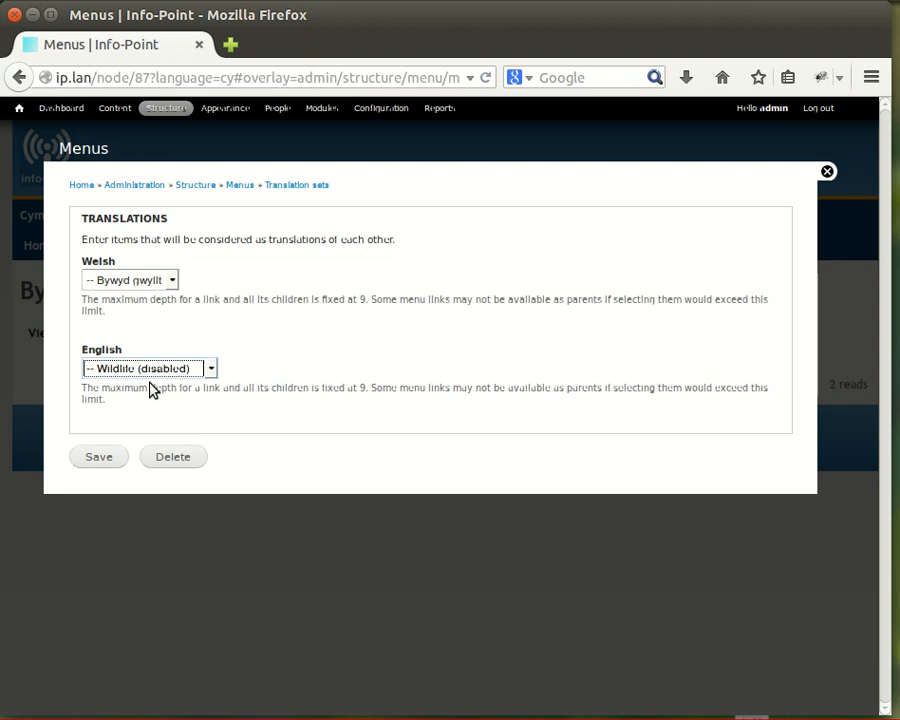
{"action": "mouse_move", "coordinate": [143, 388]}
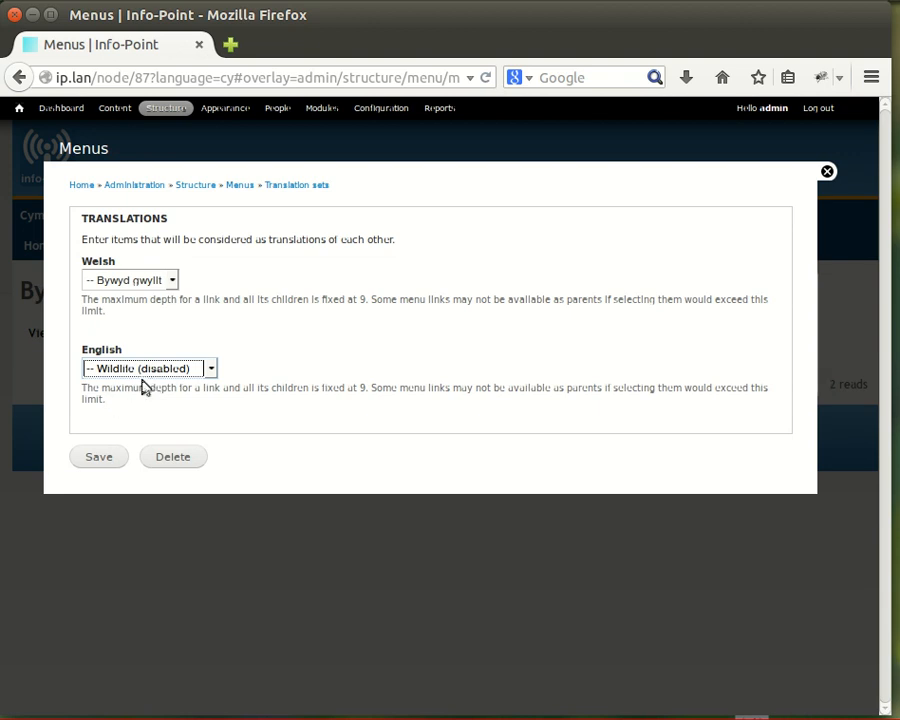
{"action": "left_click", "coordinate": [98, 456]}
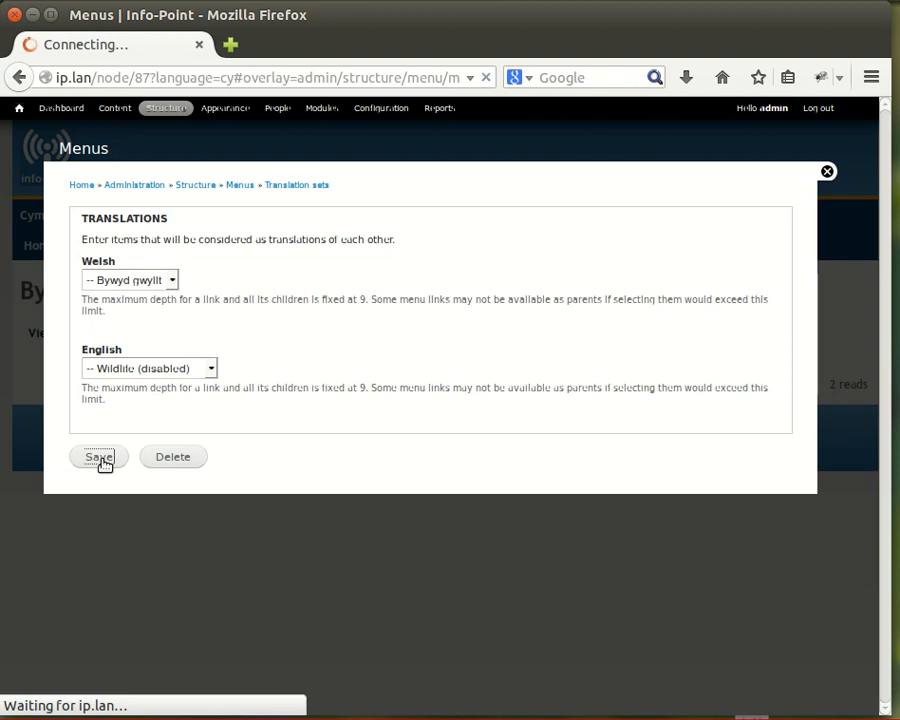
{"action": "left_click", "coordinate": [97, 457]}
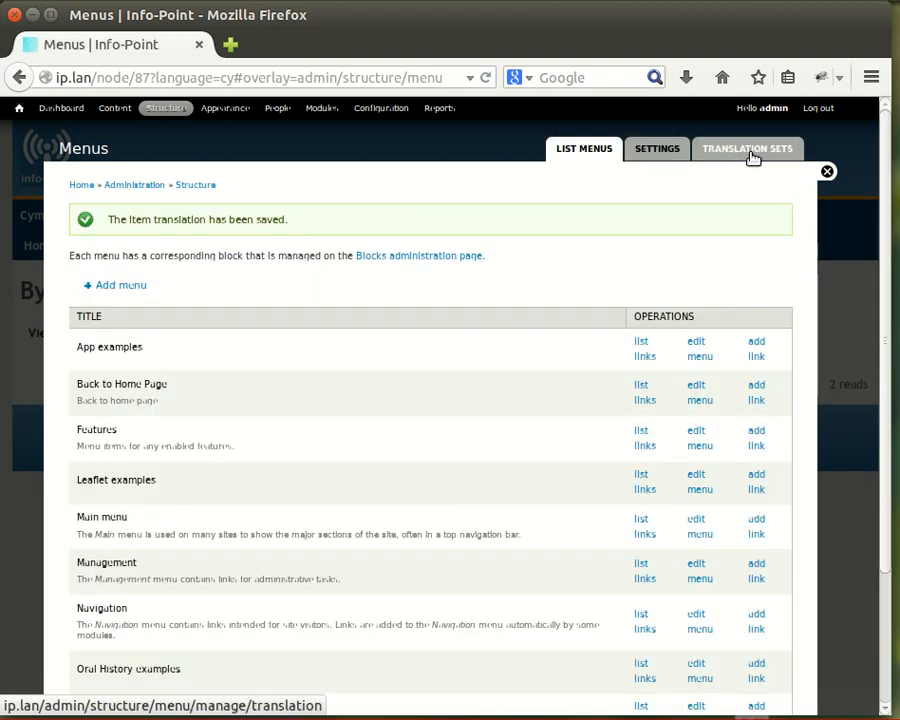
Delete the empty Undefined translation set, leaving only the Wildlife / Bywyd gwyllt set
{"action": "left_click", "coordinate": [747, 148]}
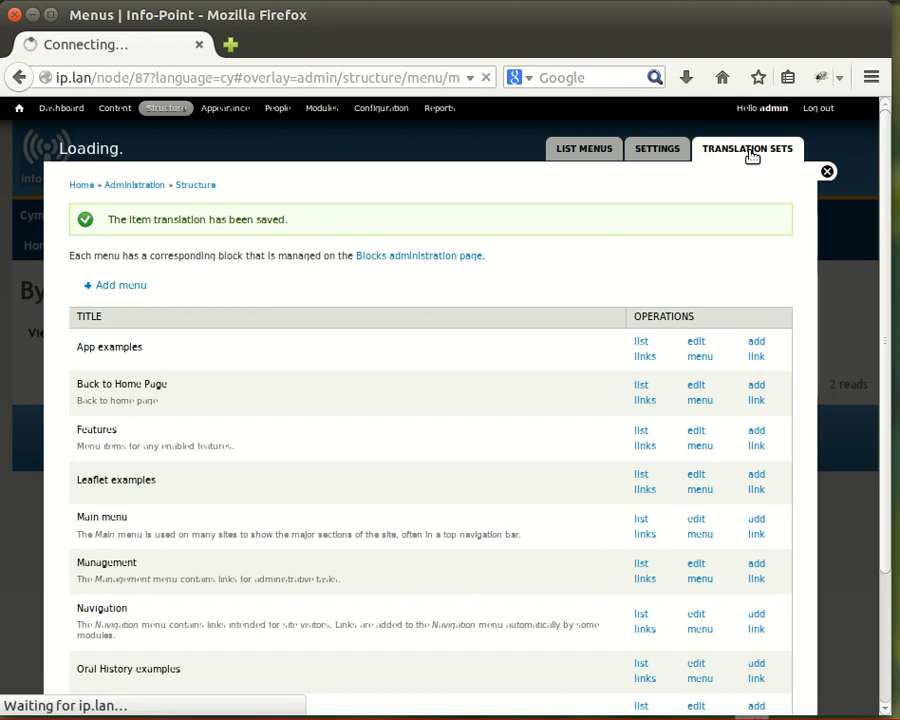
{"action": "left_click", "coordinate": [747, 148]}
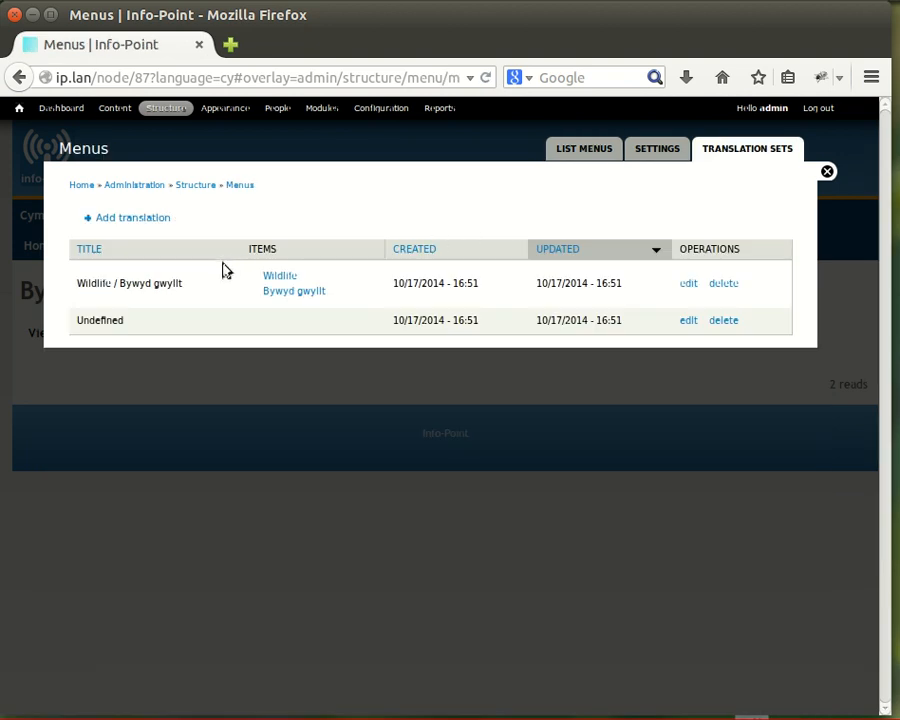
{"action": "mouse_move", "coordinate": [137, 275]}
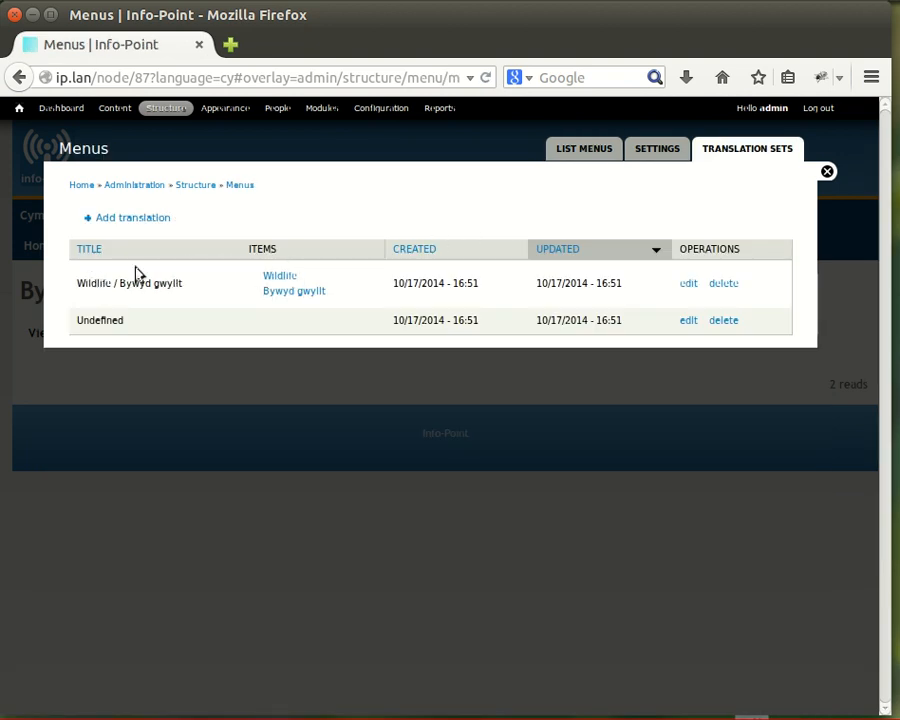
{"action": "mouse_move", "coordinate": [262, 296]}
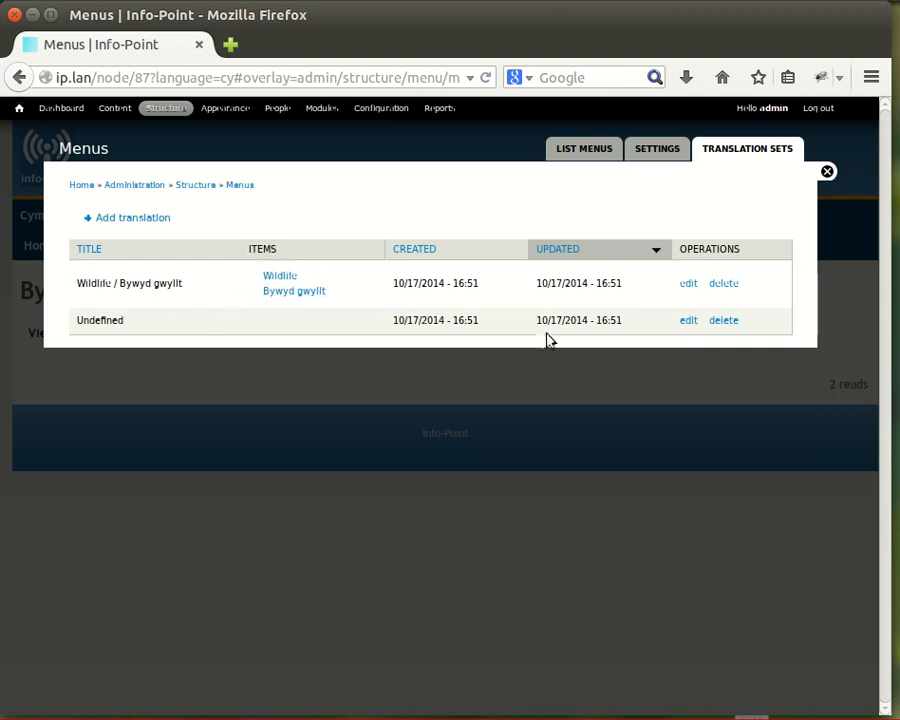
{"action": "left_click", "coordinate": [723, 320]}
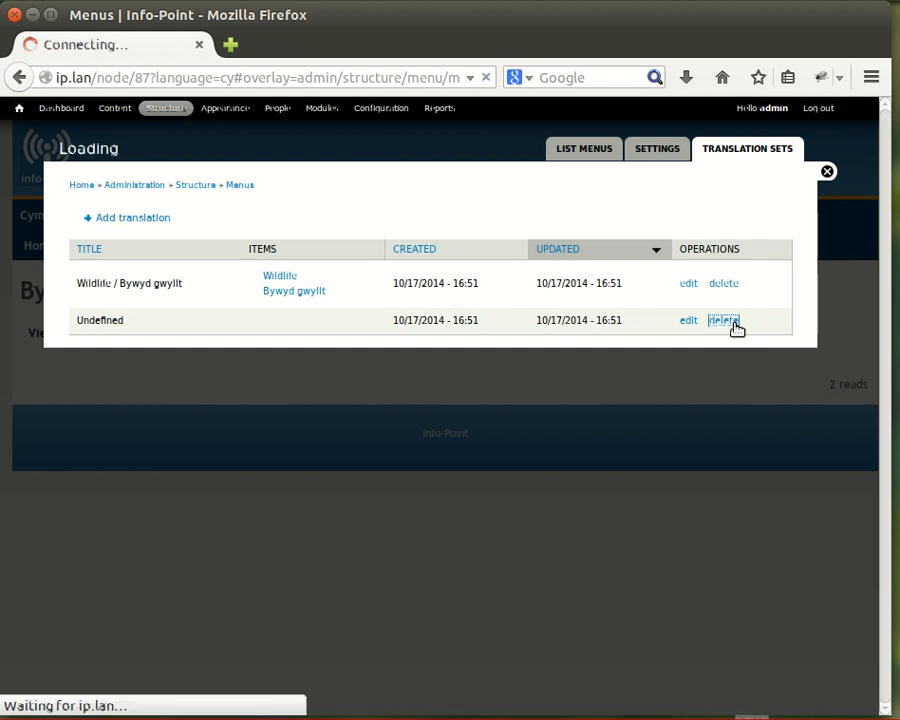
{"action": "left_click", "coordinate": [723, 320]}
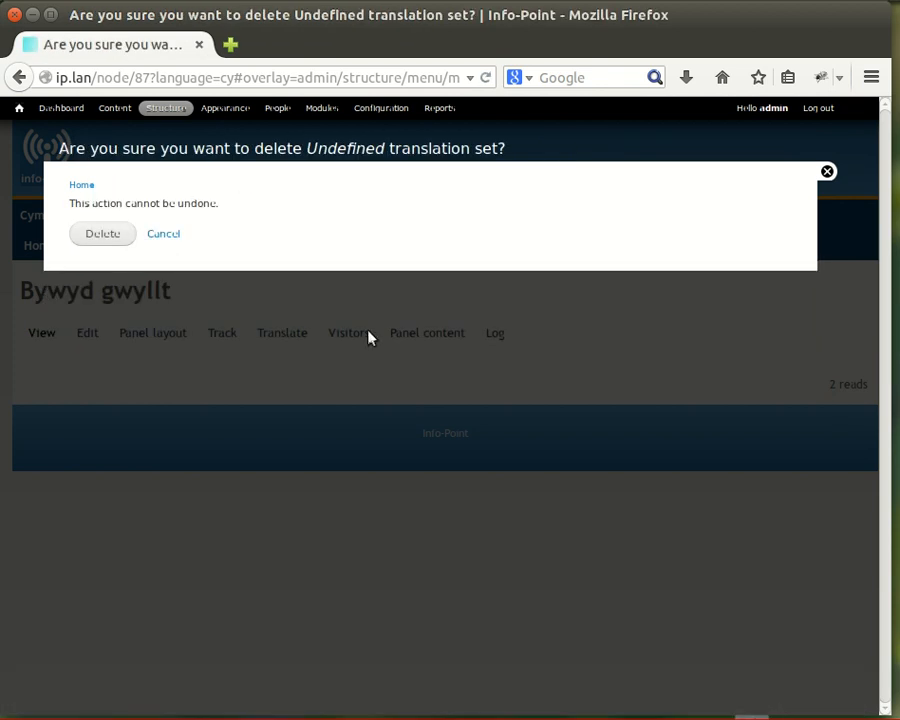
{"action": "left_click", "coordinate": [101, 233]}
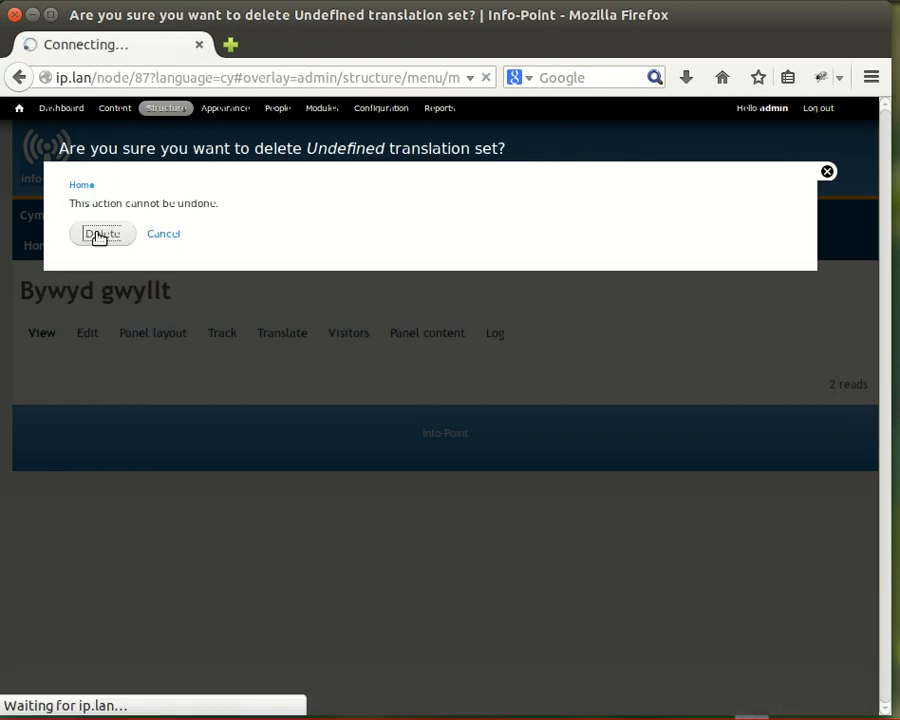
{"action": "left_click", "coordinate": [101, 233]}
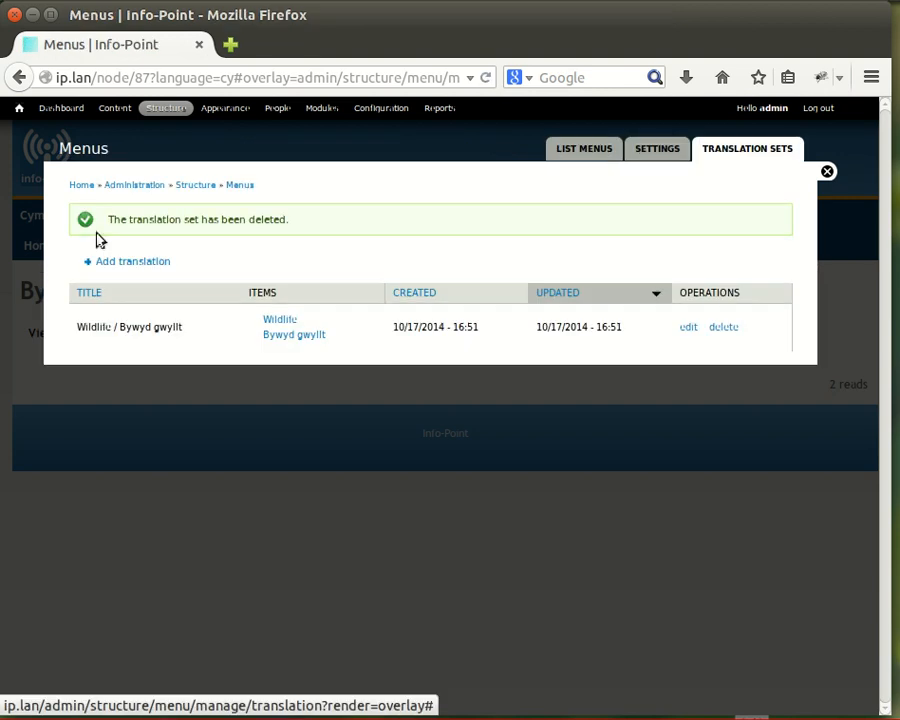
{"action": "mouse_move", "coordinate": [18, 108]}
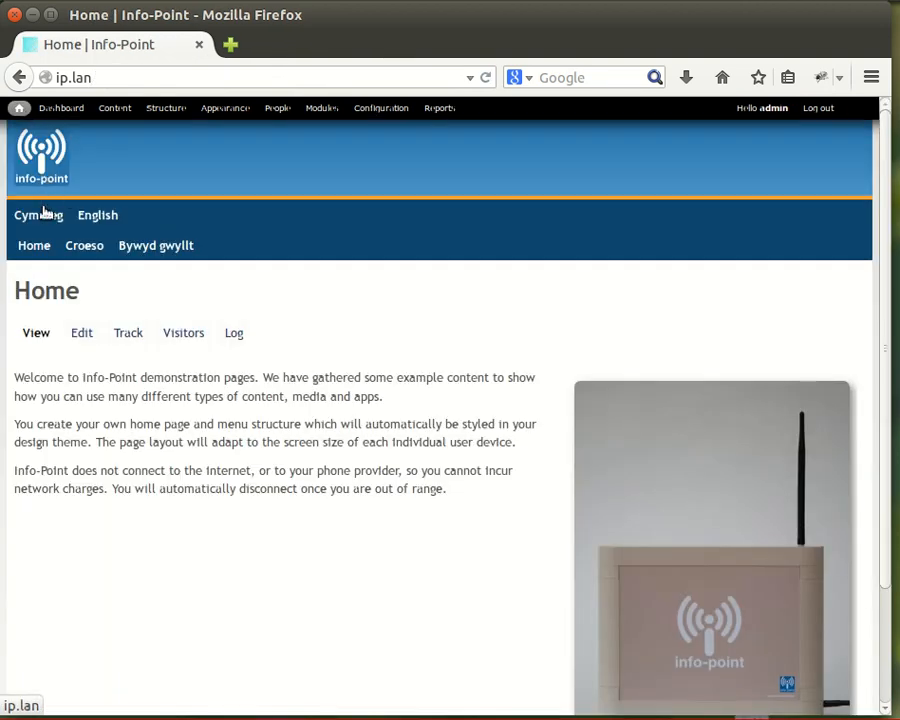
Switch the home page between English and Cymraeg to check the menu shows Wildlife then Bywyd gwyllt
{"action": "left_click", "coordinate": [38, 215]}
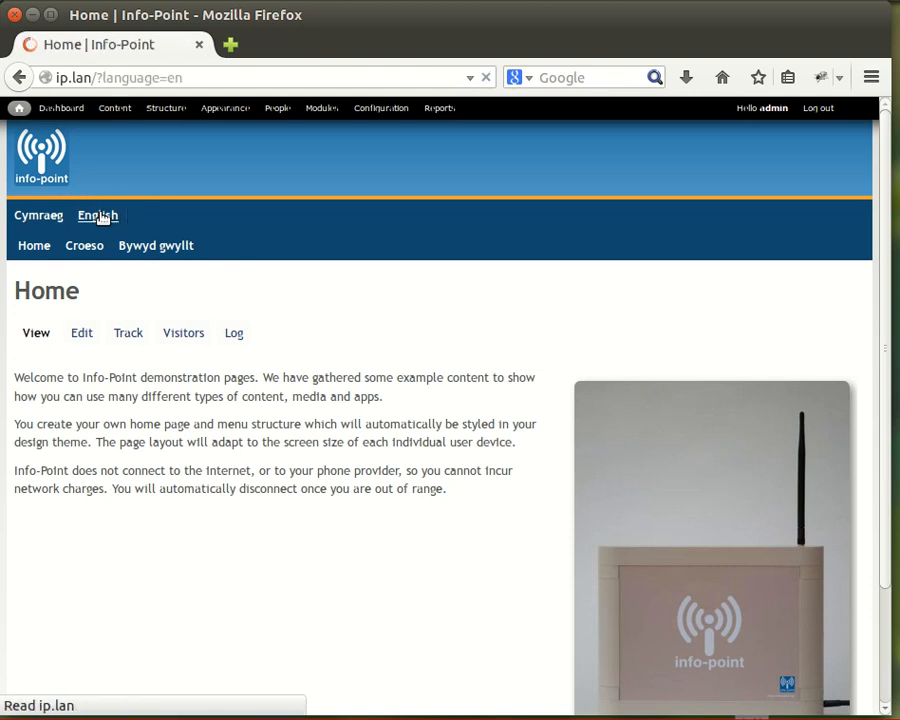
{"action": "left_click", "coordinate": [38, 215]}
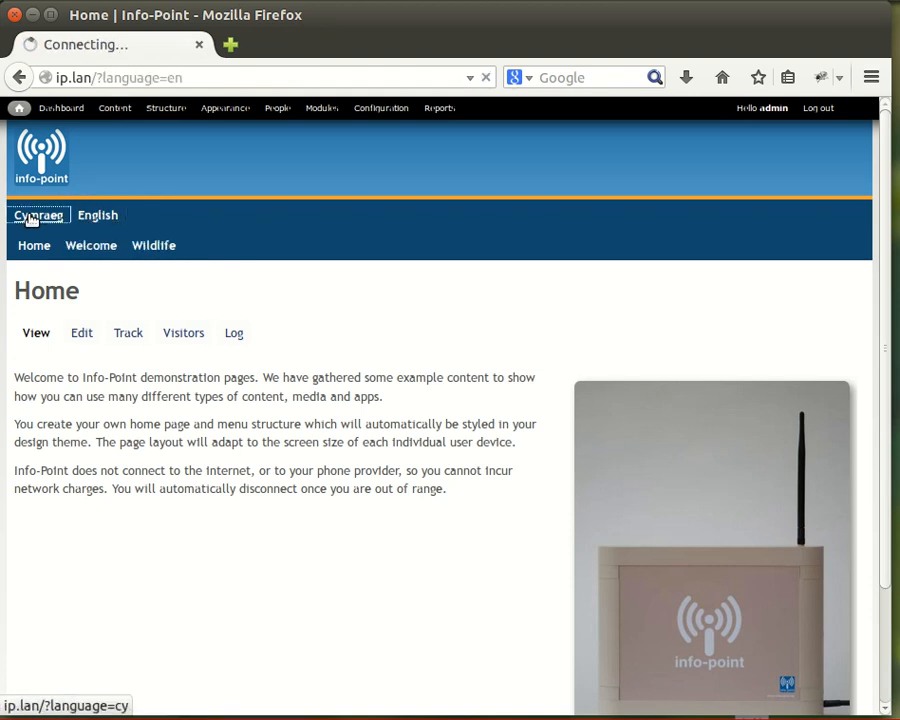
{"action": "left_click", "coordinate": [38, 215]}
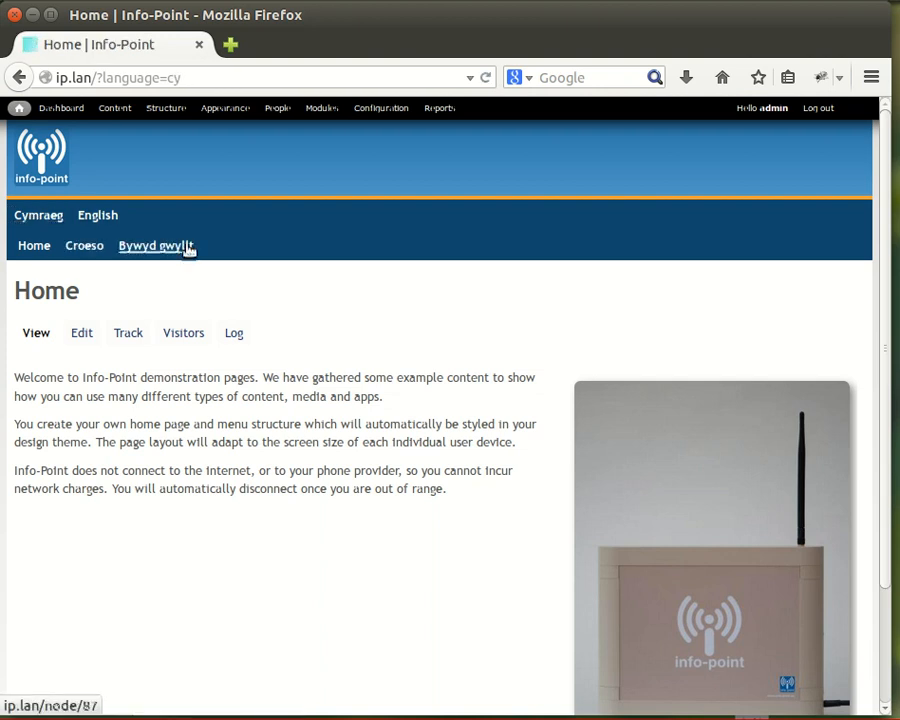
Open the Bywyd gwyllt page from the main menu and view it in Cymraeg
{"action": "left_click", "coordinate": [156, 245]}
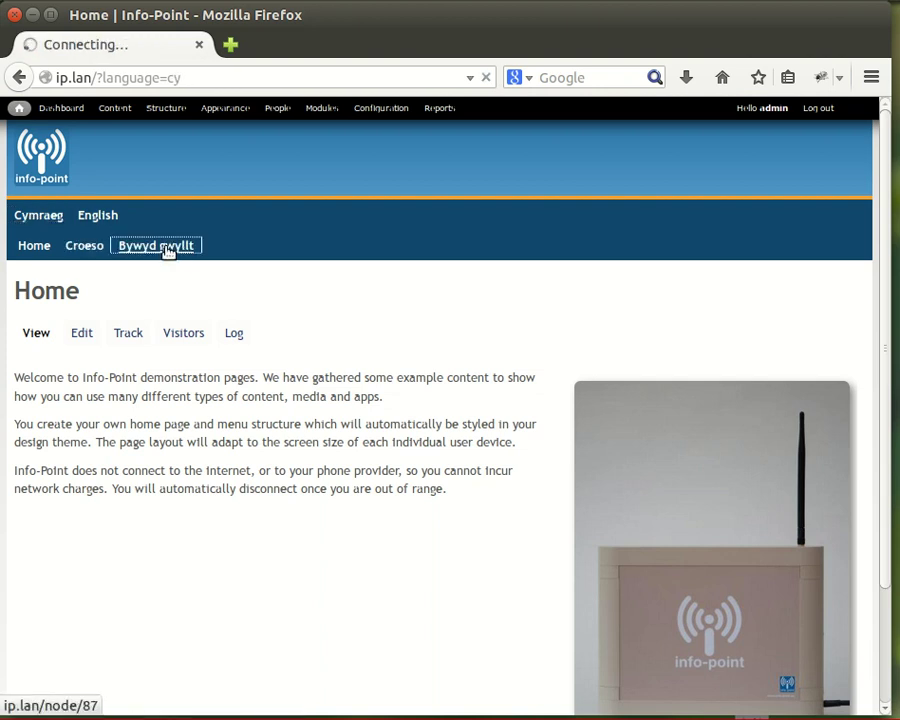
{"action": "left_click", "coordinate": [155, 245]}
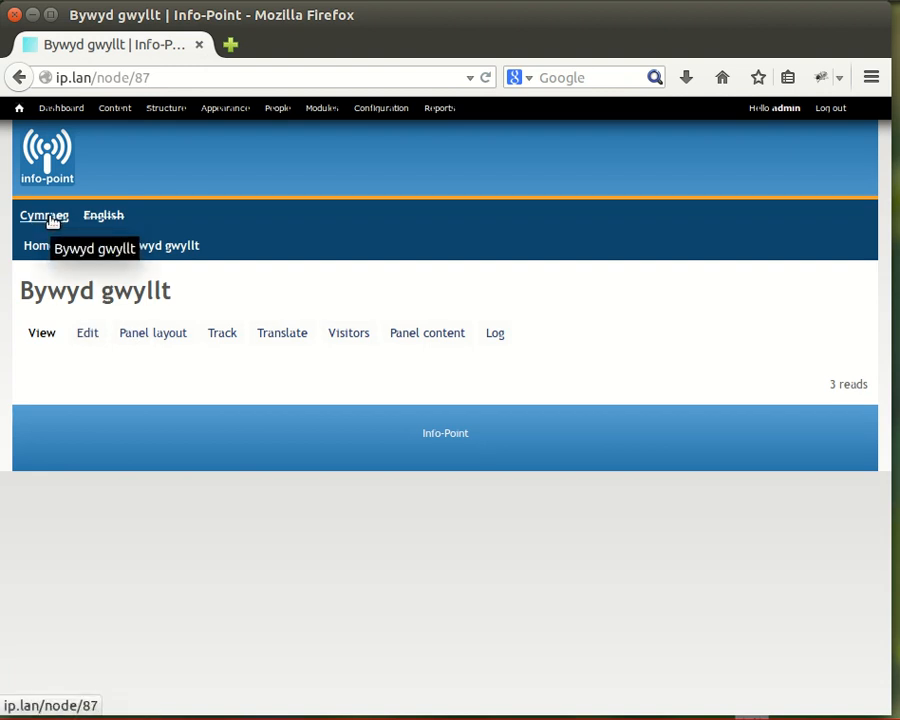
{"action": "left_click", "coordinate": [44, 215]}
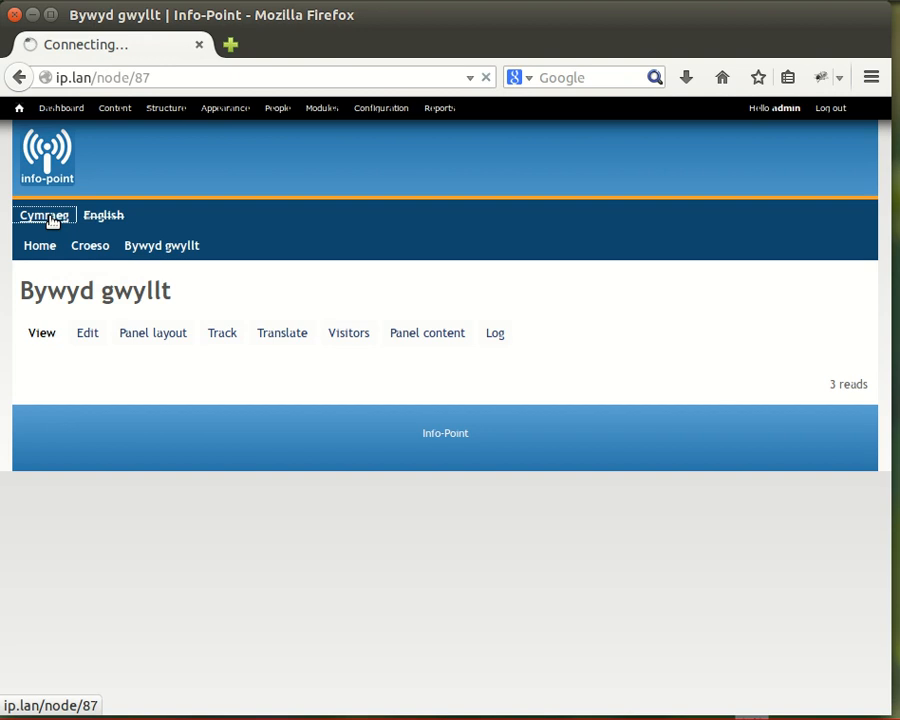